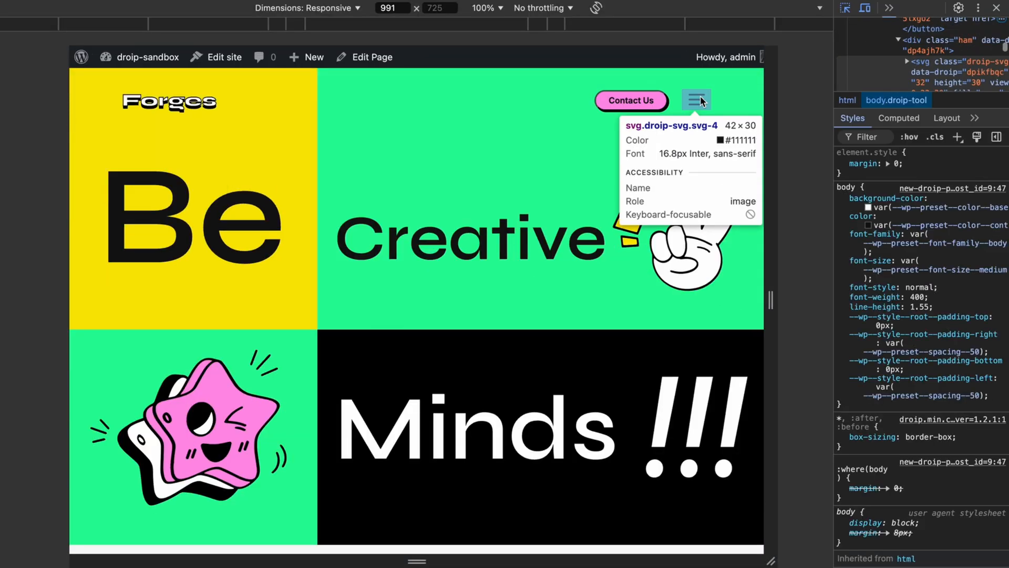
In the 991px responsive preview, open the hamburger's slide-out navigation panel
click(696, 101)
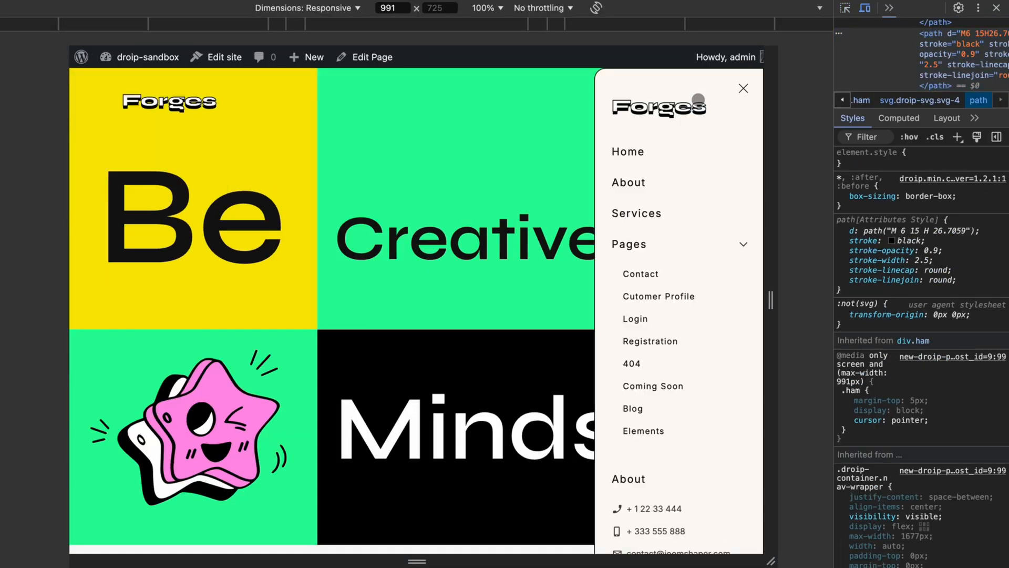
mouse_move(743, 88)
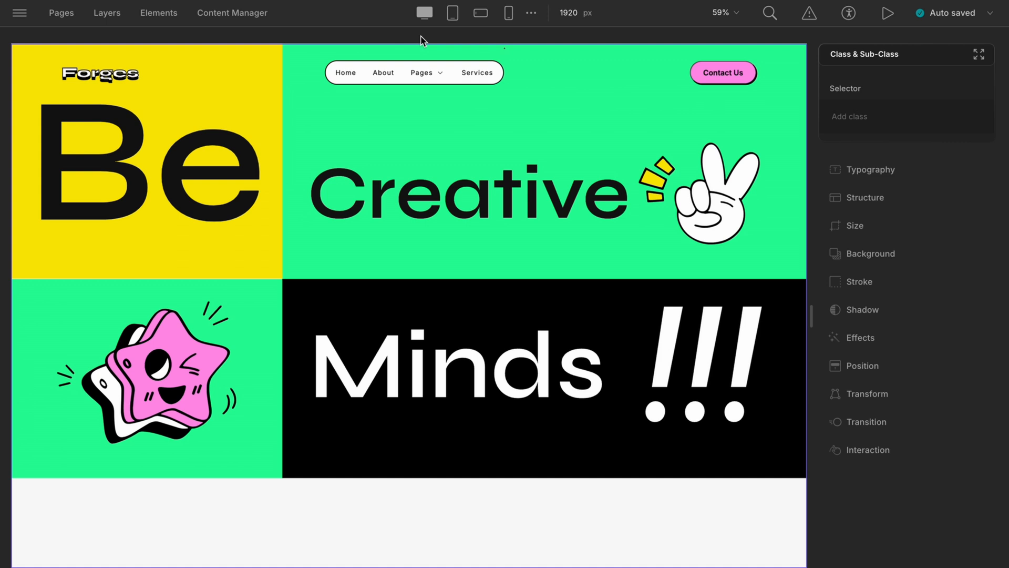
mouse_move(424, 12)
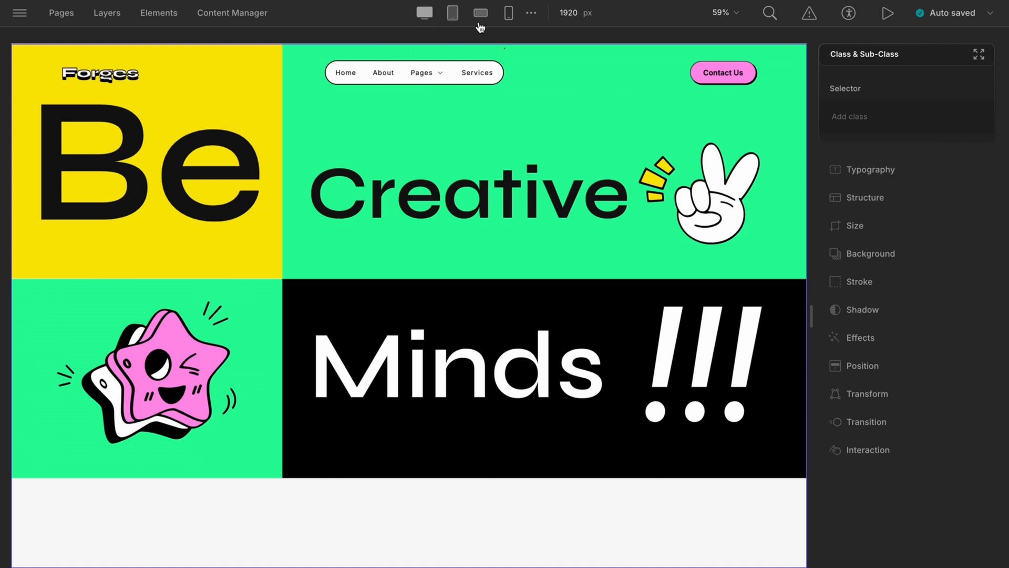
mouse_move(508, 13)
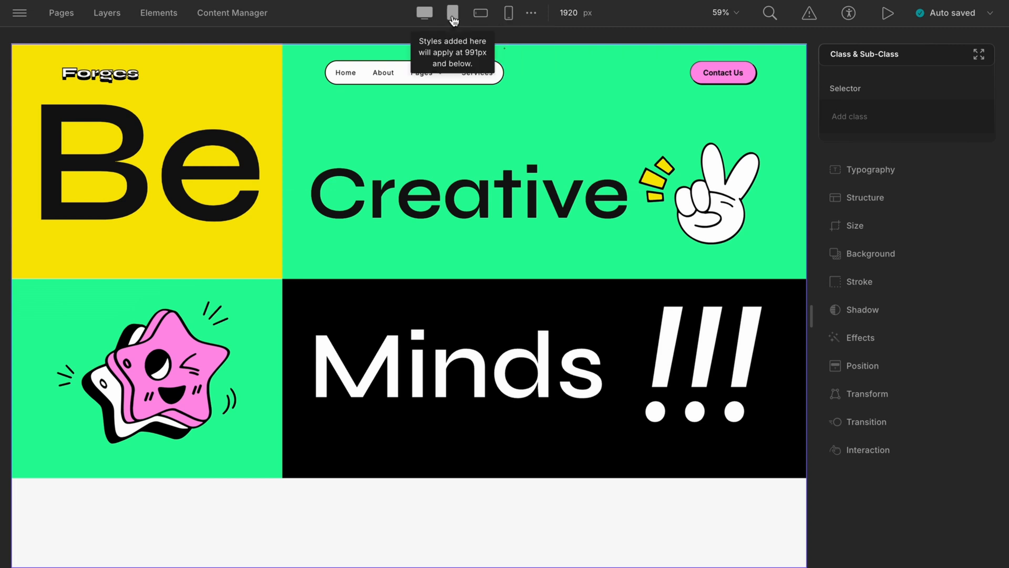
mouse_move(479, 12)
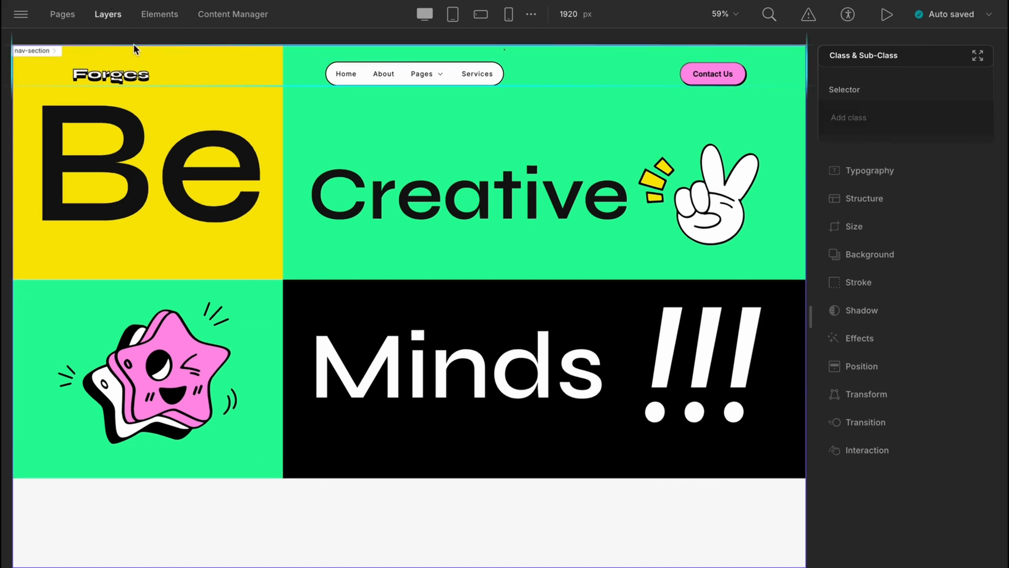
Expand nav-section in Layers and widen nav-wrapper by editing its left margin and padding
click(107, 14)
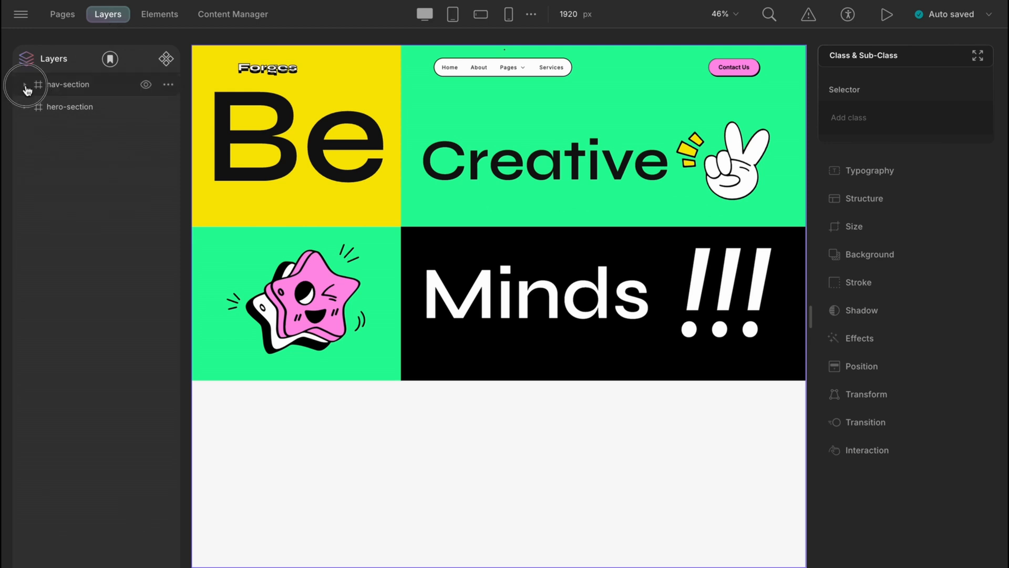
click(25, 85)
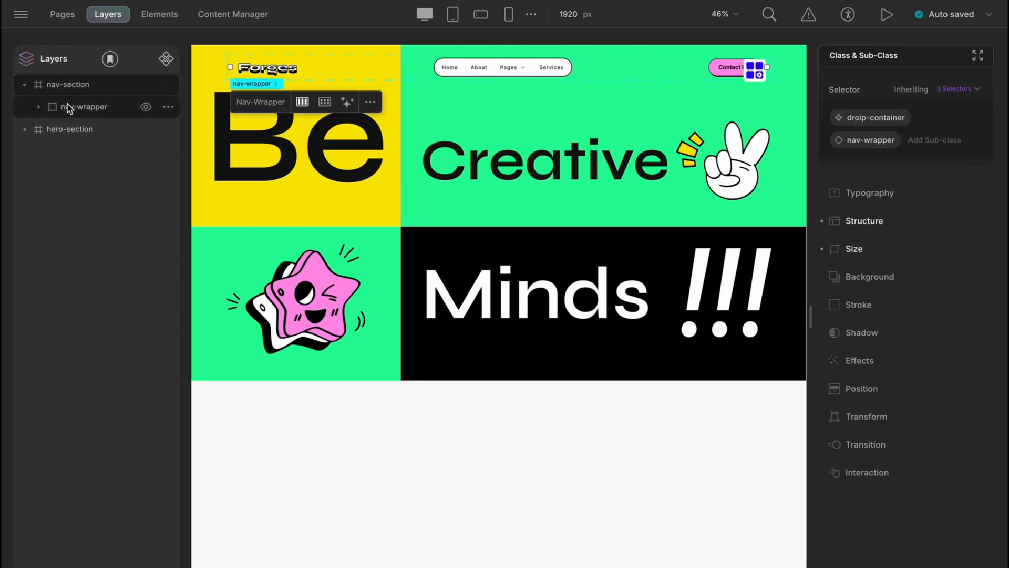
click(861, 248)
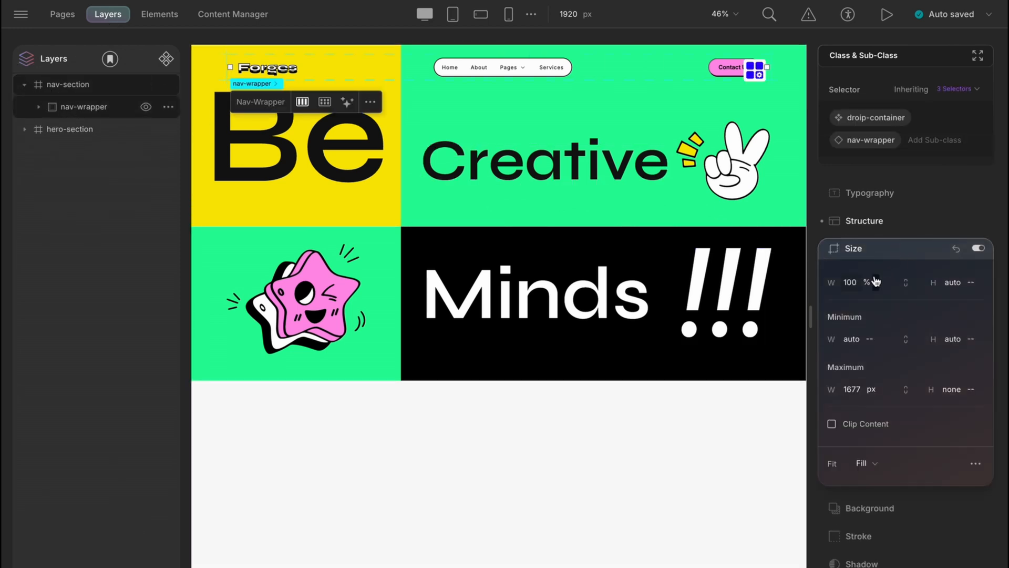
click(862, 282)
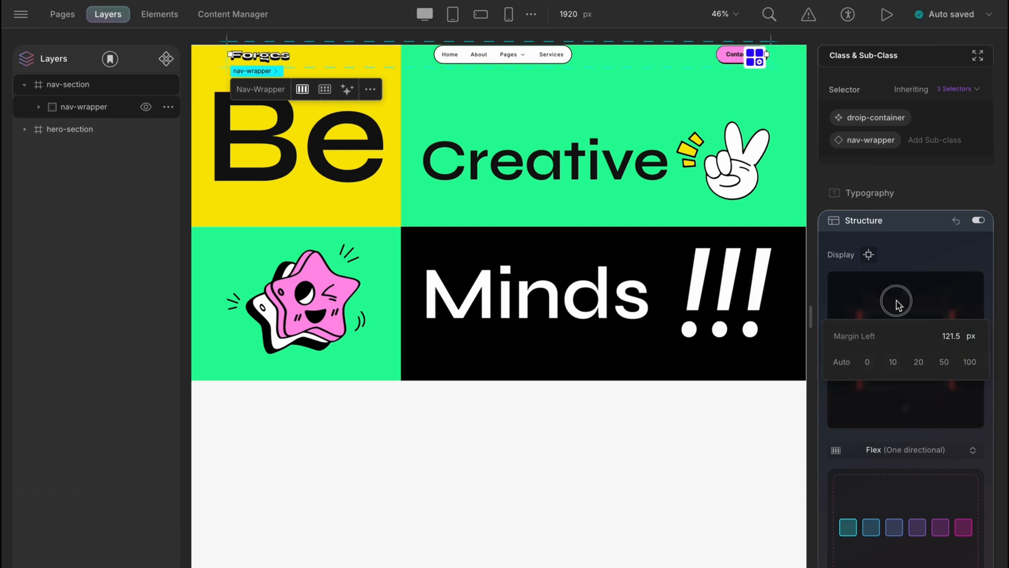
click(897, 295)
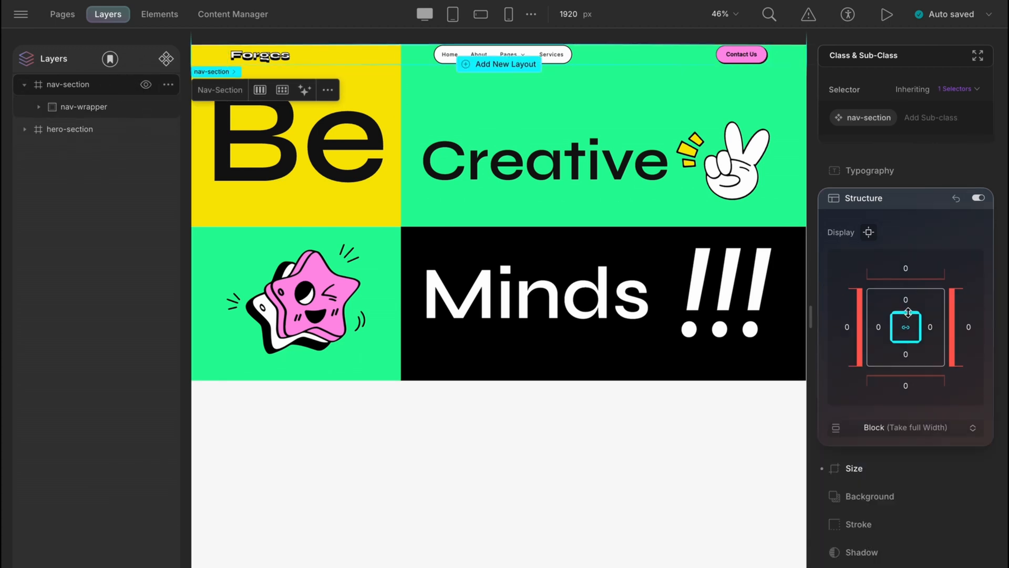
click(906, 298)
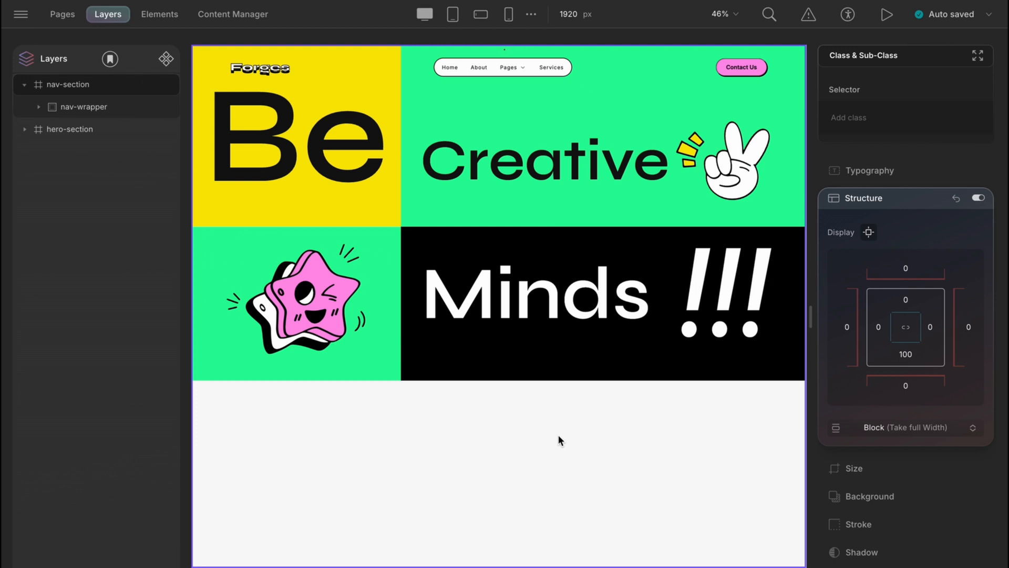
mouse_move(699, 365)
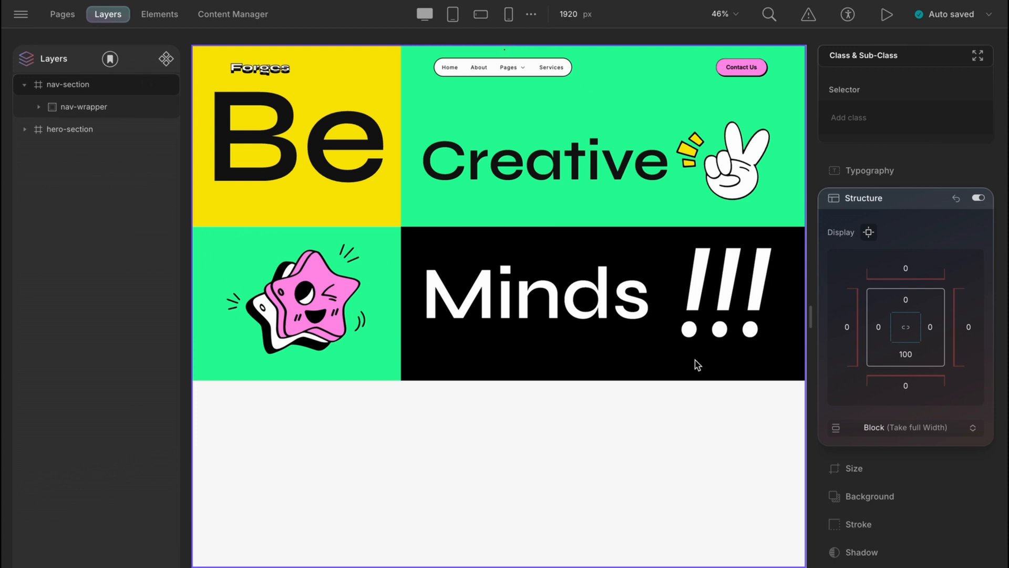
click(543, 160)
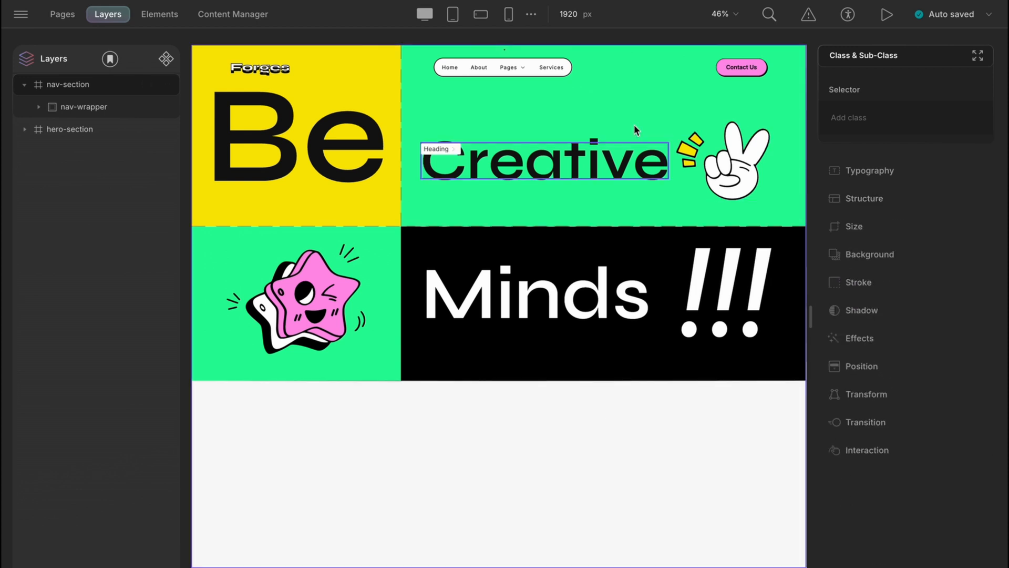
At the tablet breakpoint, set the menu-items group's Display to None
click(452, 14)
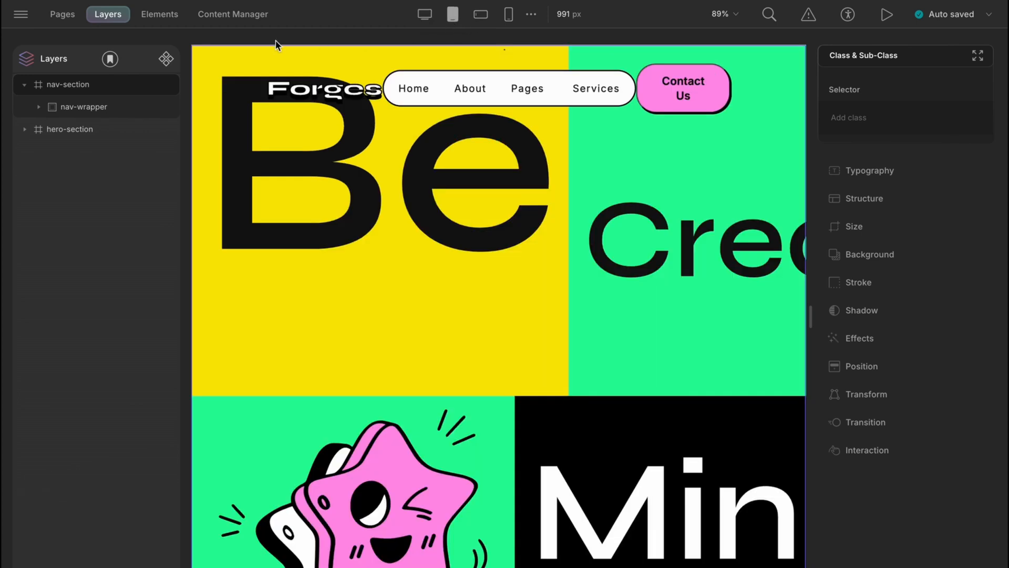
click(38, 107)
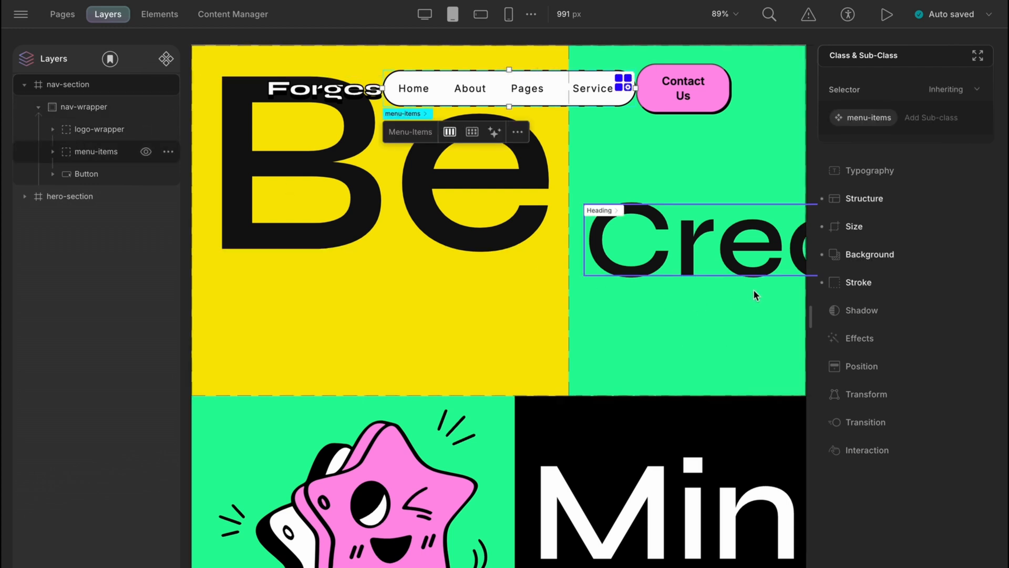
click(863, 198)
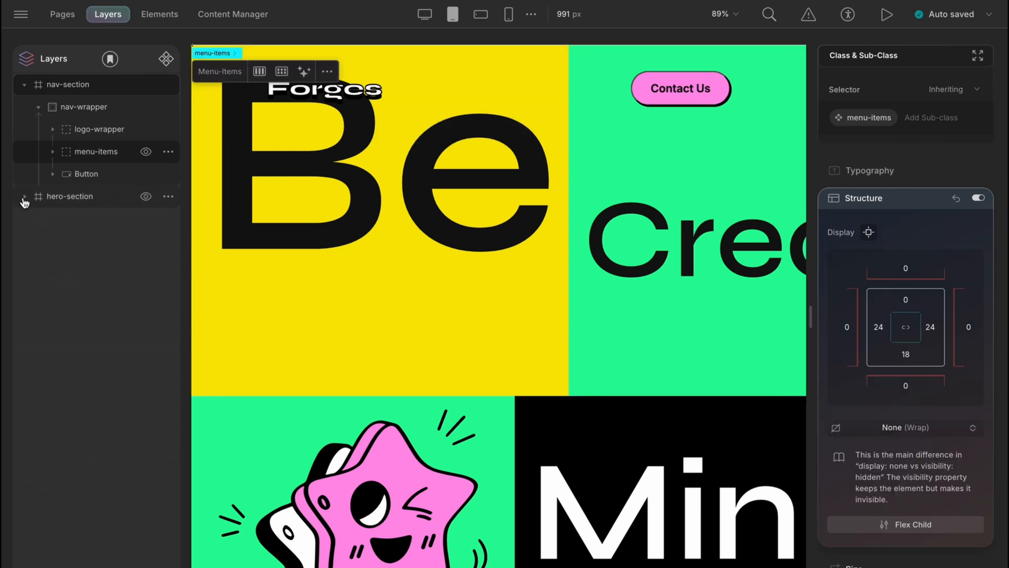
Set the tablet Be heading font size to 200 and adjust its block's top padding
click(23, 196)
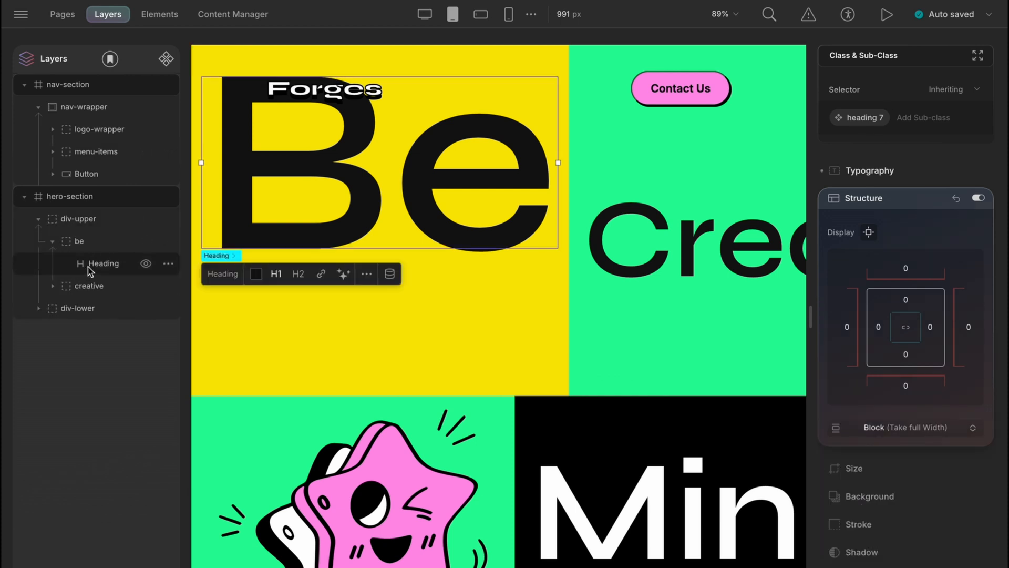
click(868, 170)
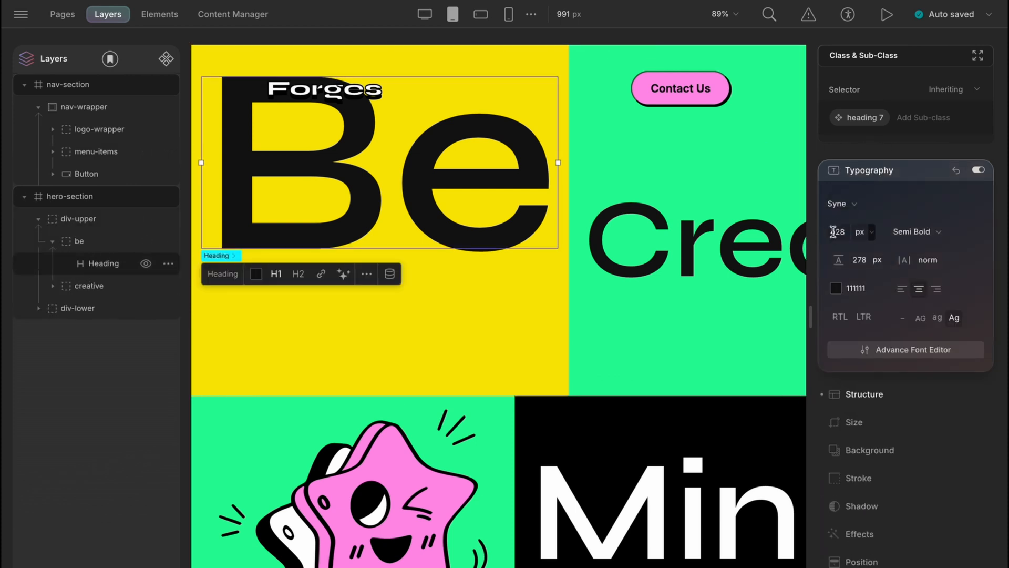
text(200)
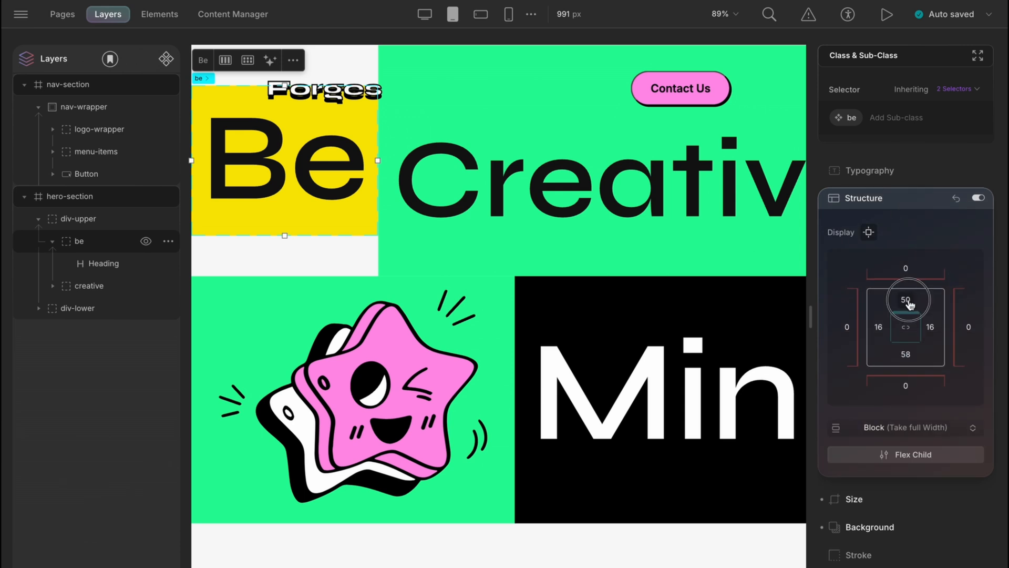
click(905, 299)
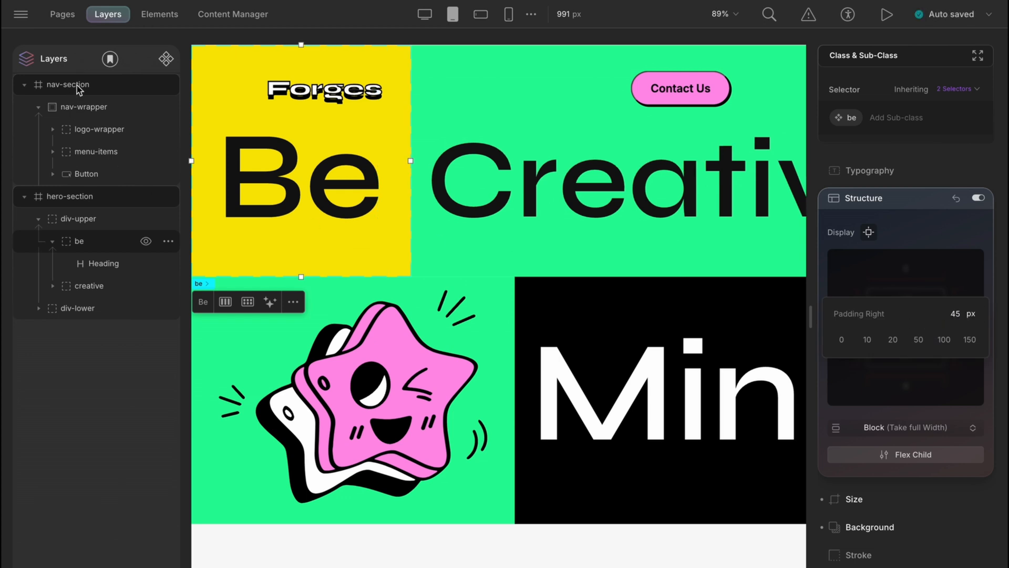
Give nav-wrapper 75 px side margins and shrink the Forges logo to 25 px
click(68, 84)
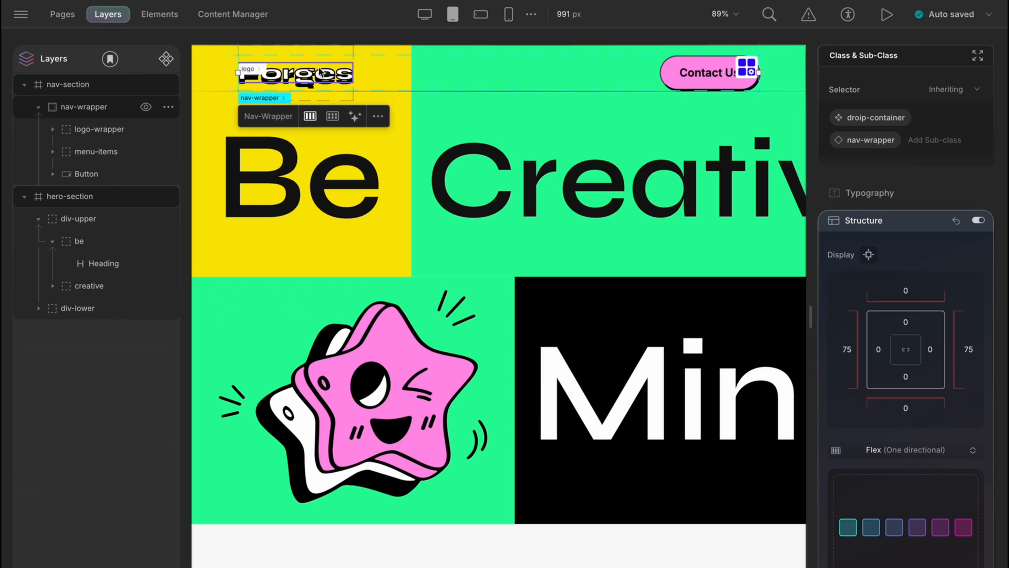
click(98, 129)
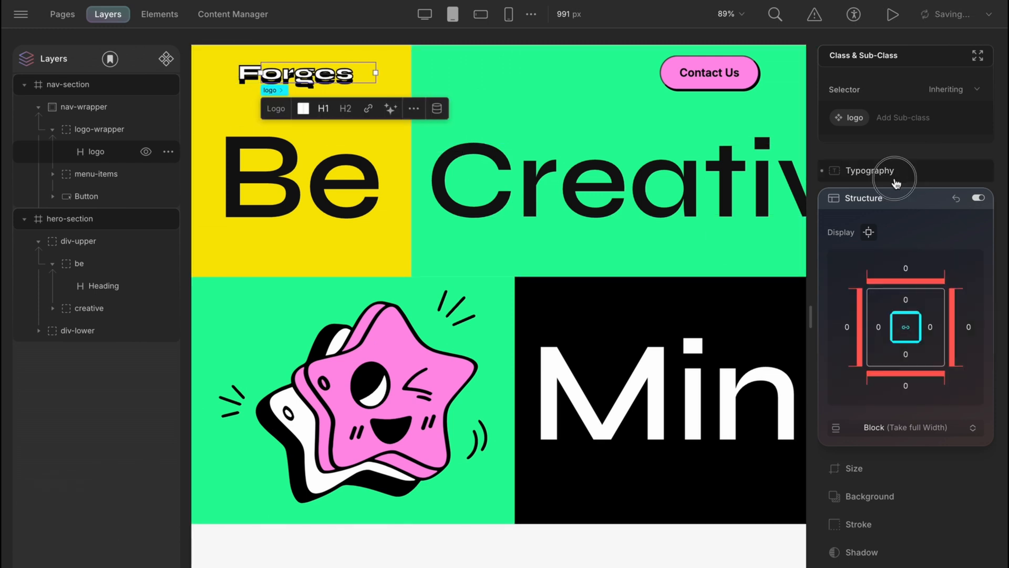
click(872, 170)
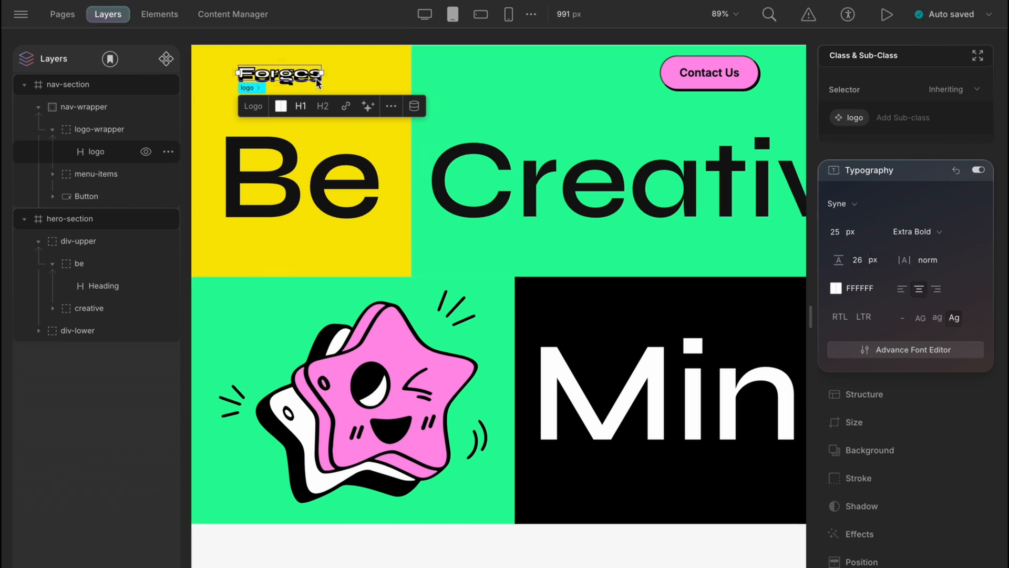
click(905, 349)
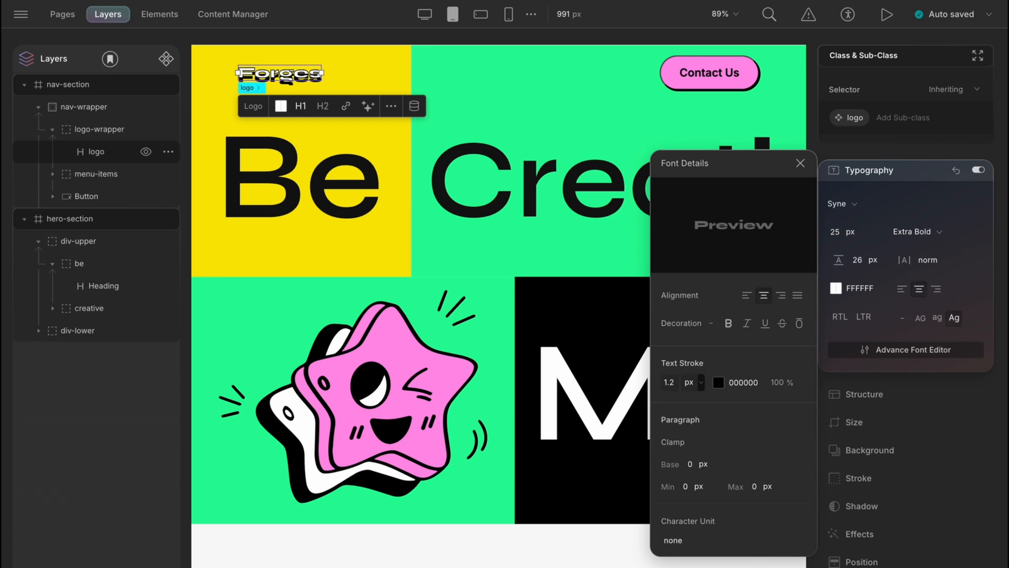
Add a Tablet text-shadow 0px 4.19px 0px #000 to the logo class in CSS preview
click(116, 59)
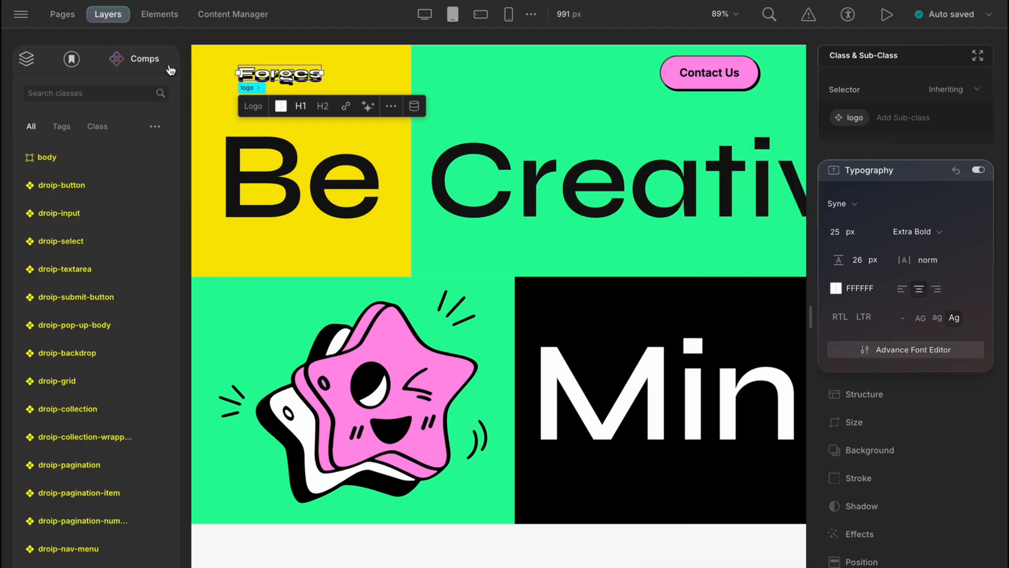
text(logo)
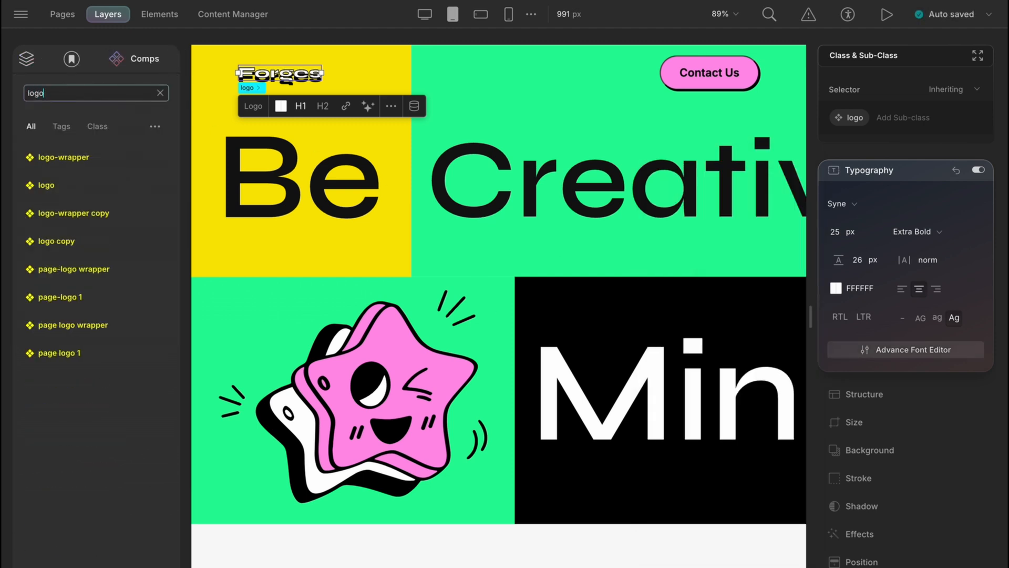
click(163, 185)
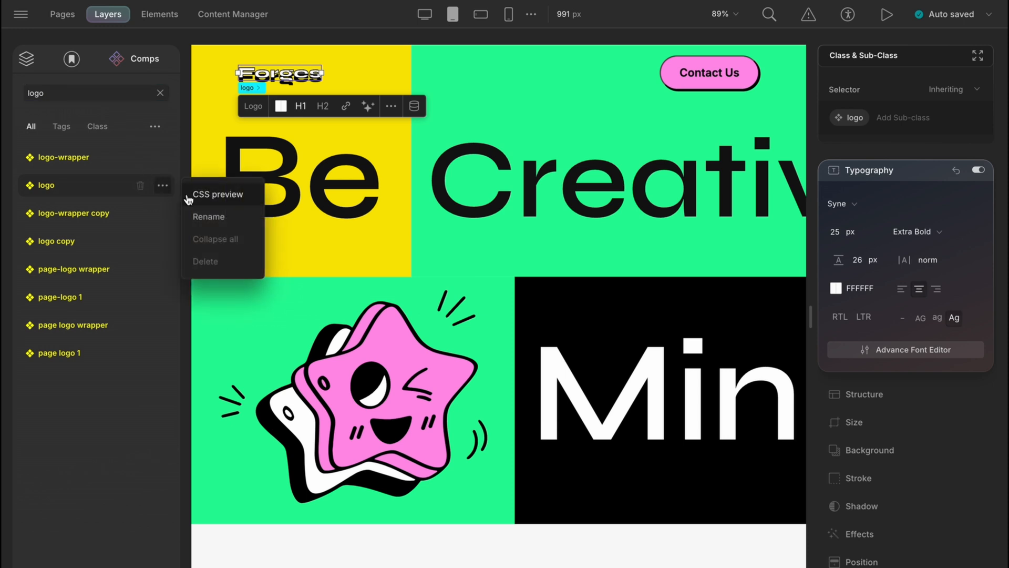
click(219, 195)
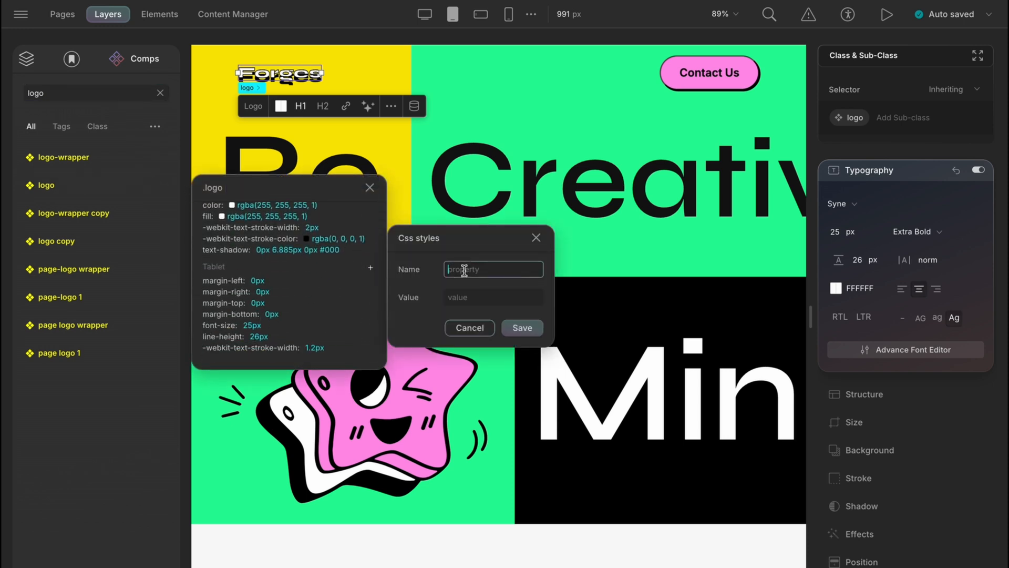
text(text-shadow)
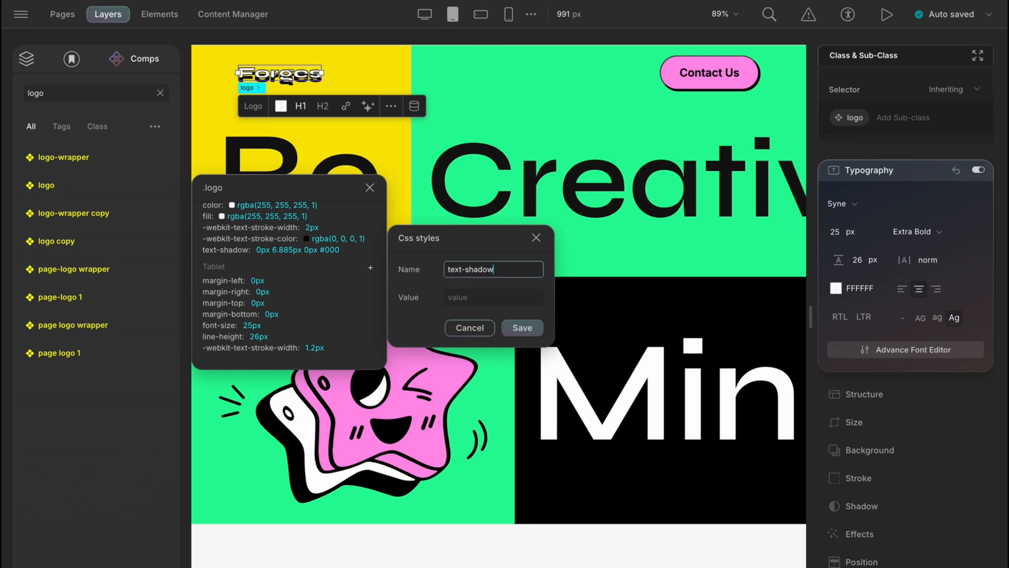
text(0px 4.19px 0px #000)
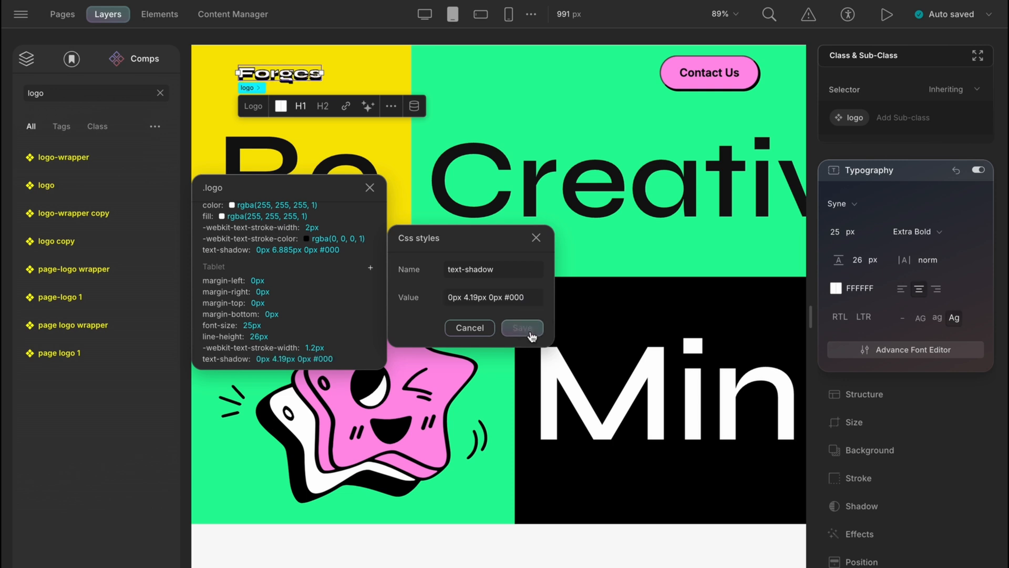
click(521, 327)
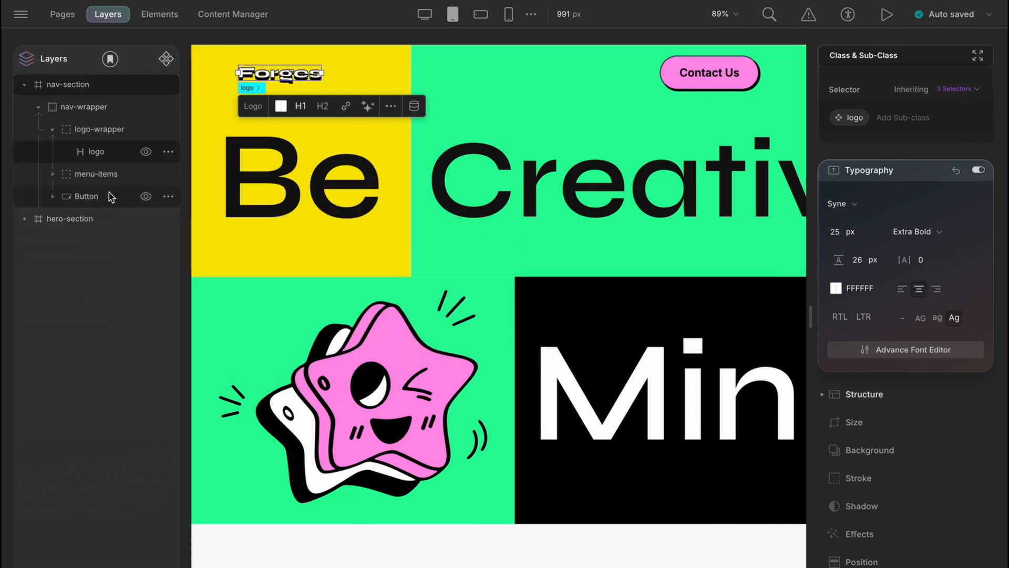
Select Contact Us and place the Figma tablet mockup beside the Droip canvas
click(708, 72)
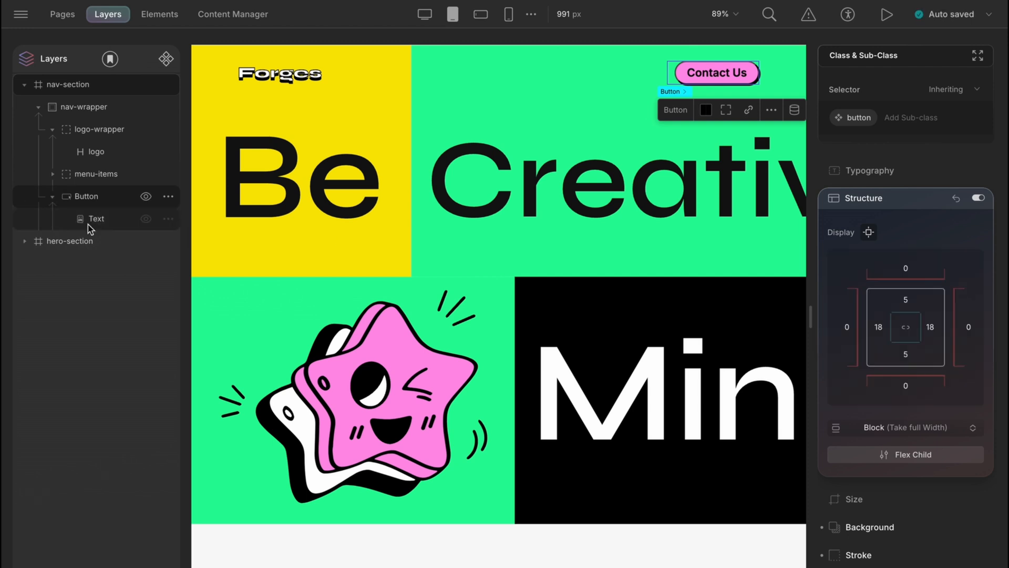
click(95, 218)
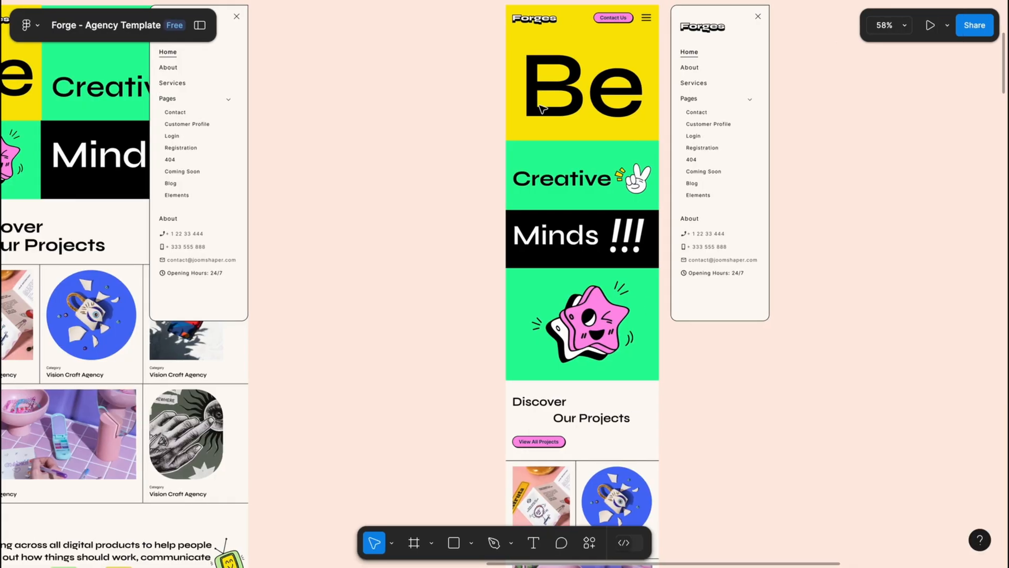
click(929, 25)
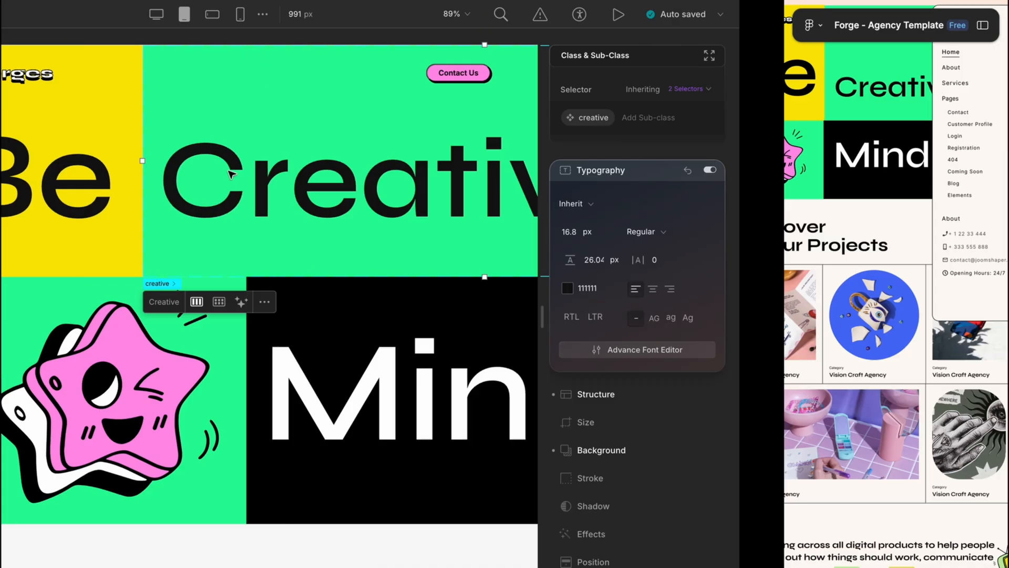
Wrap Contact Us in a Right div and add a Hamburger div with a 42px menu SVG
click(159, 13)
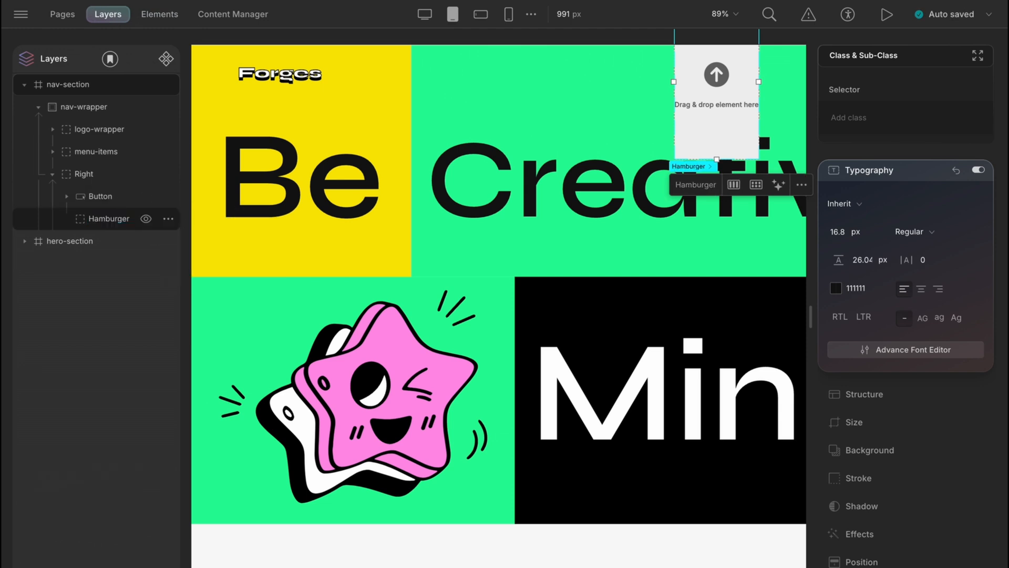
text(ha)
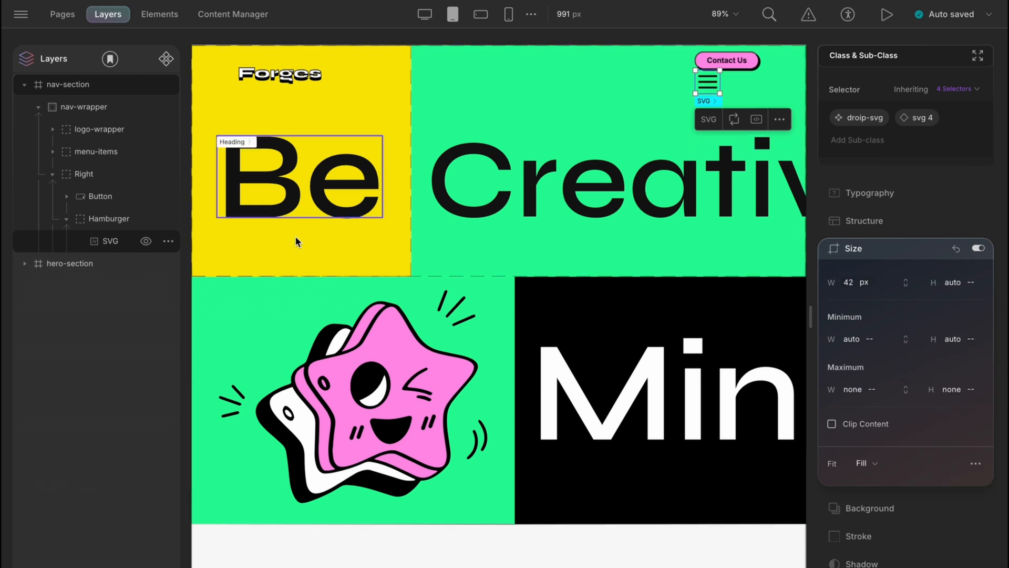
Set the Right container's display to Flex and give Hamburger a 5px top margin
click(83, 174)
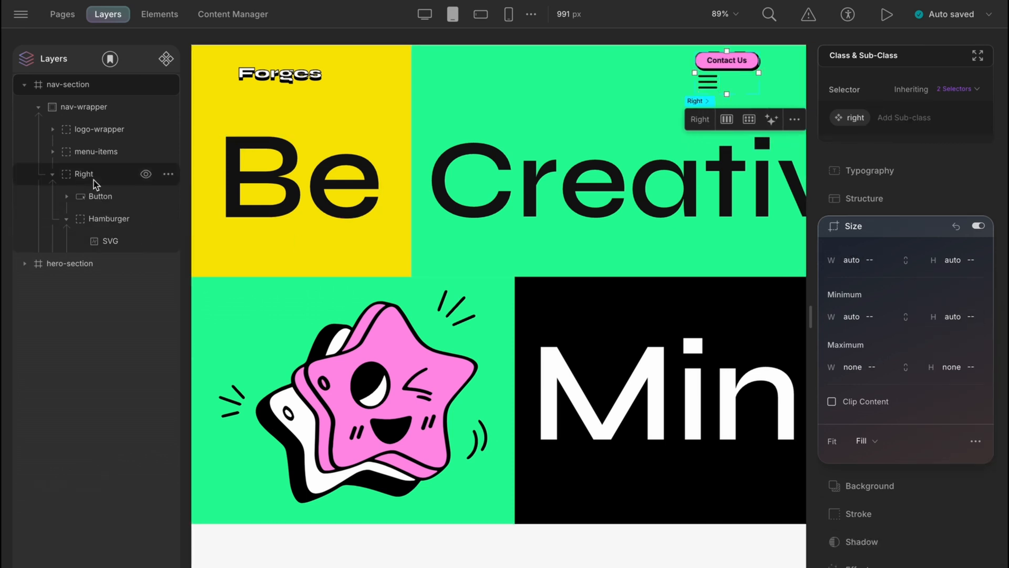
click(864, 198)
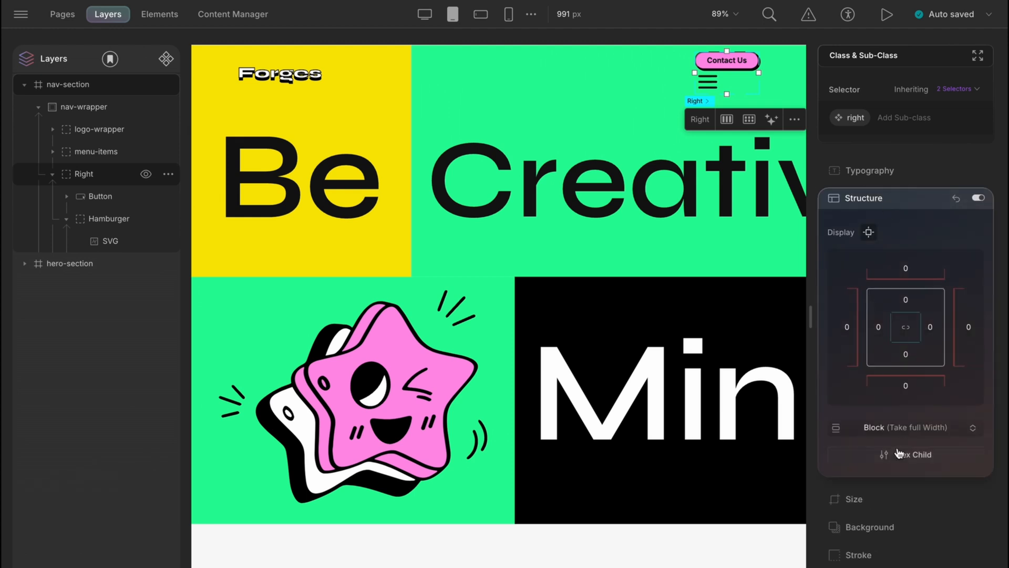
click(726, 120)
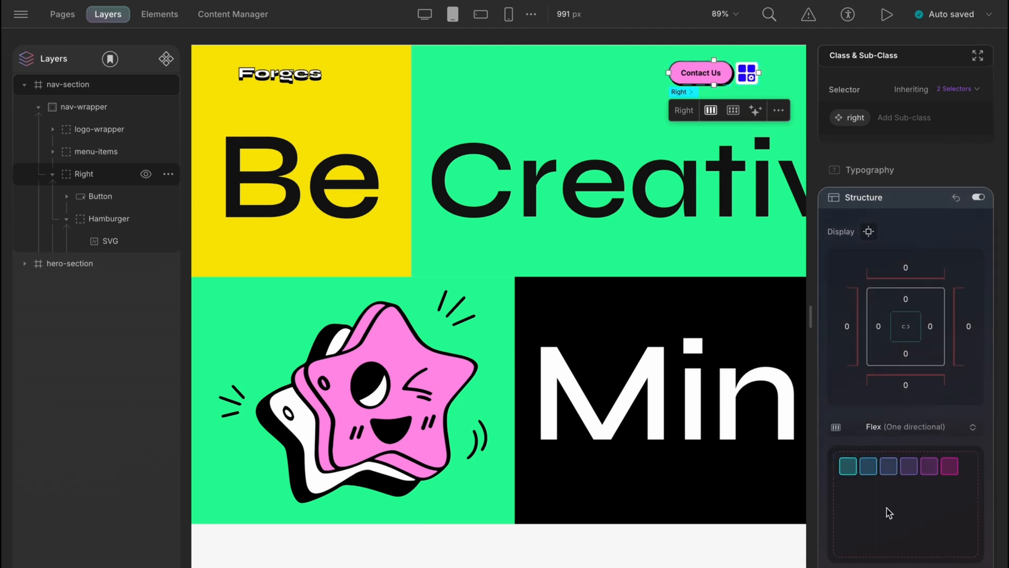
scroll(down, 3)
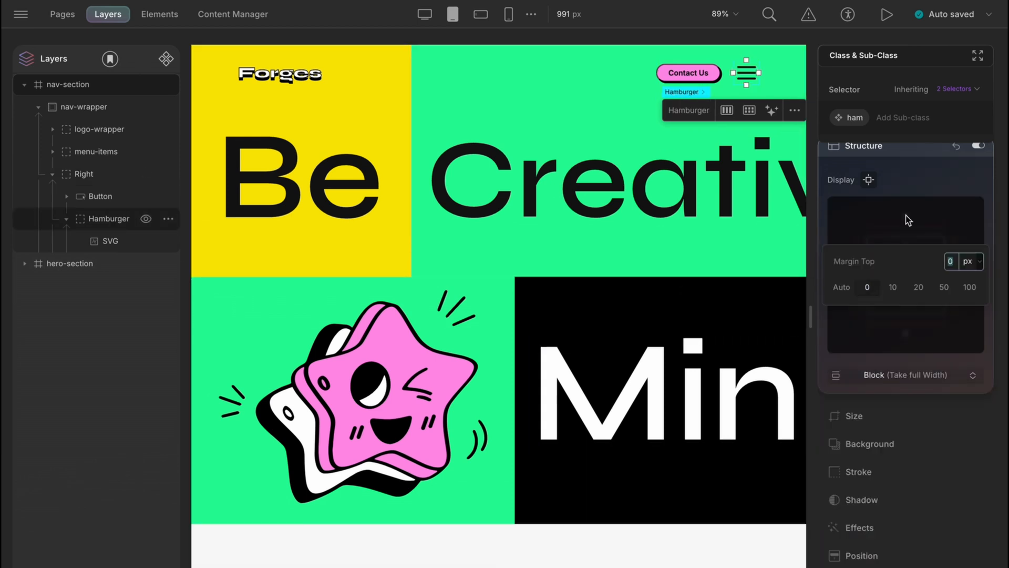
text(5)
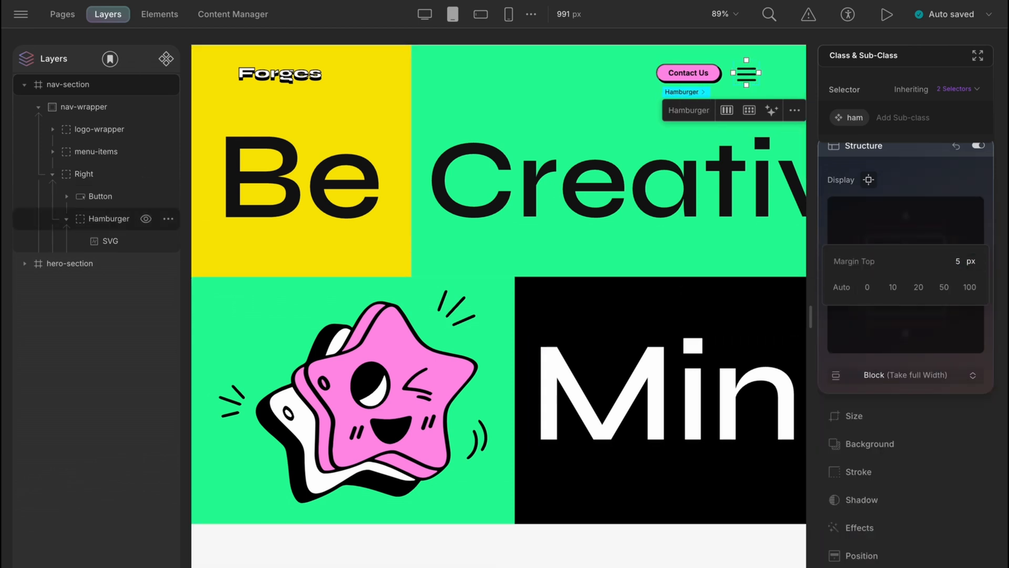
click(424, 14)
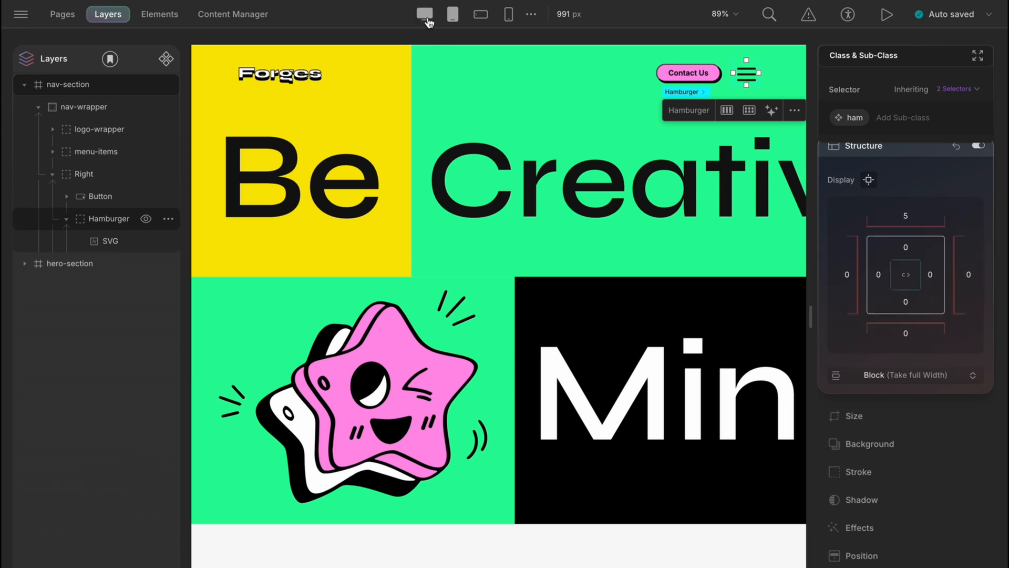
On the Desktop breakpoint, set Hamburger's Display to None
click(424, 15)
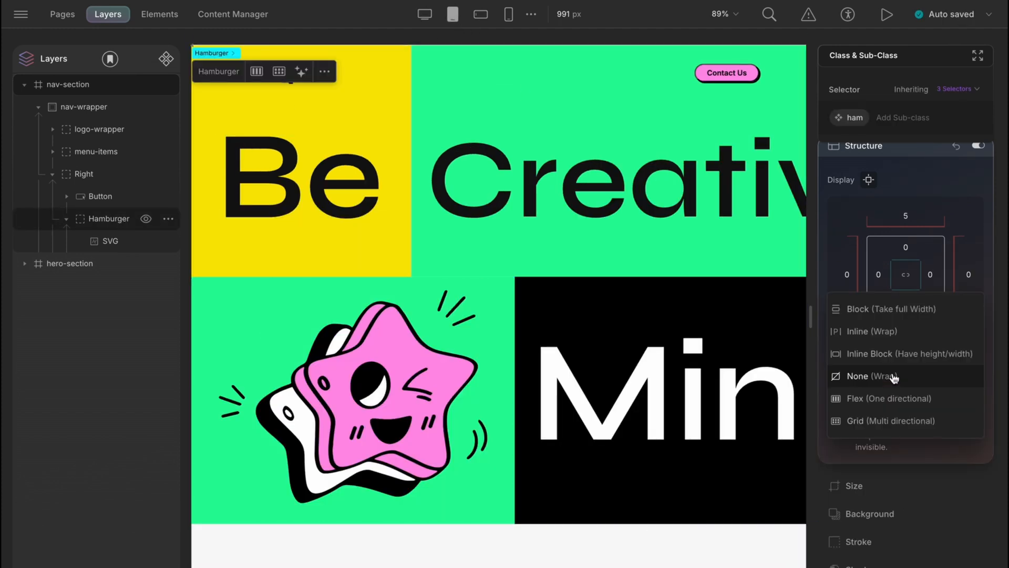
click(894, 308)
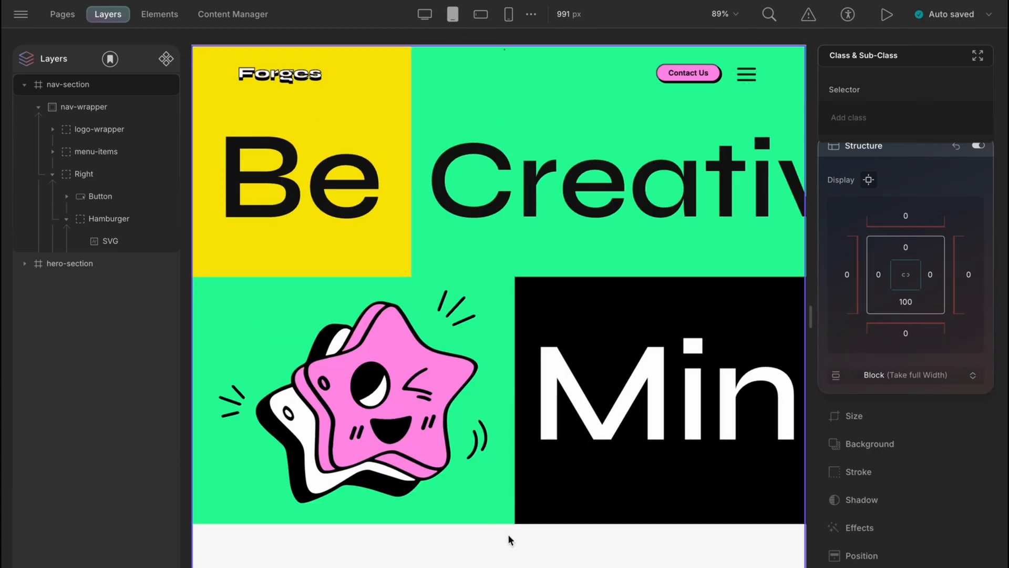
click(579, 183)
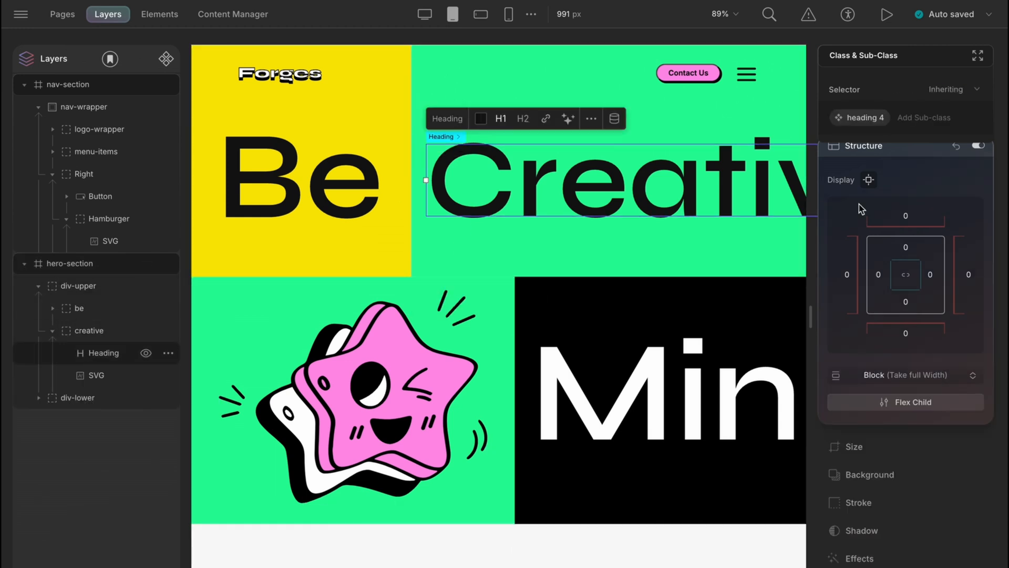
Resize the peace-hand graphic beside Creative to 180px wide with auto height
click(875, 170)
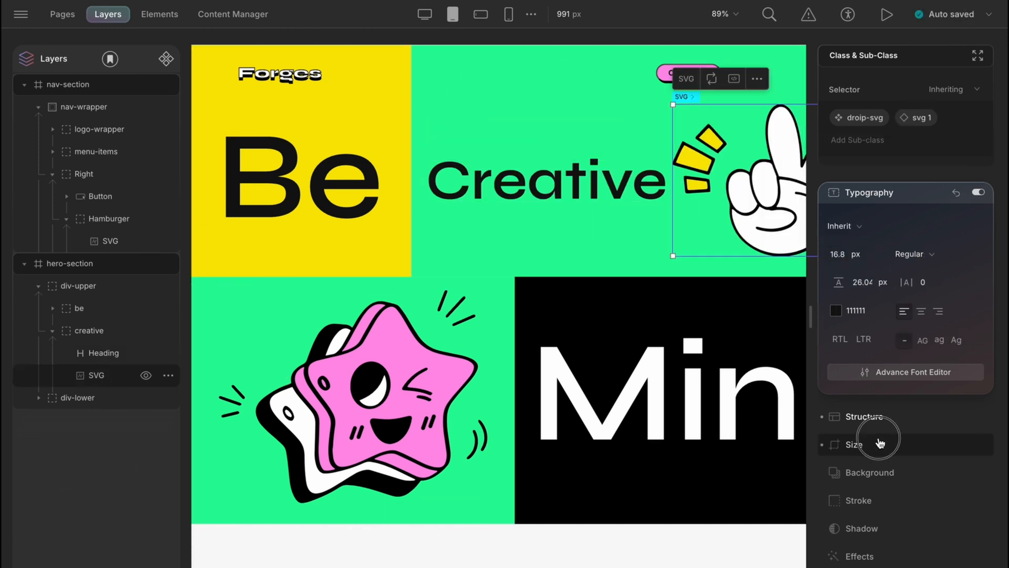
click(854, 445)
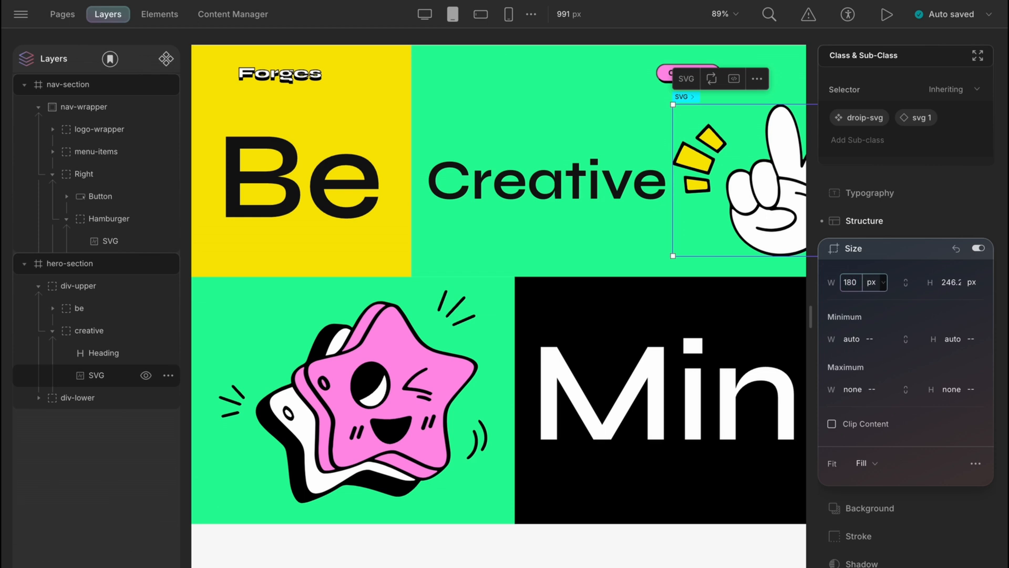
text(1)
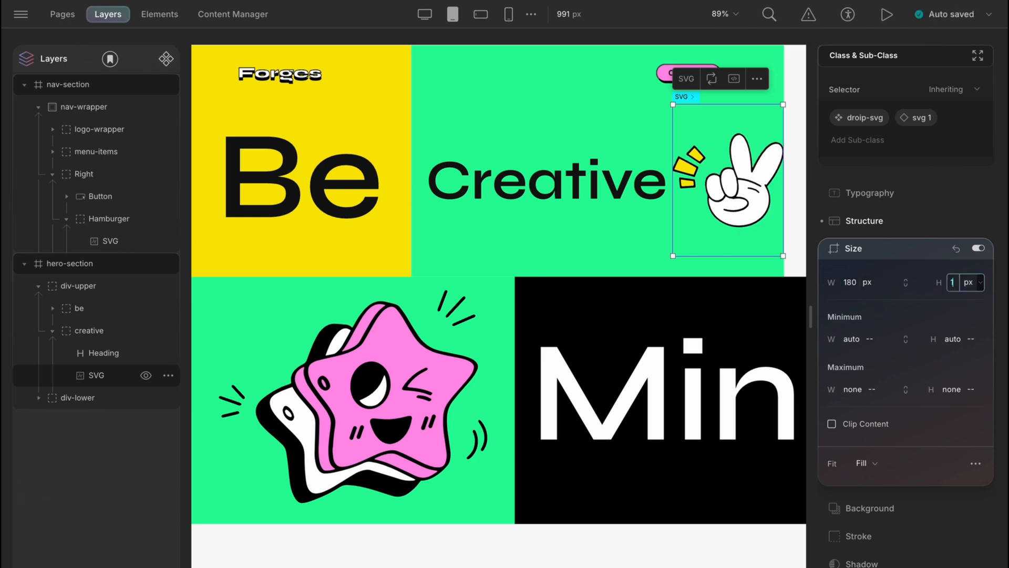
Set the creative row container's right padding to 88
click(89, 330)
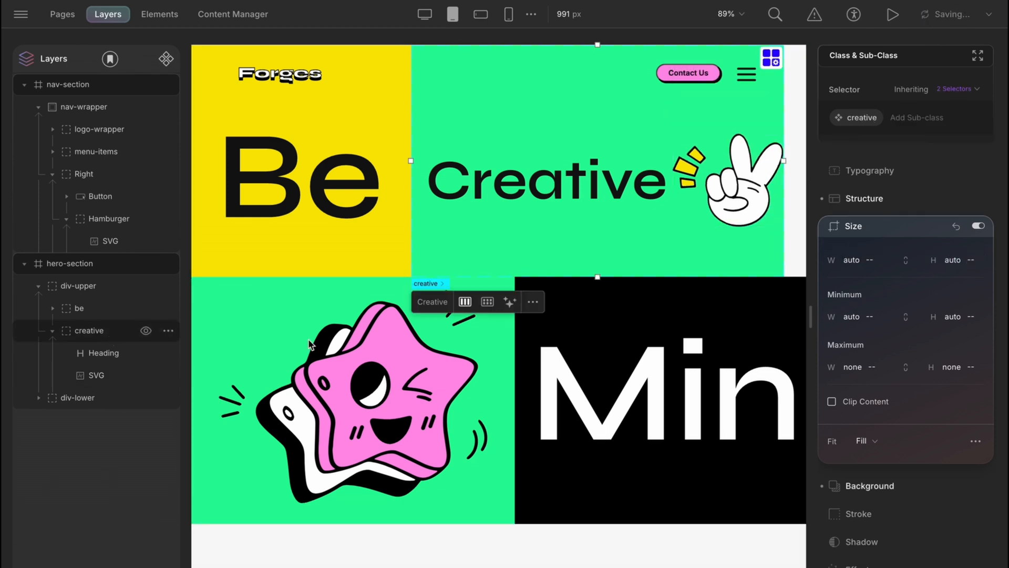
click(862, 198)
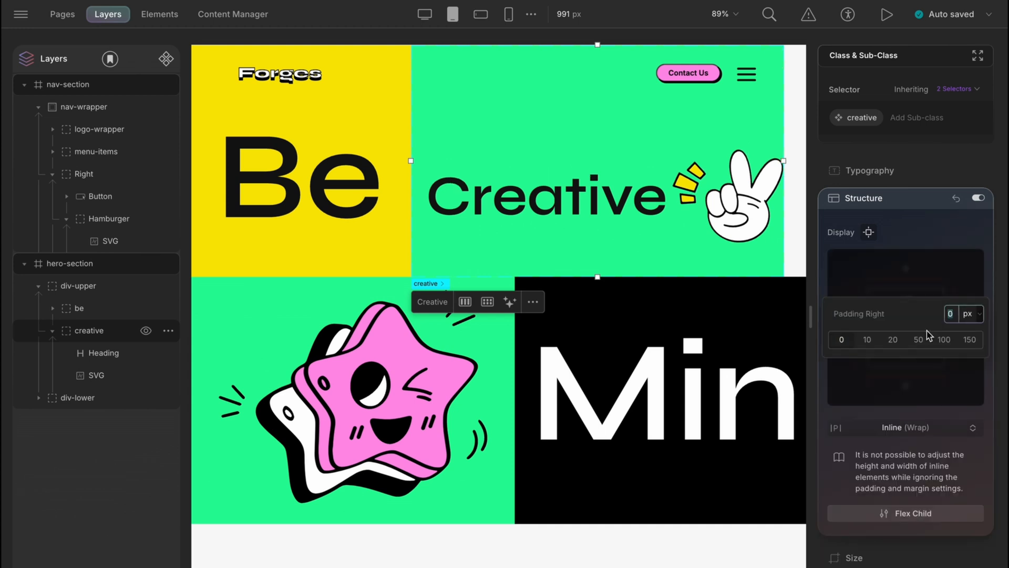
text(88)
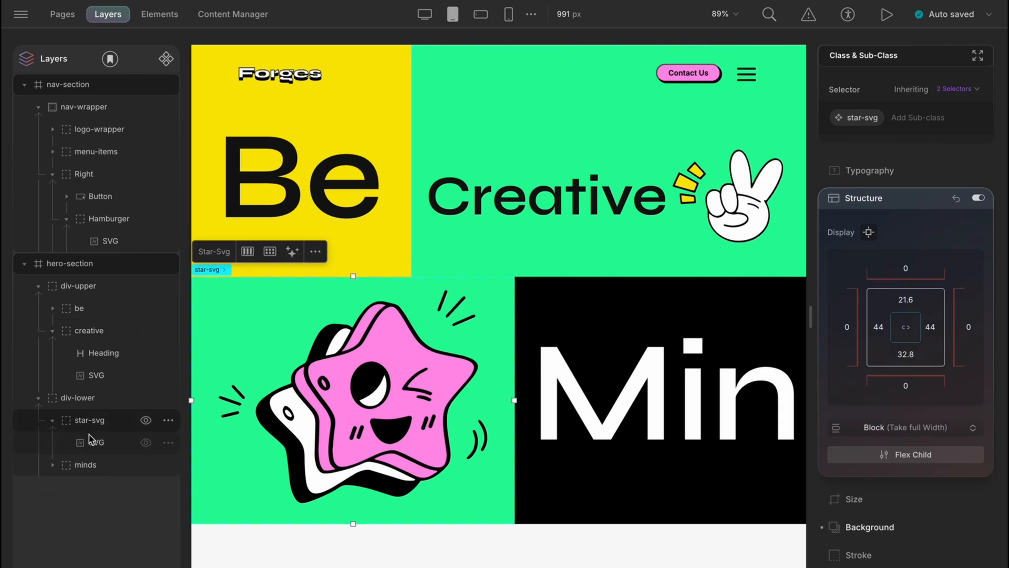
Set the star graphic's width to 280px and adjust its wrapper's spacing
click(95, 442)
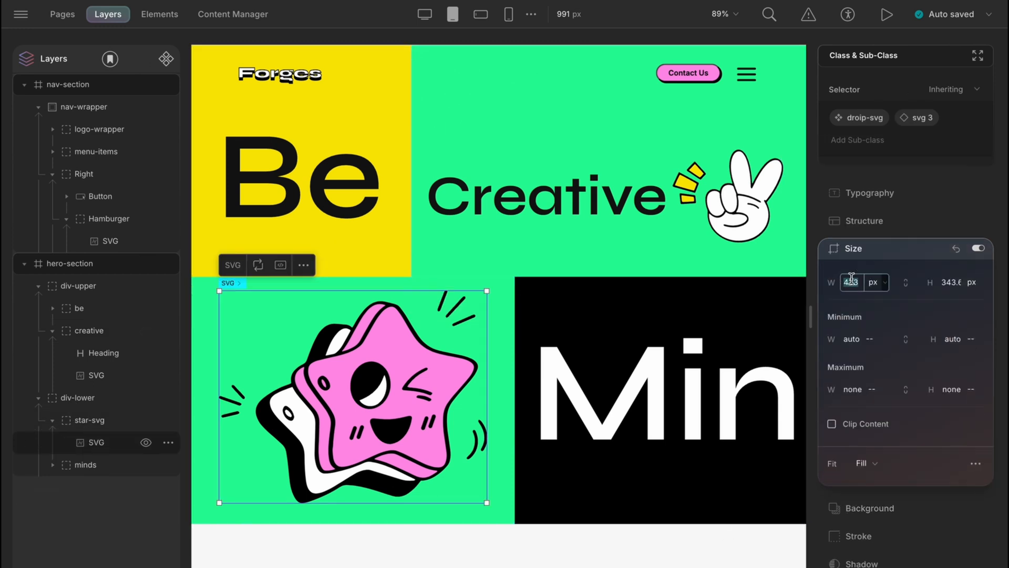
text(280)
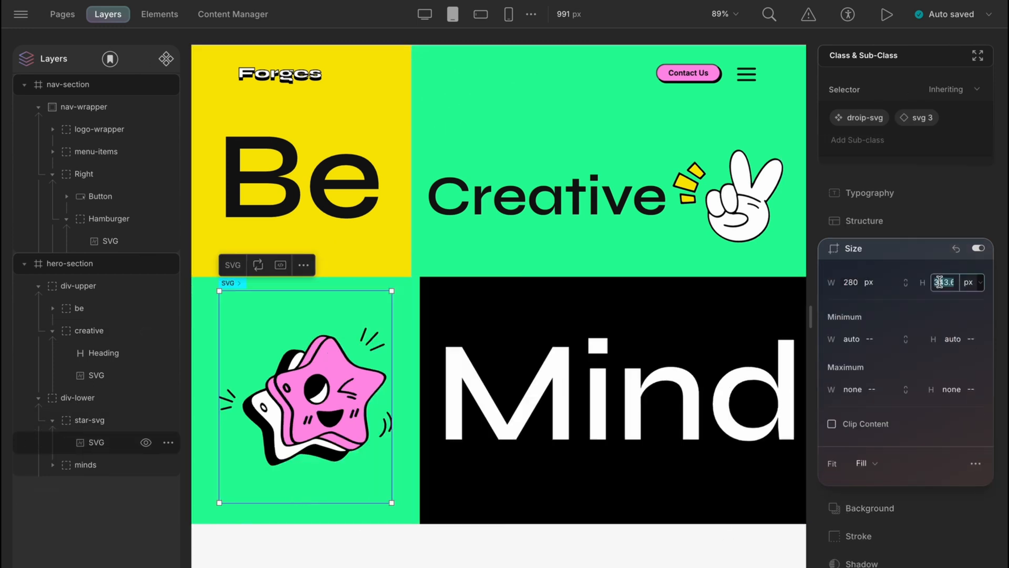
click(89, 420)
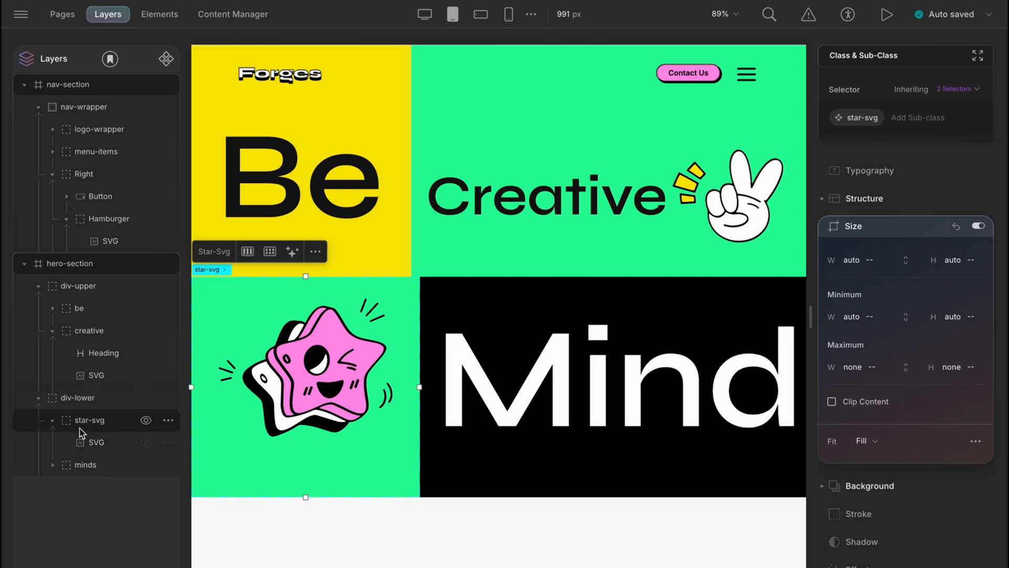
click(865, 198)
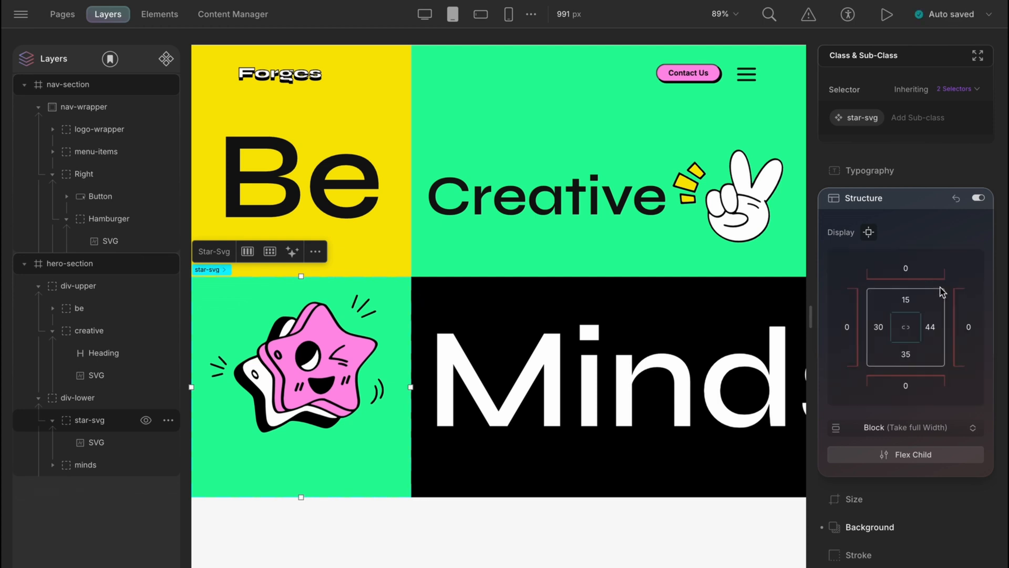
Set the Minds heading font sizes to 100 and 150
click(611, 380)
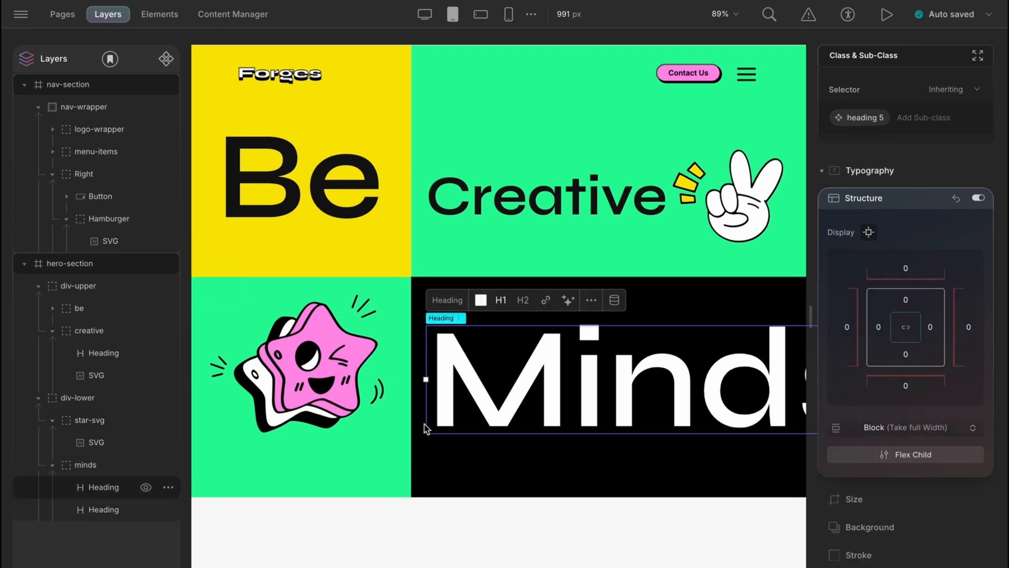
click(868, 170)
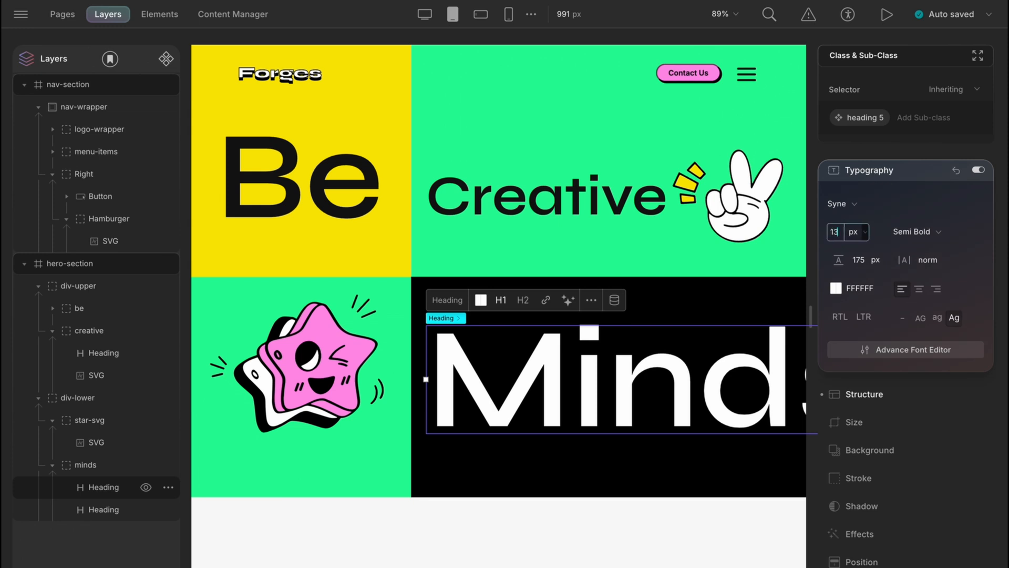
text(100)
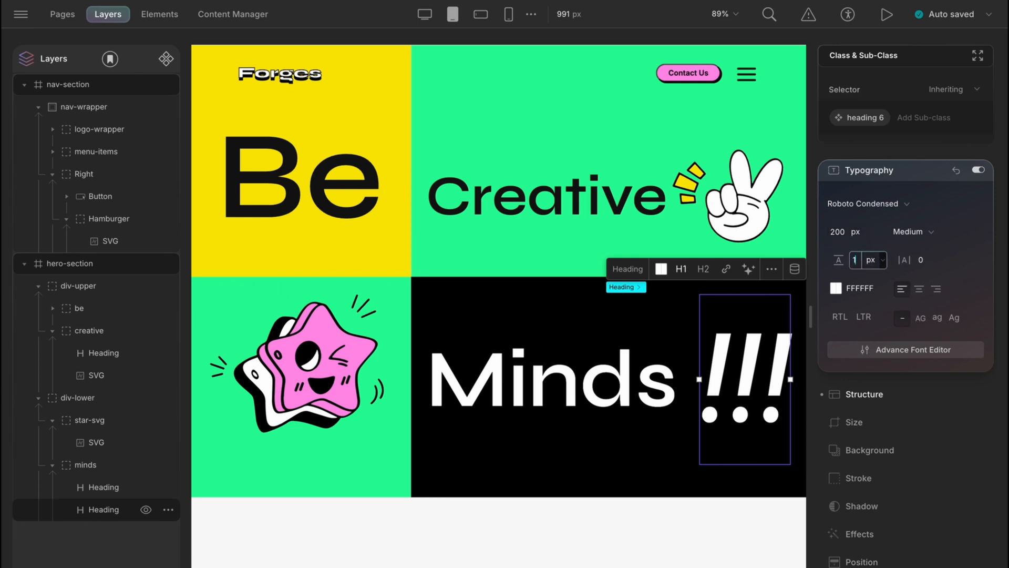
text(150)
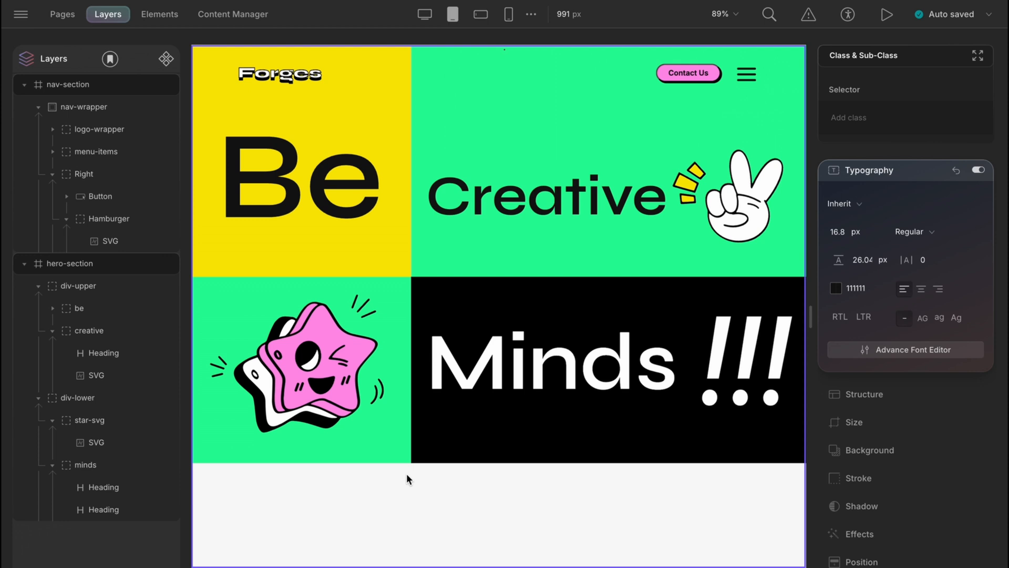
Build the Spread-Menu panel with a black border and 16px rounded corners
click(83, 174)
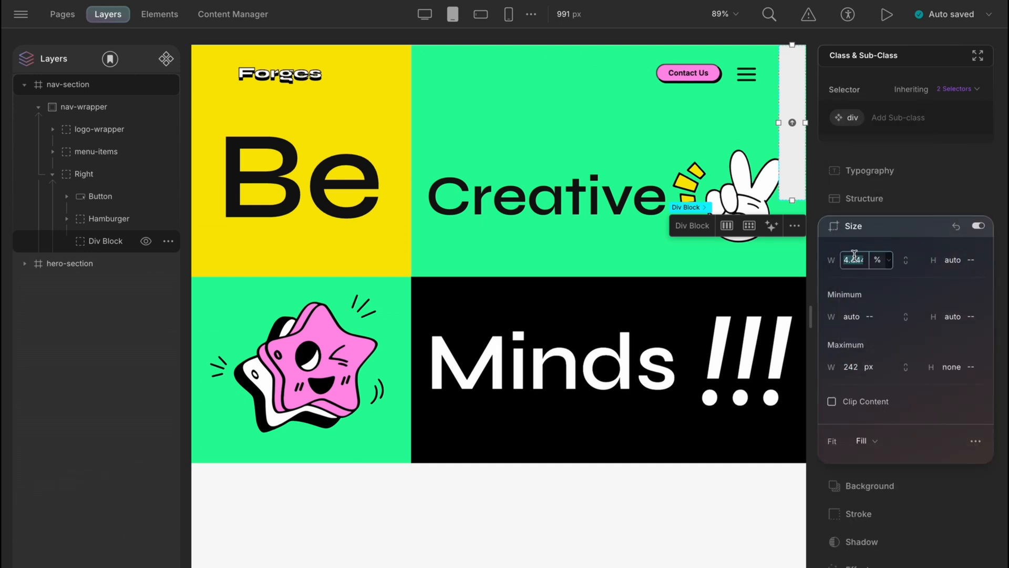
text(100)
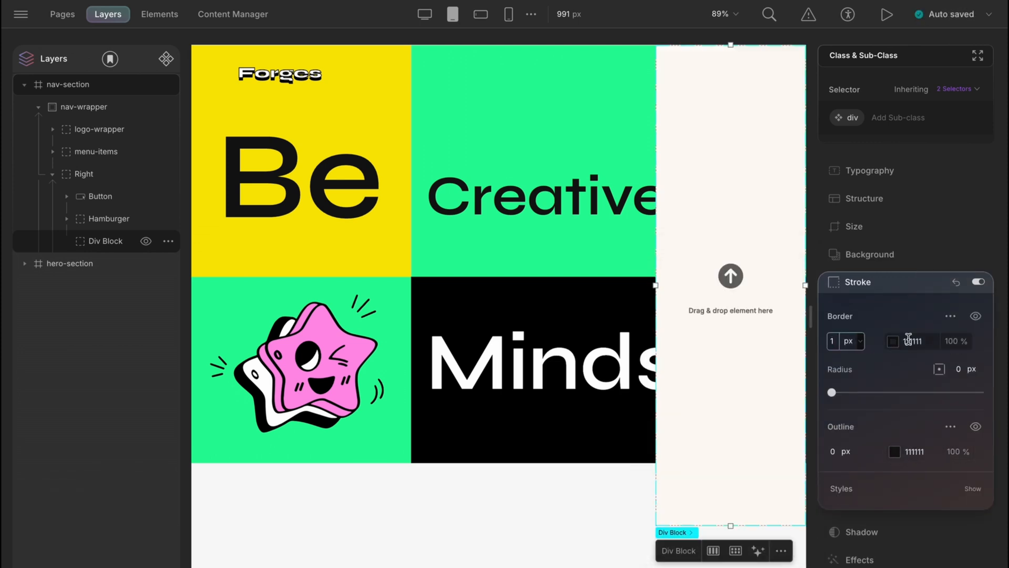
click(893, 340)
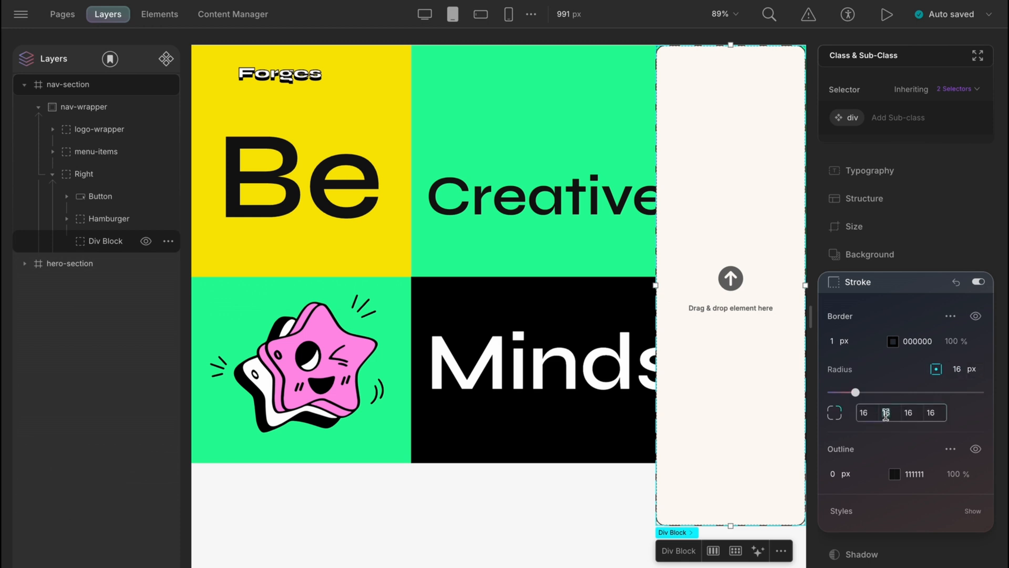
click(856, 282)
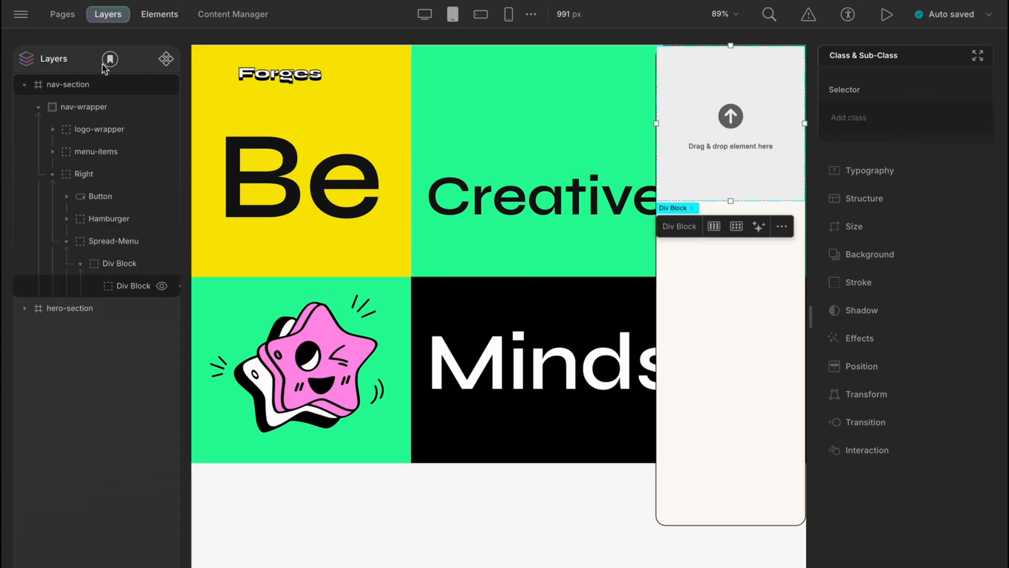
Name the inner blocks Cross and S-content, add an SVG, and copy the close icon from Figma
text(Cross)
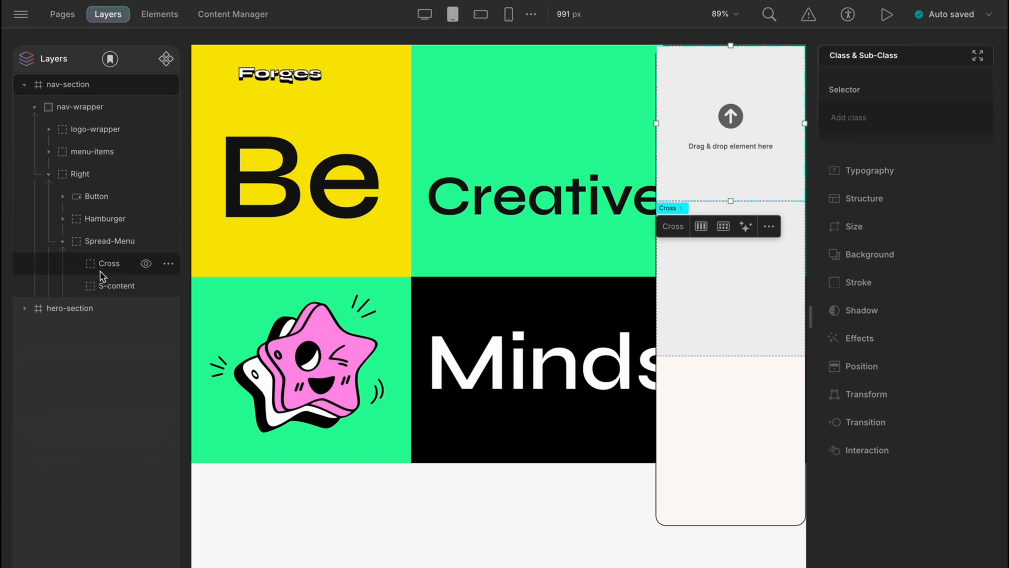
click(117, 285)
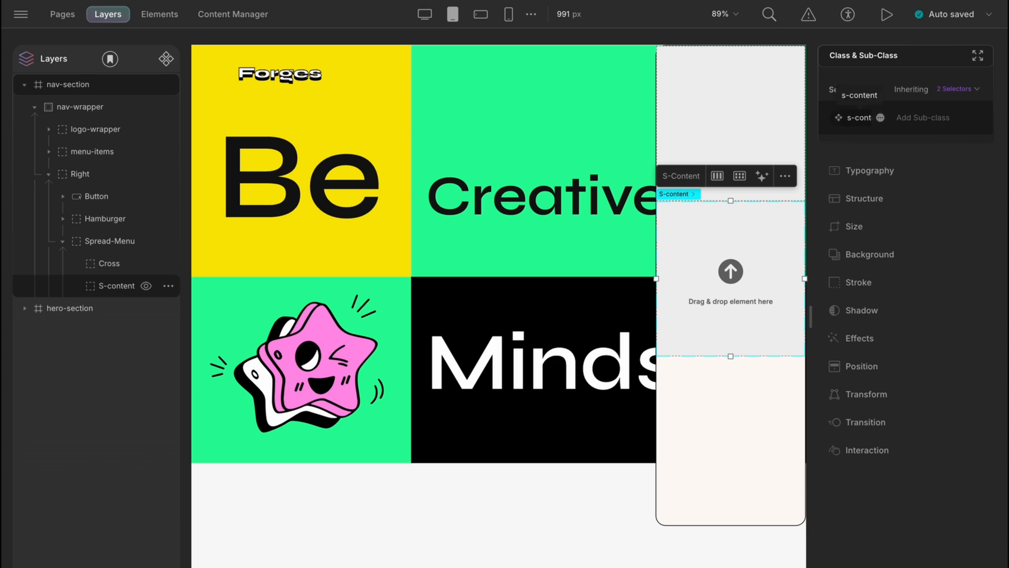
click(159, 14)
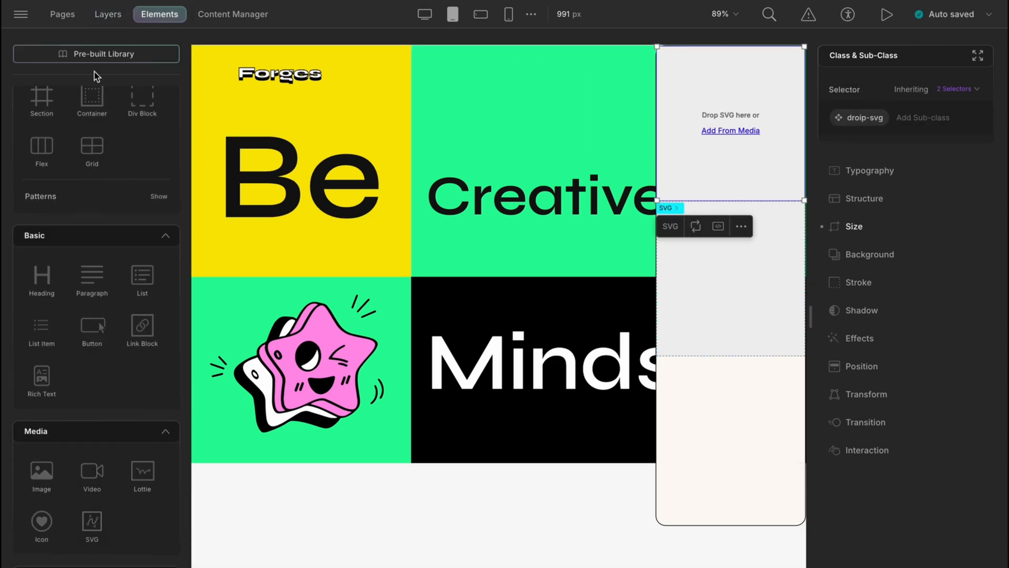
click(108, 14)
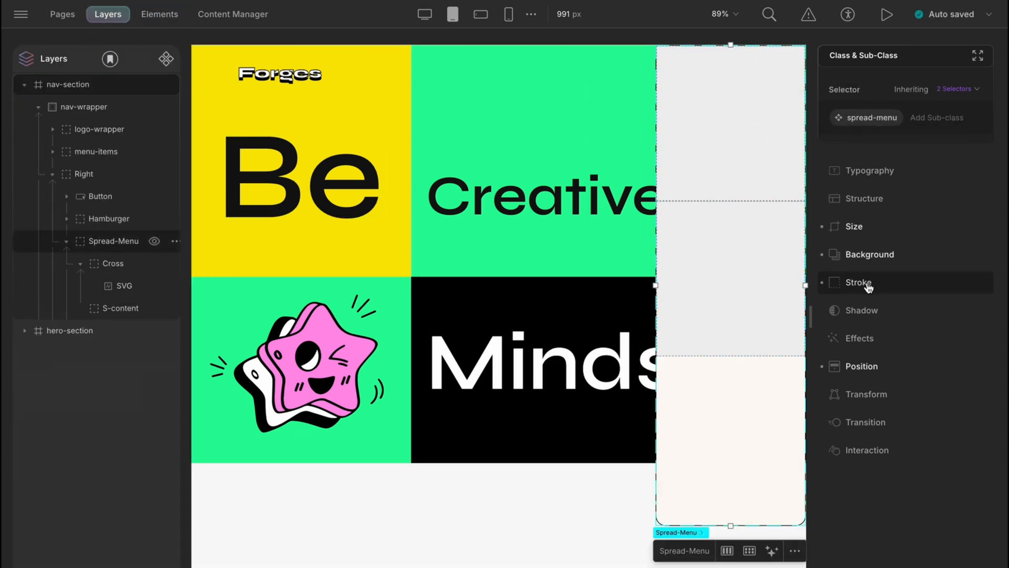
click(863, 198)
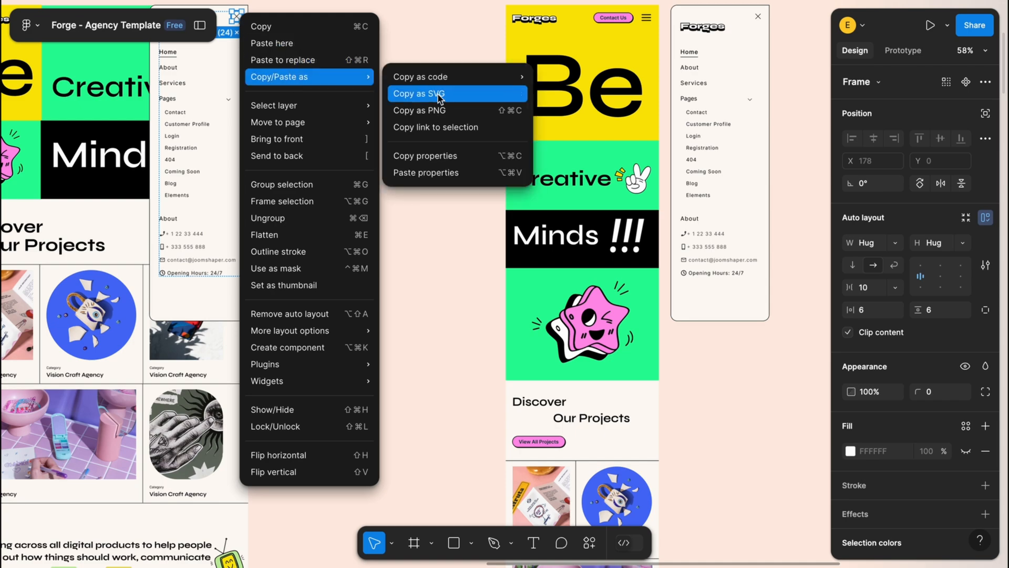
click(419, 94)
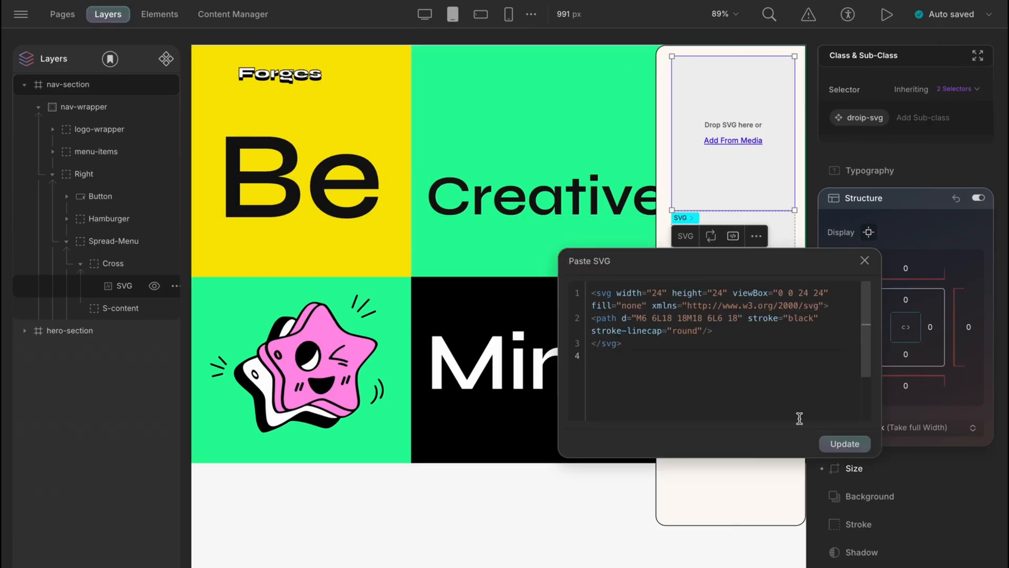
Apply the pasted close-icon SVG code and copy the logo-wrapper for S-content
click(843, 443)
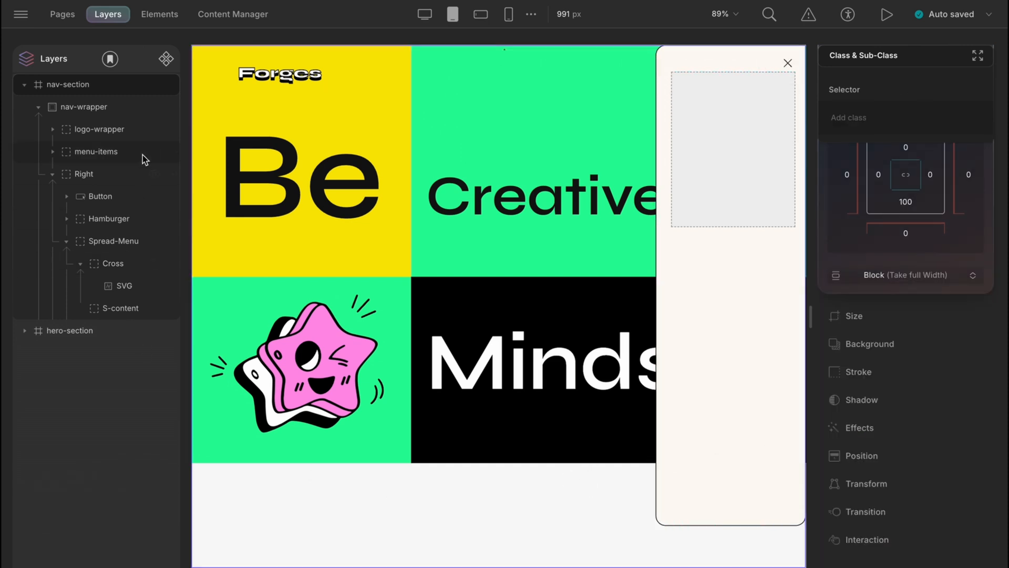
click(99, 129)
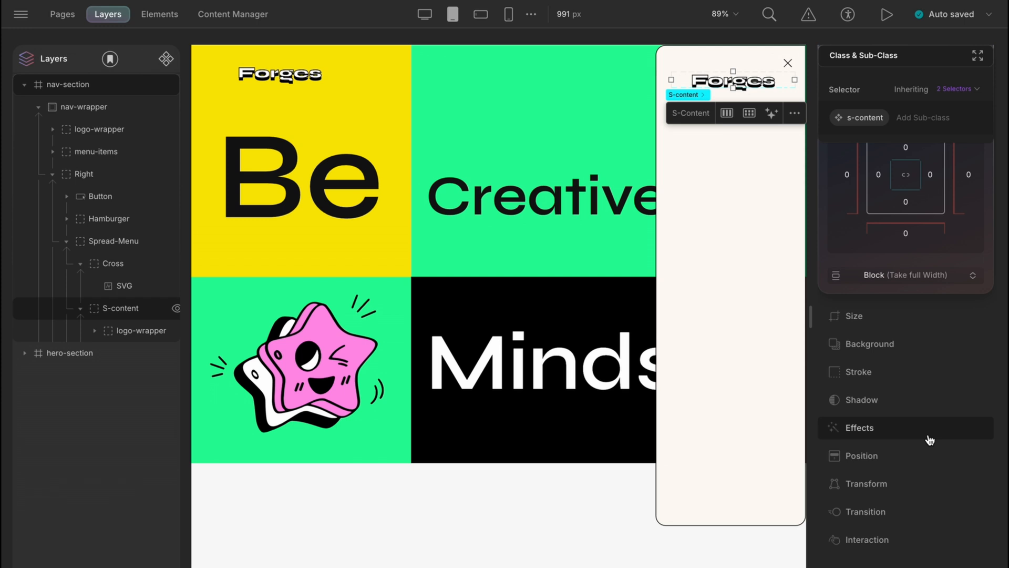
Set S-content's display to Flex and copy the menu-items group into it
click(904, 275)
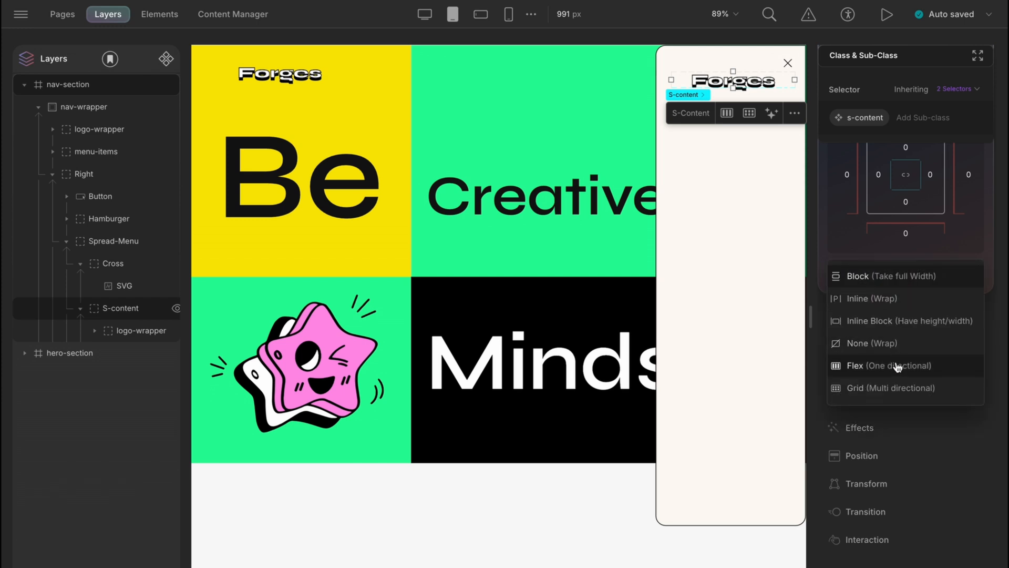
click(889, 364)
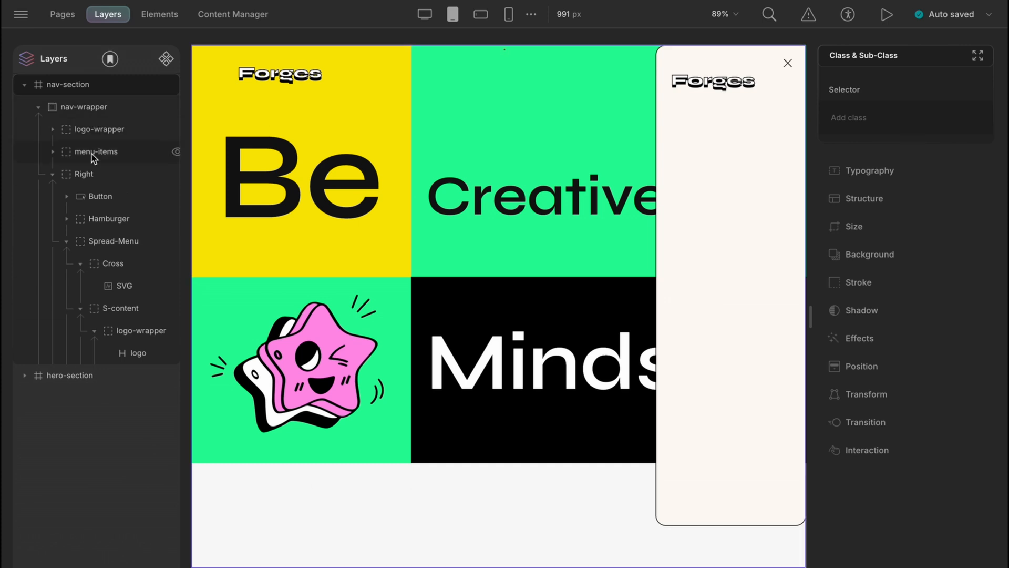
right_click(95, 151)
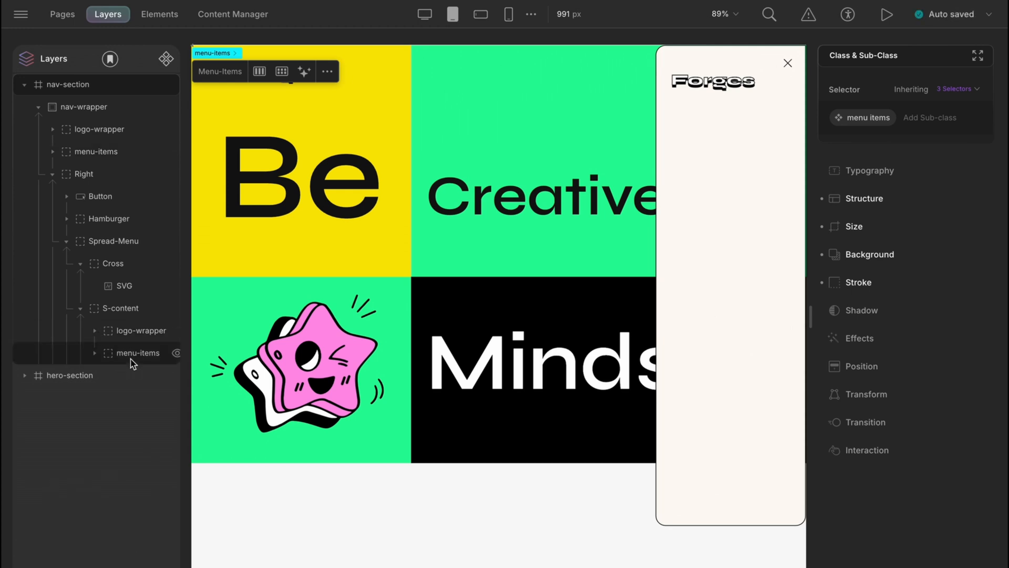
Show the pasted menu items as flex and adjust their background and height
click(863, 198)
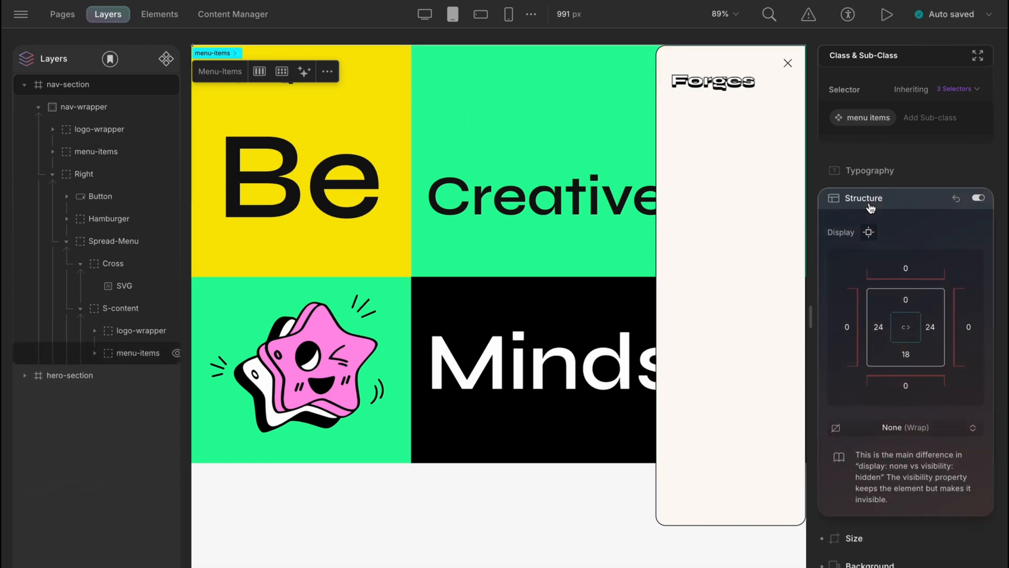
click(904, 427)
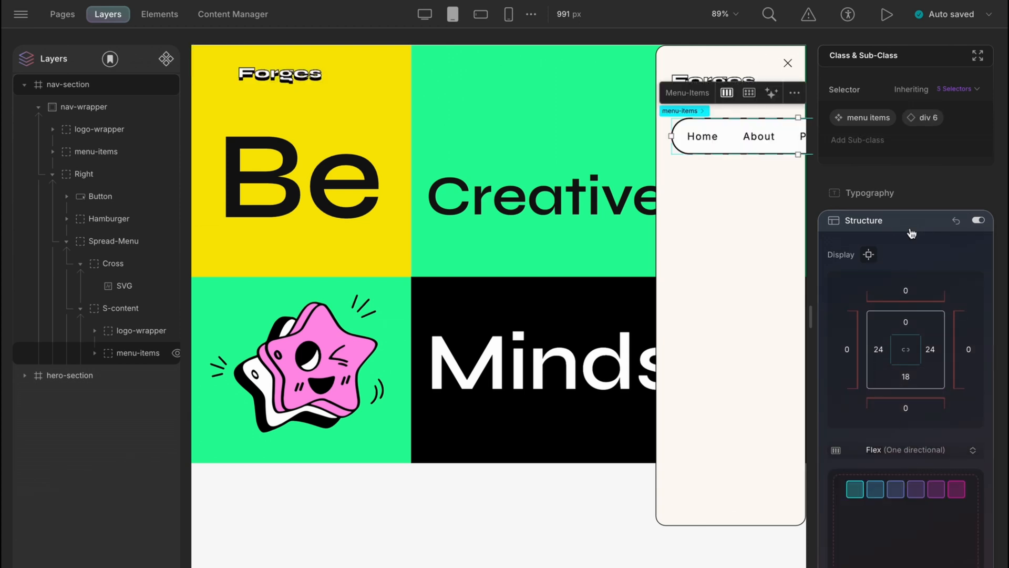
click(863, 221)
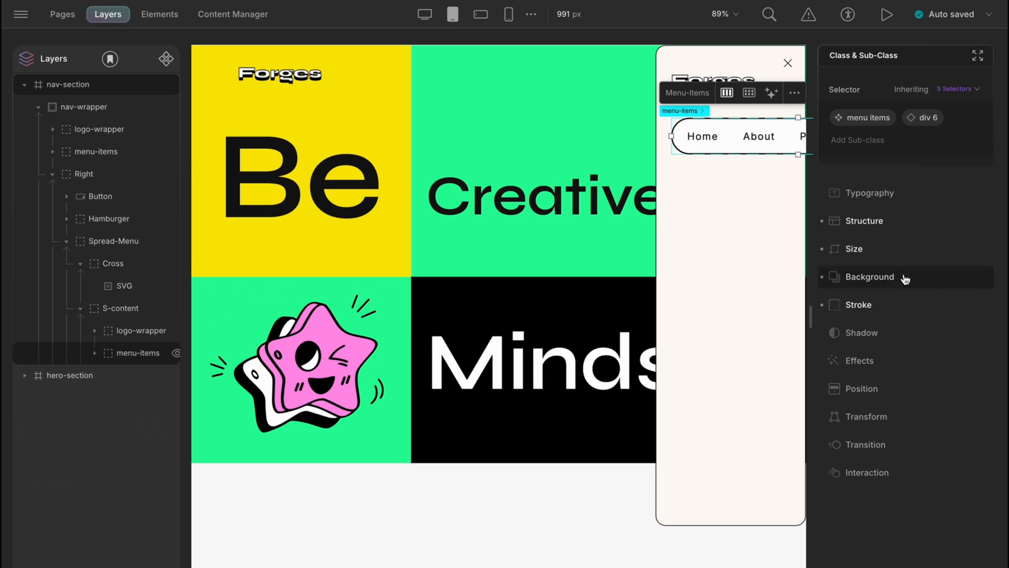
click(868, 276)
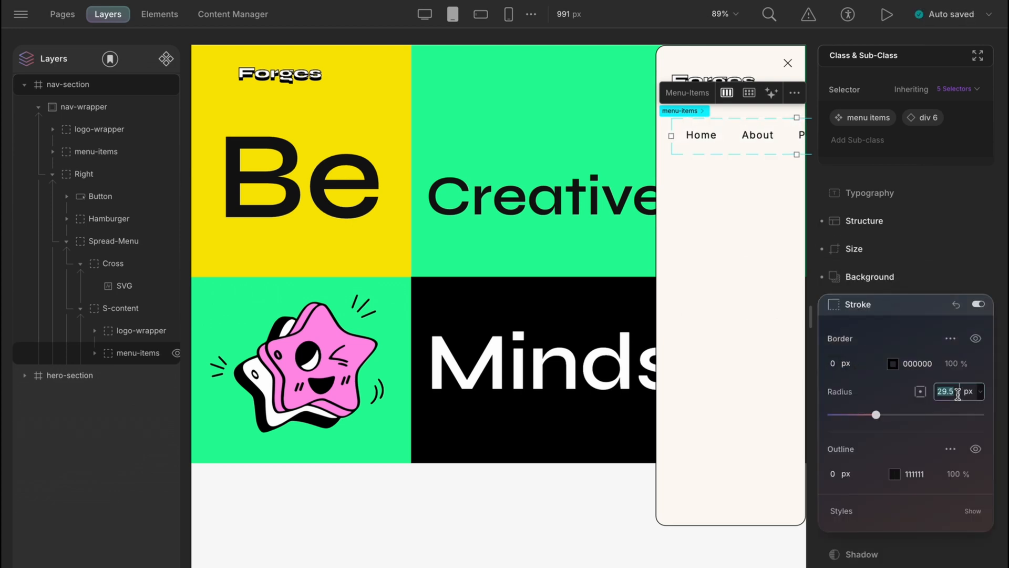
click(856, 248)
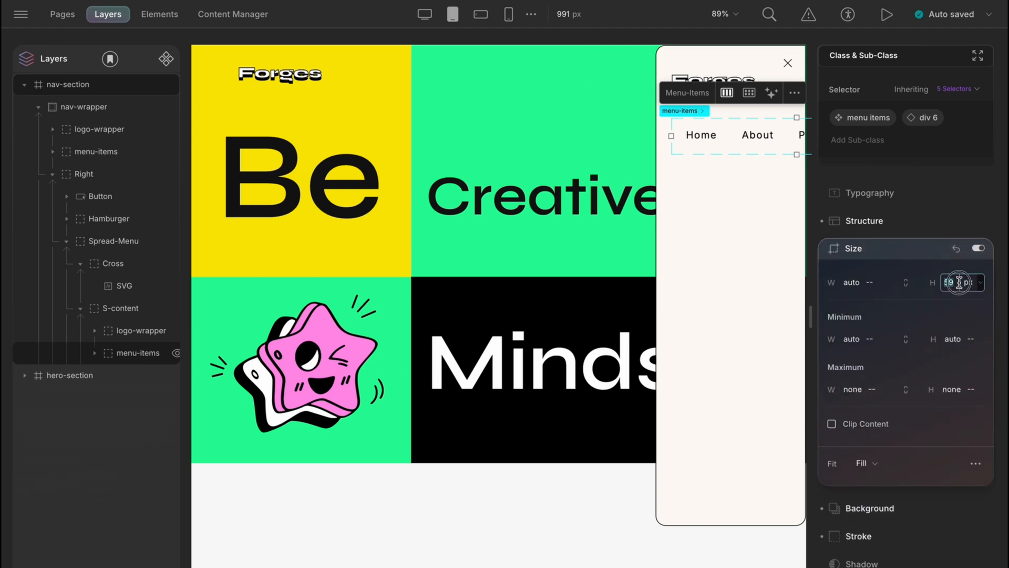
click(863, 220)
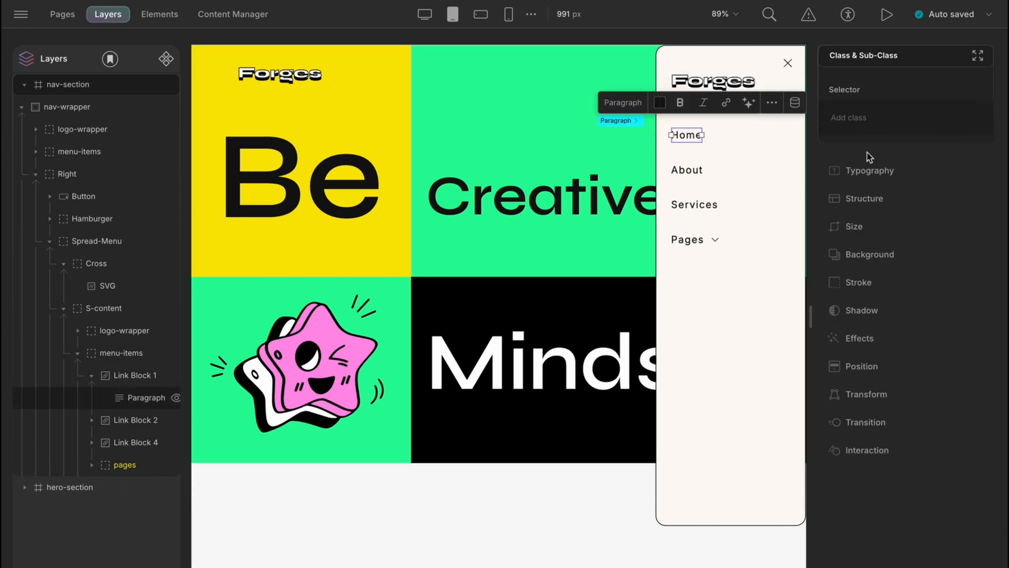
Give the Home link the adjust-margin class and set the menu links' gap to 20px
text(adjust-margin)
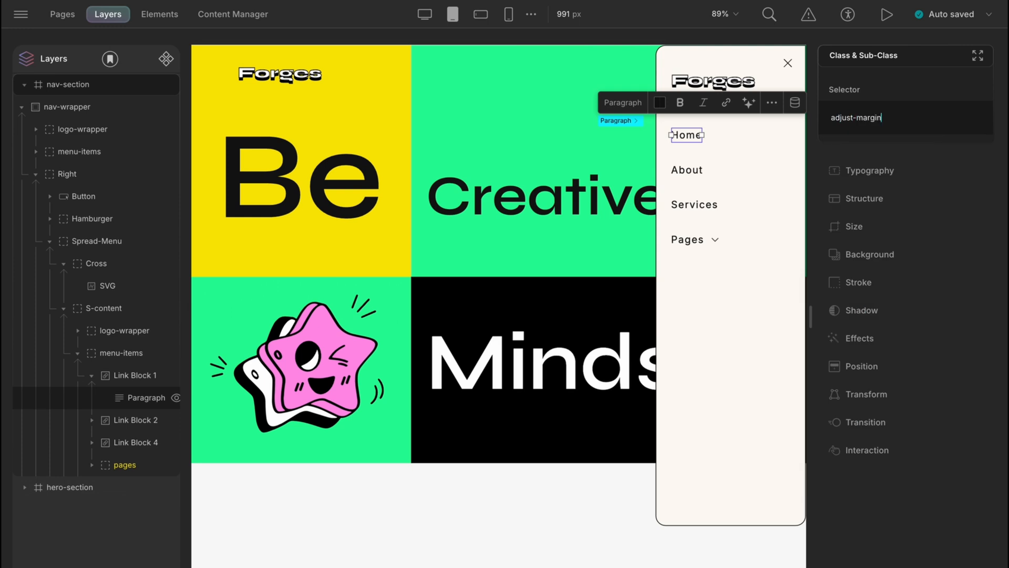
click(863, 198)
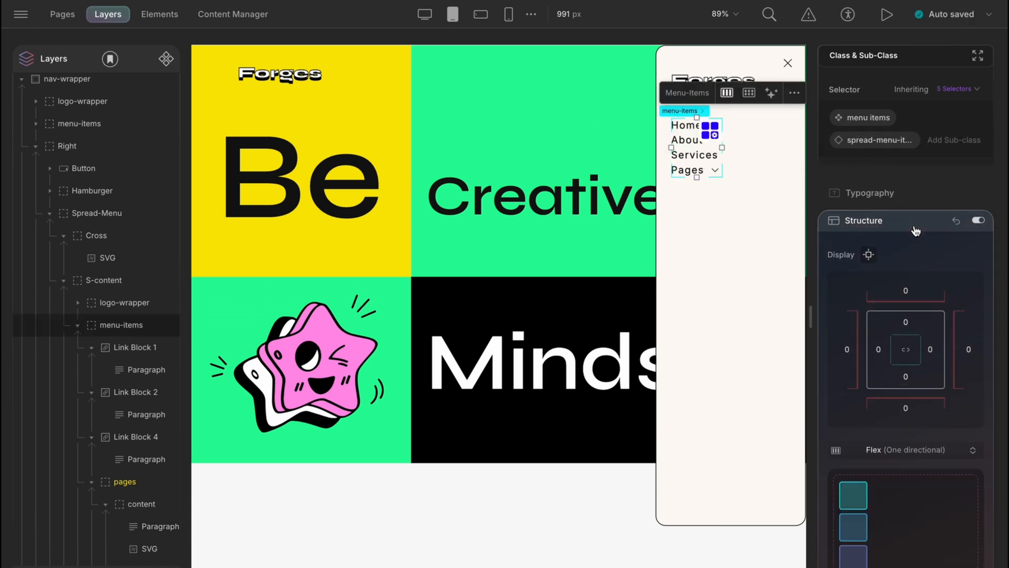
scroll(down, 3)
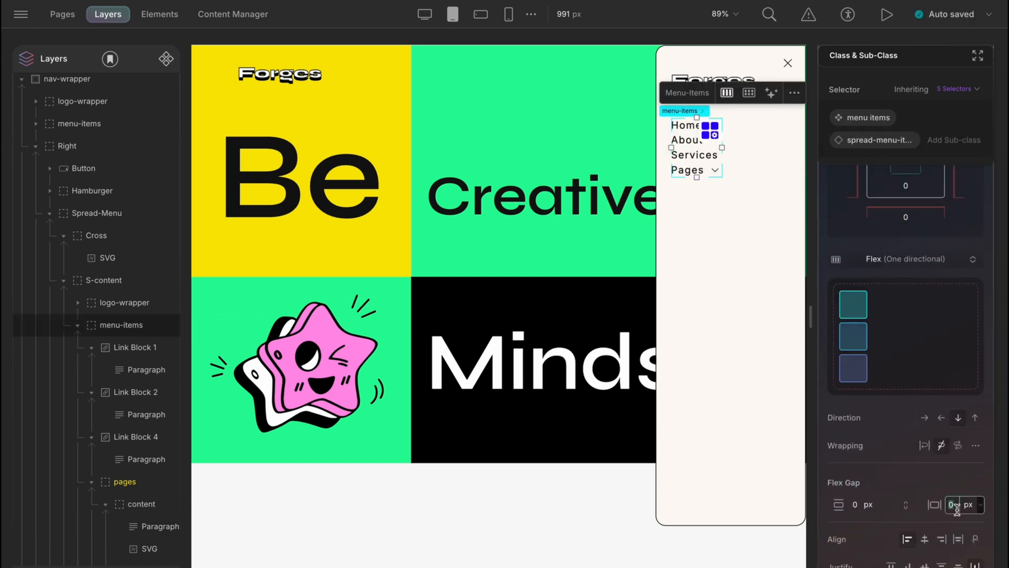
click(953, 505)
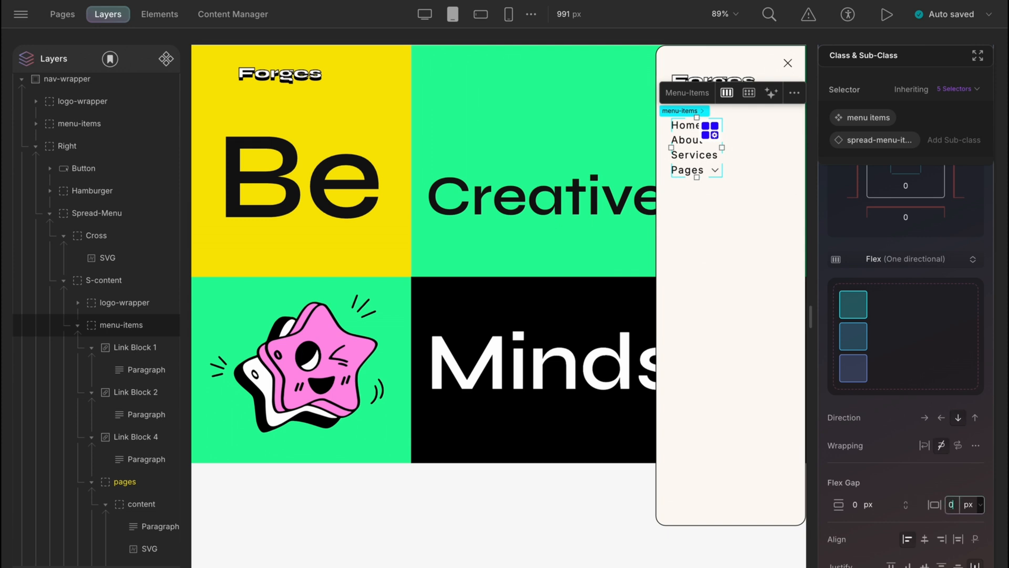
text(20)
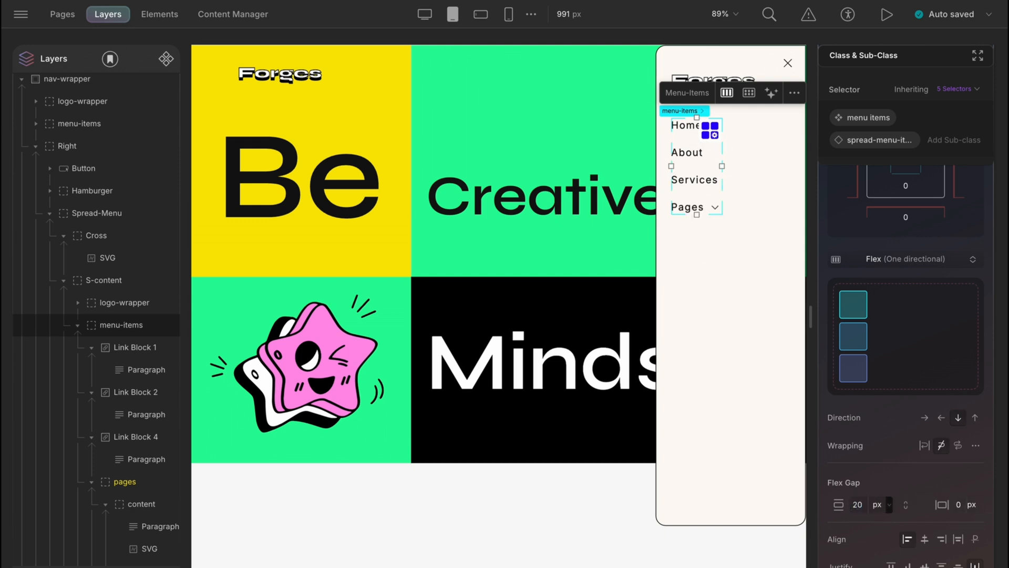
click(103, 280)
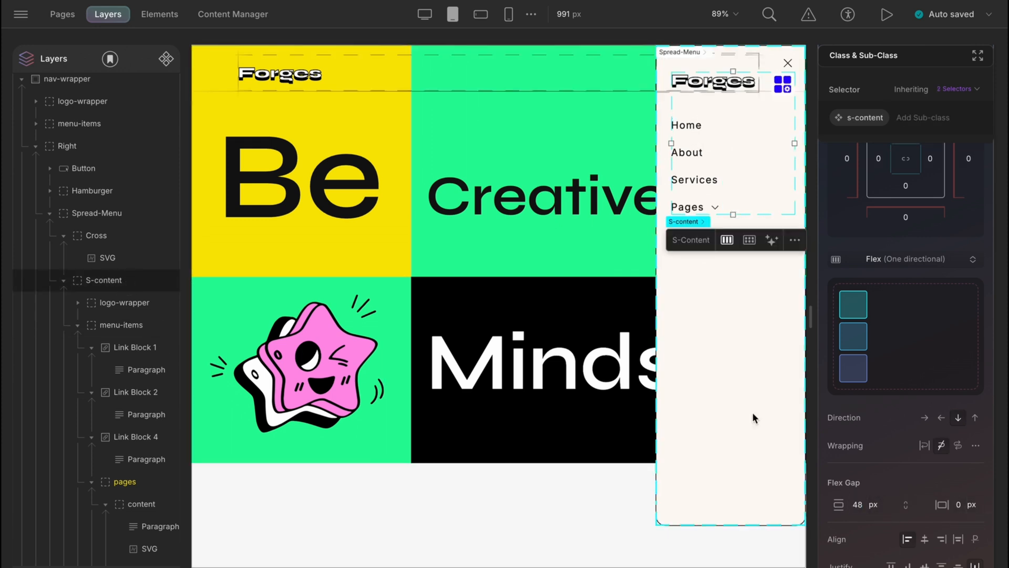
Stretch the Pages item's content across the panel width, showing its sub-page list
click(125, 482)
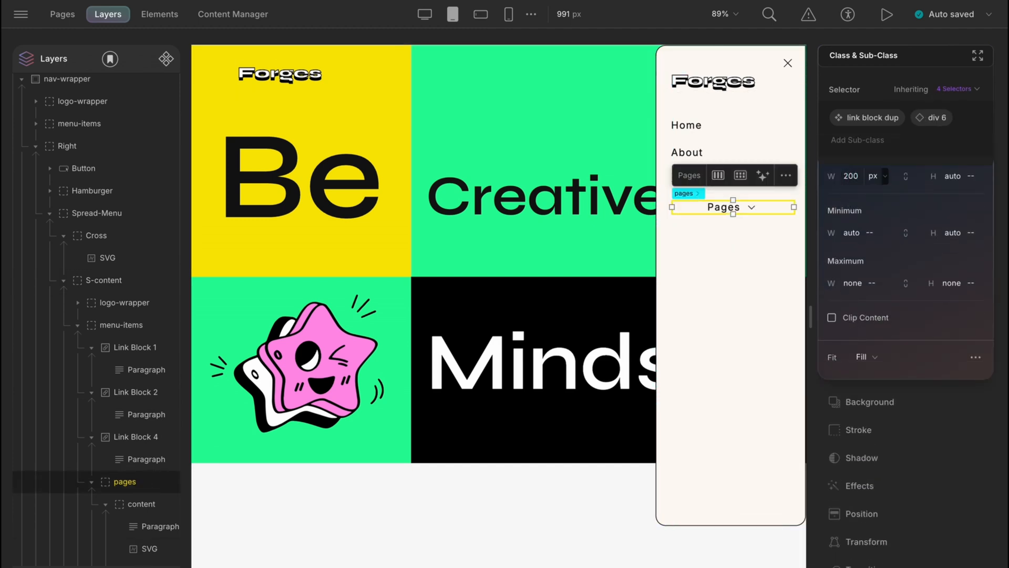
click(141, 504)
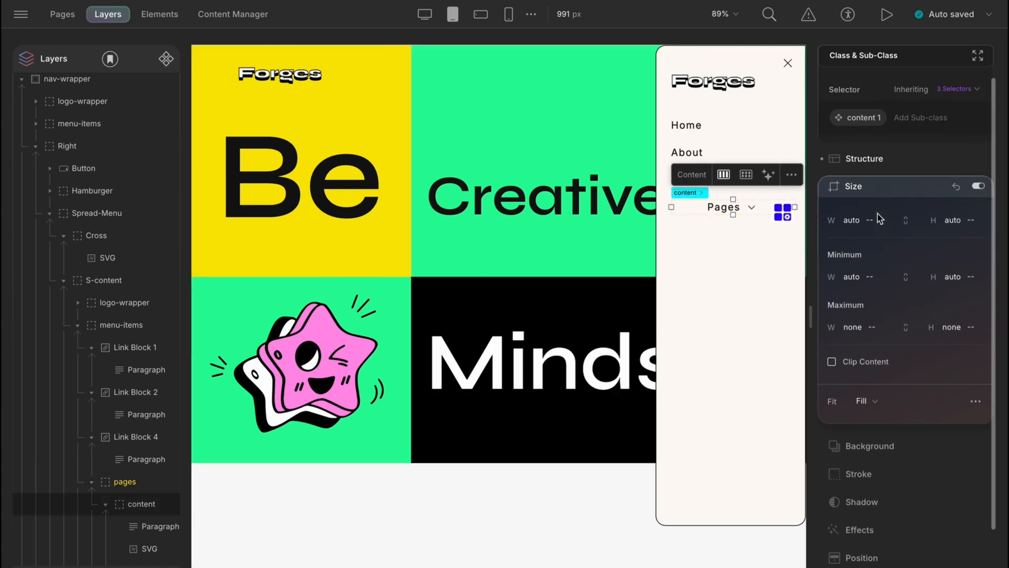
click(863, 186)
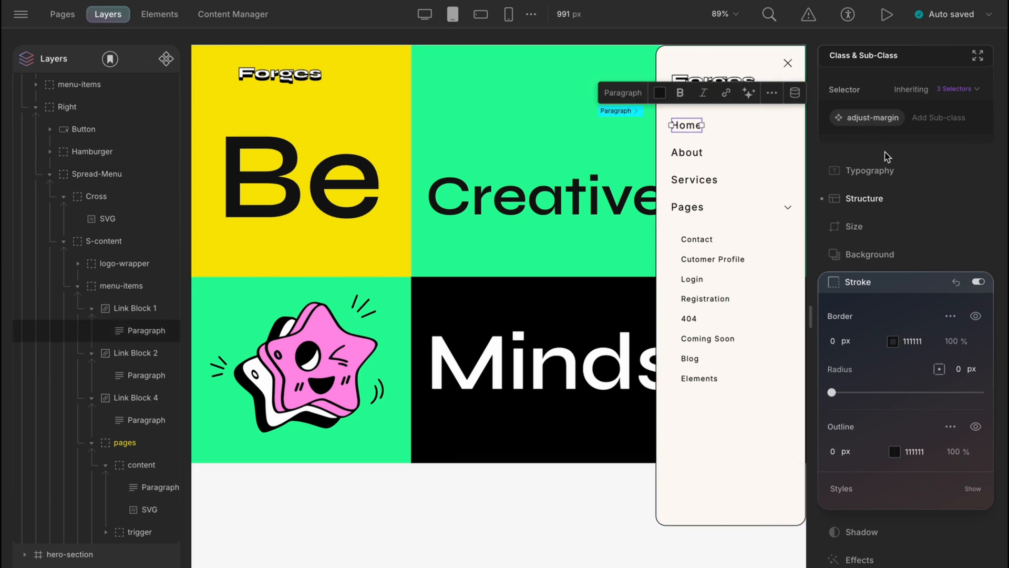
click(869, 170)
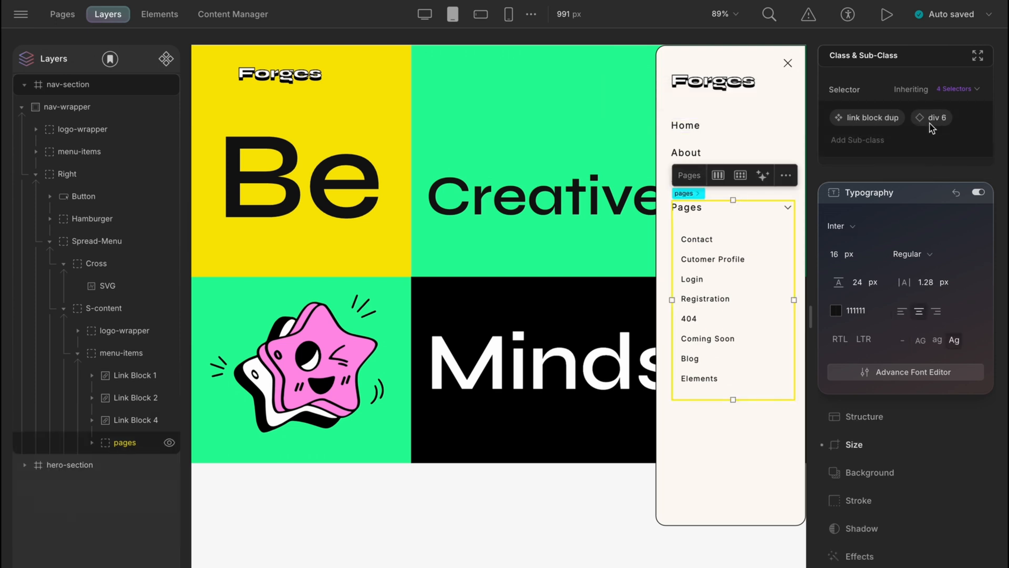
Review the Pages item's sub-class and interaction, then create the spaced contact trigger block
click(931, 117)
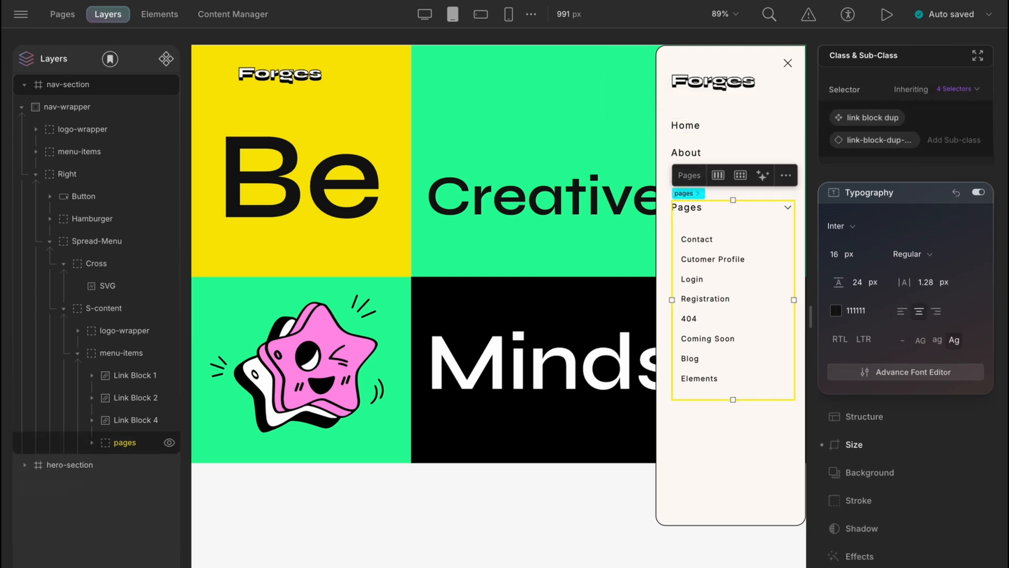
click(869, 294)
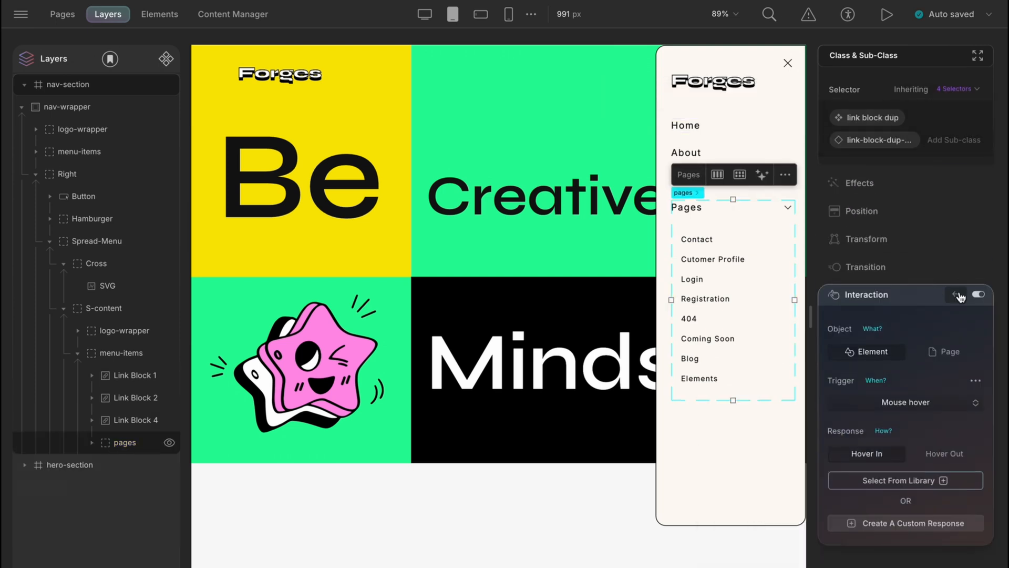
click(958, 295)
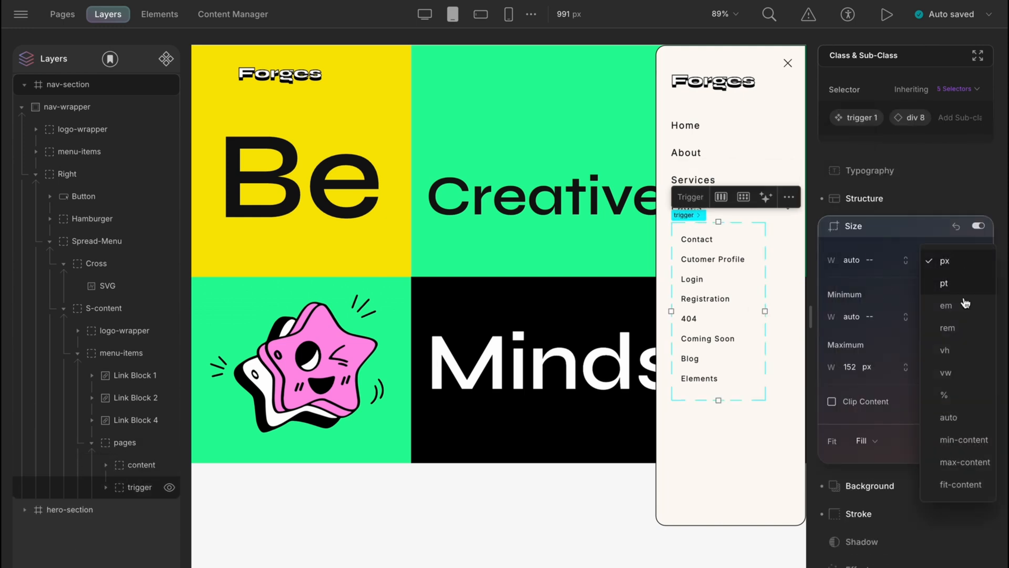
click(866, 198)
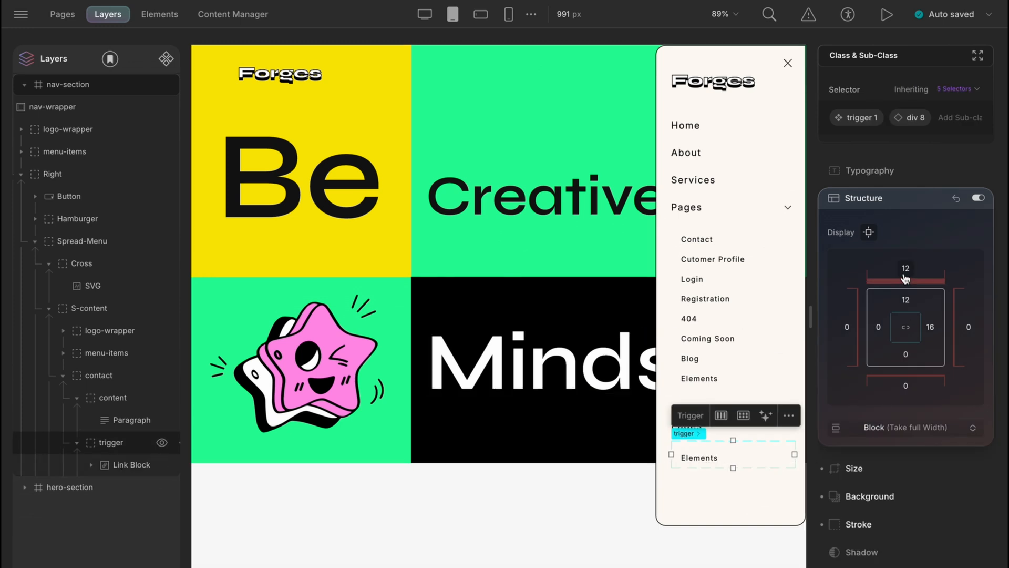
click(132, 465)
text(cont)
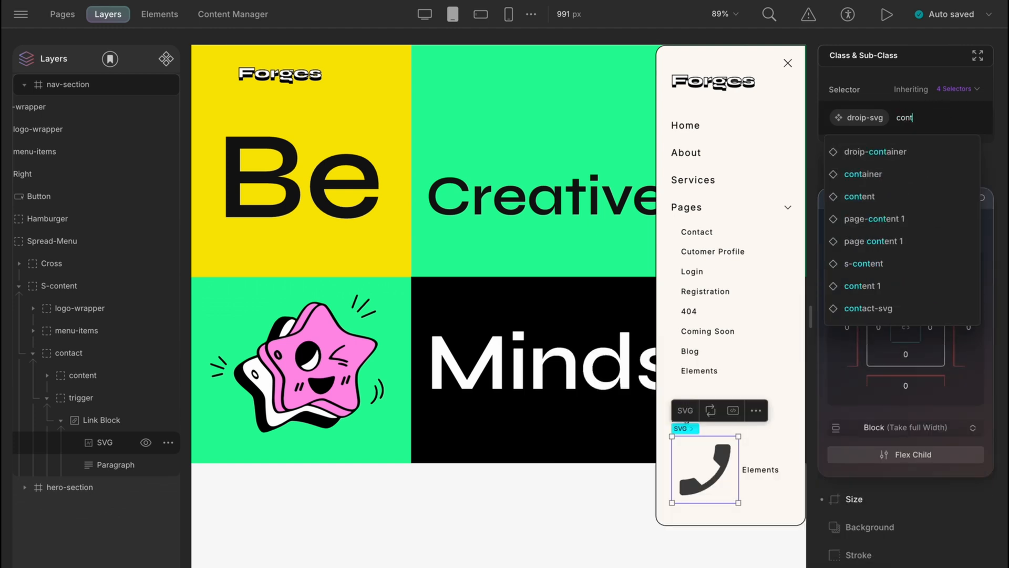
Apply the content class to the phone icon in the contact block
click(869, 307)
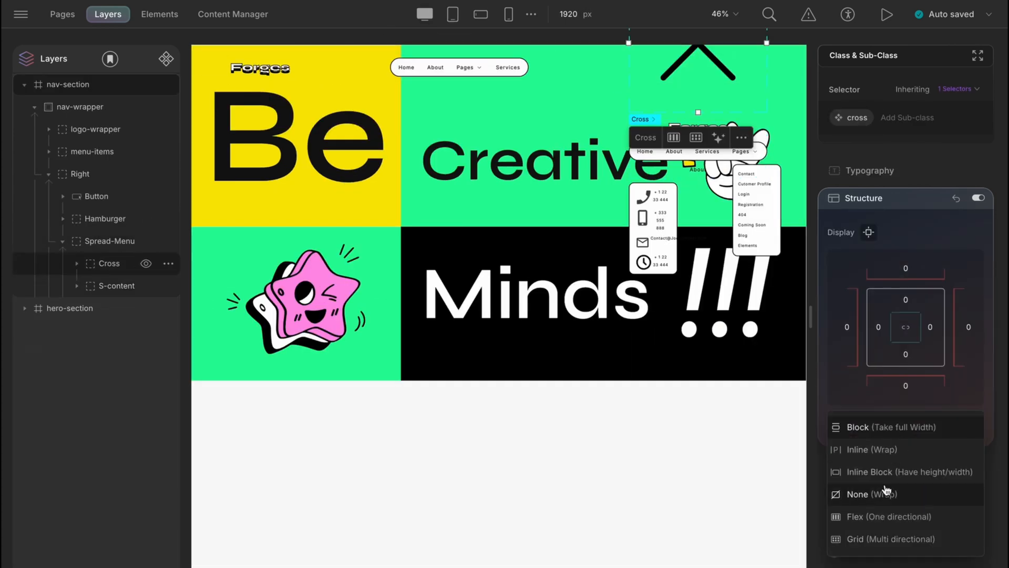
Set the Cross icon and Spread-Menu Display to None on the desktop breakpoint
click(857, 493)
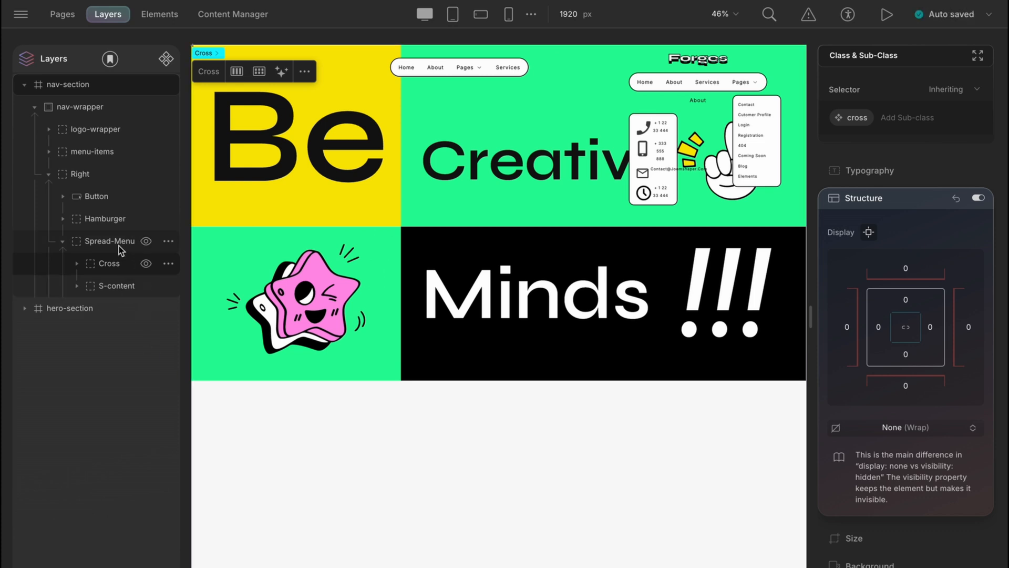
click(109, 241)
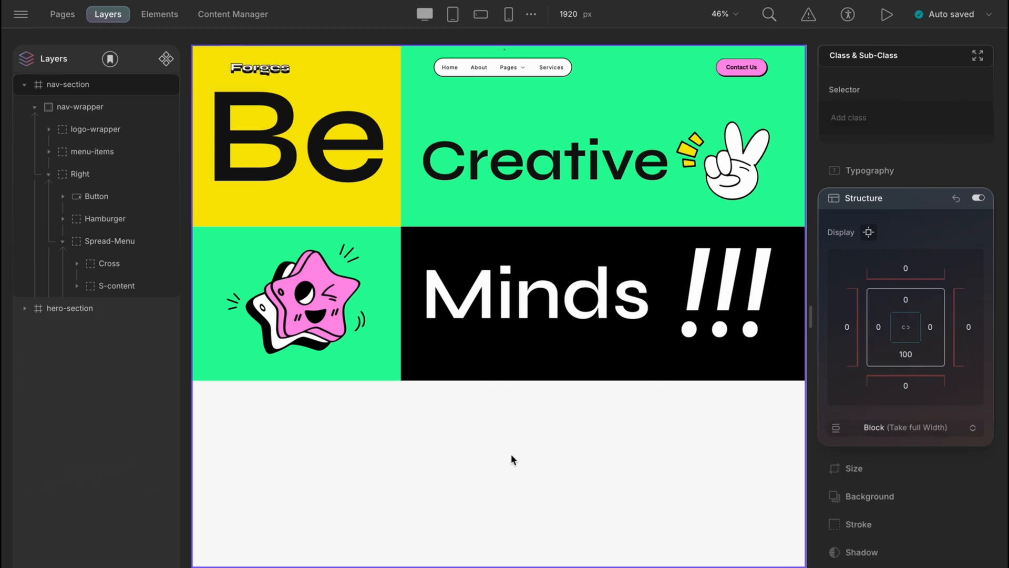
click(452, 14)
text(hide-spre)
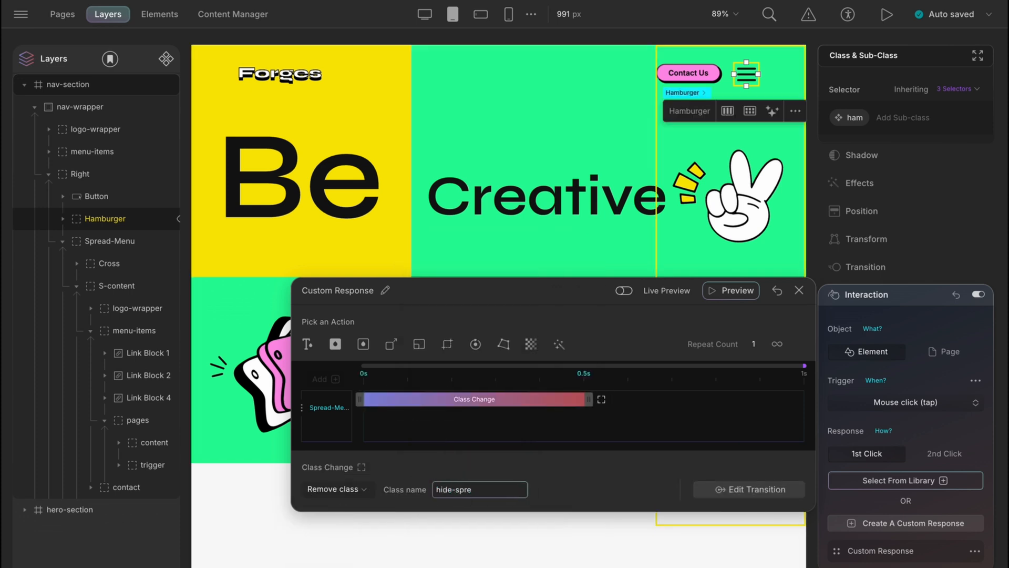
Give the Cross close icon its own interaction triggered by Mouse click
click(731, 290)
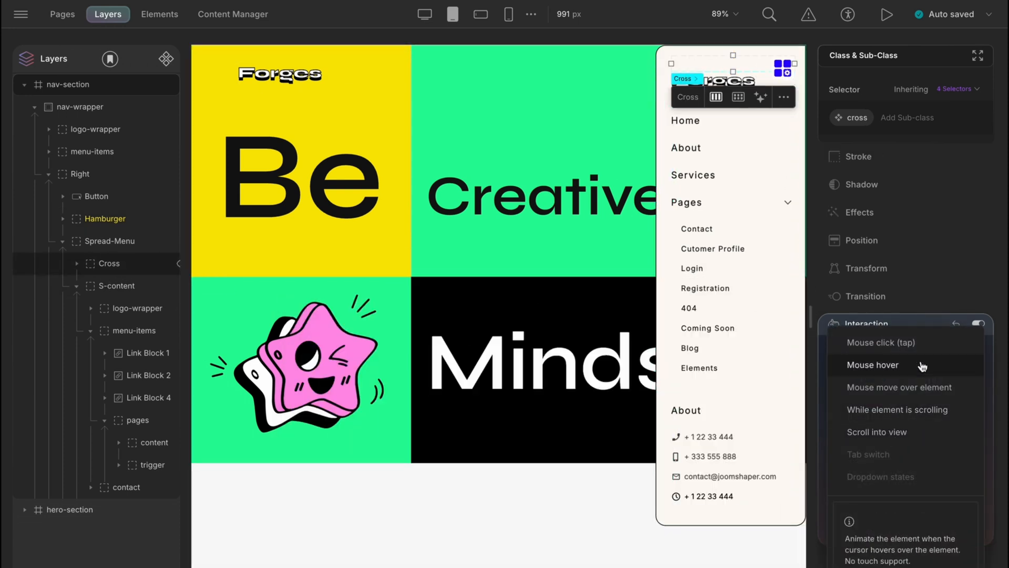
click(881, 341)
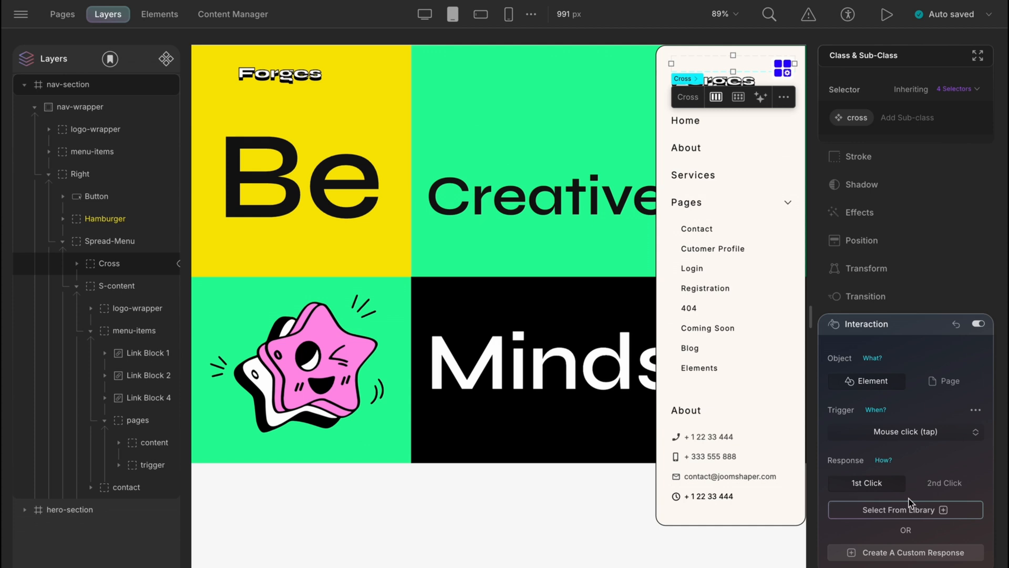
Make clicking Cross add class hide-spread to Spread-Menu, then preview the effect
click(974, 410)
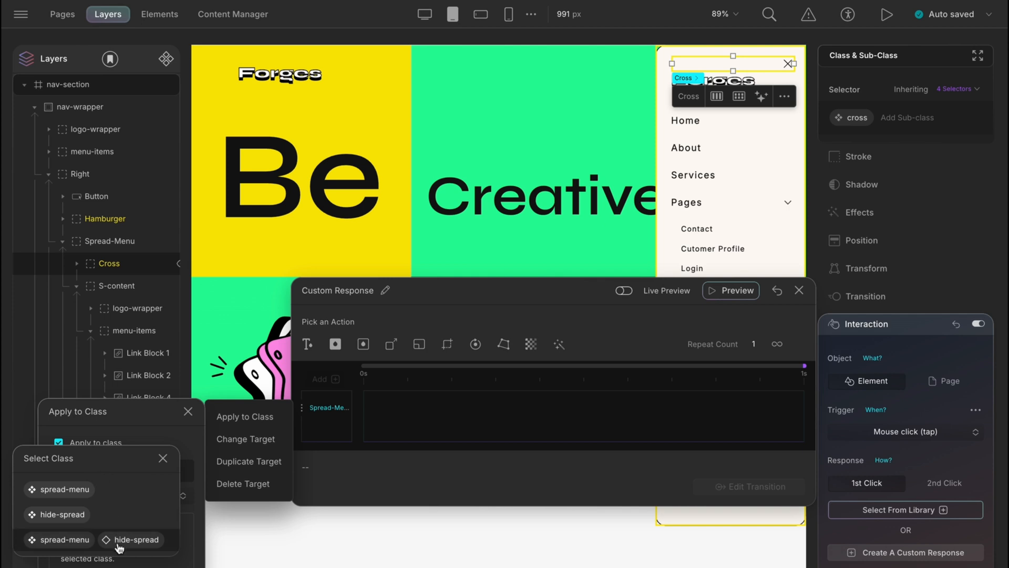
click(63, 539)
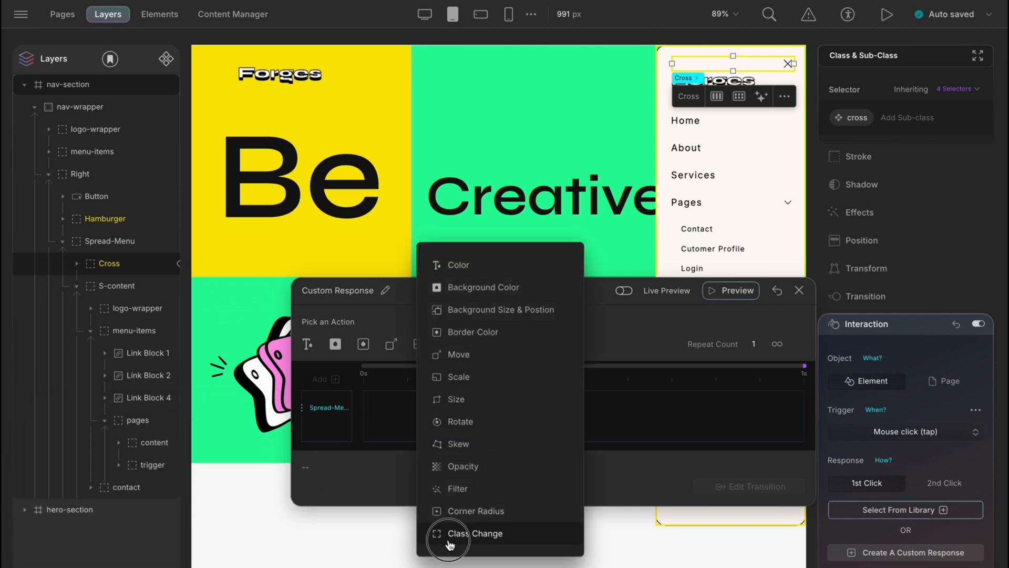
click(476, 533)
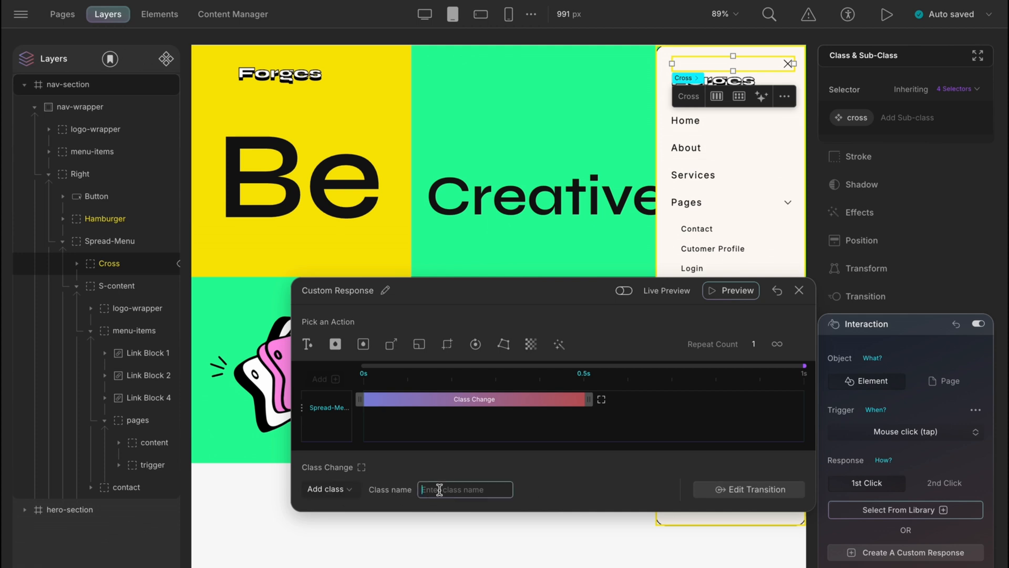
text(hide-spre)
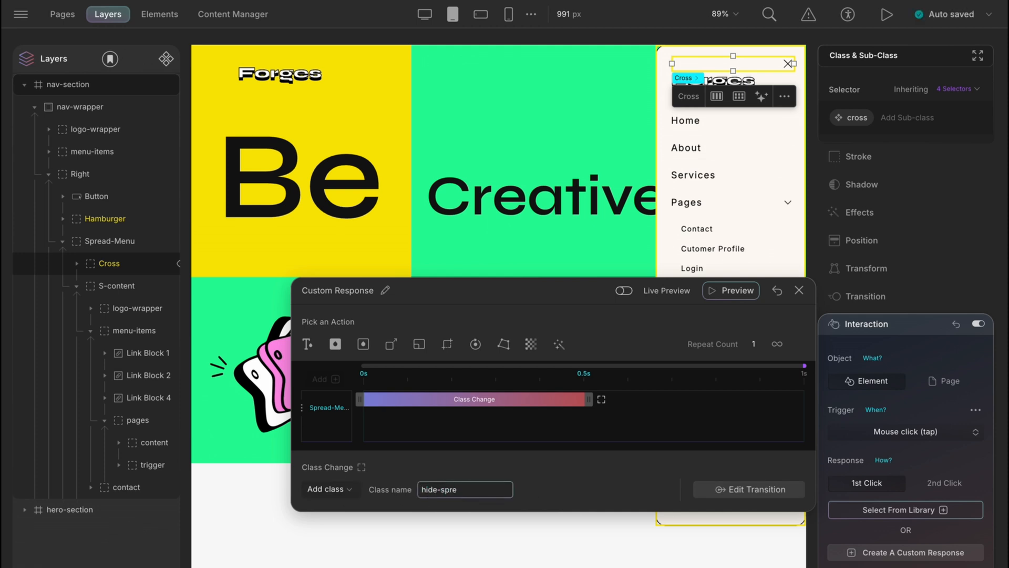
click(736, 290)
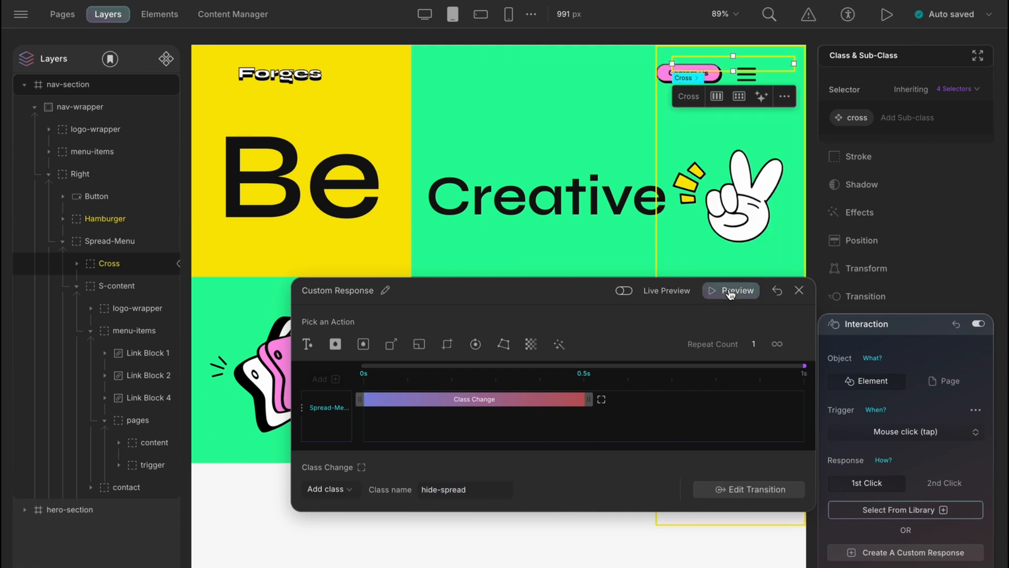
click(799, 290)
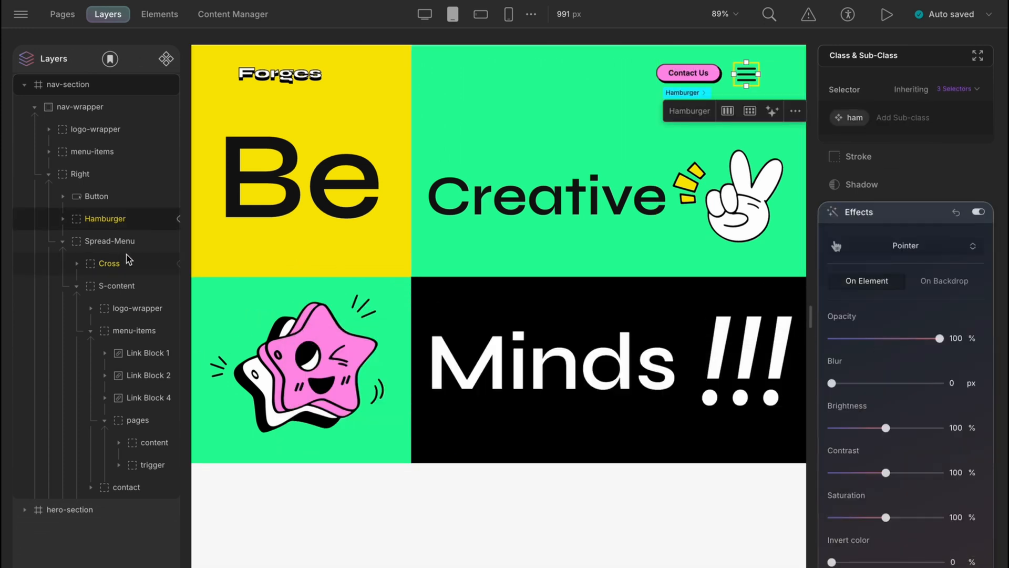
click(108, 263)
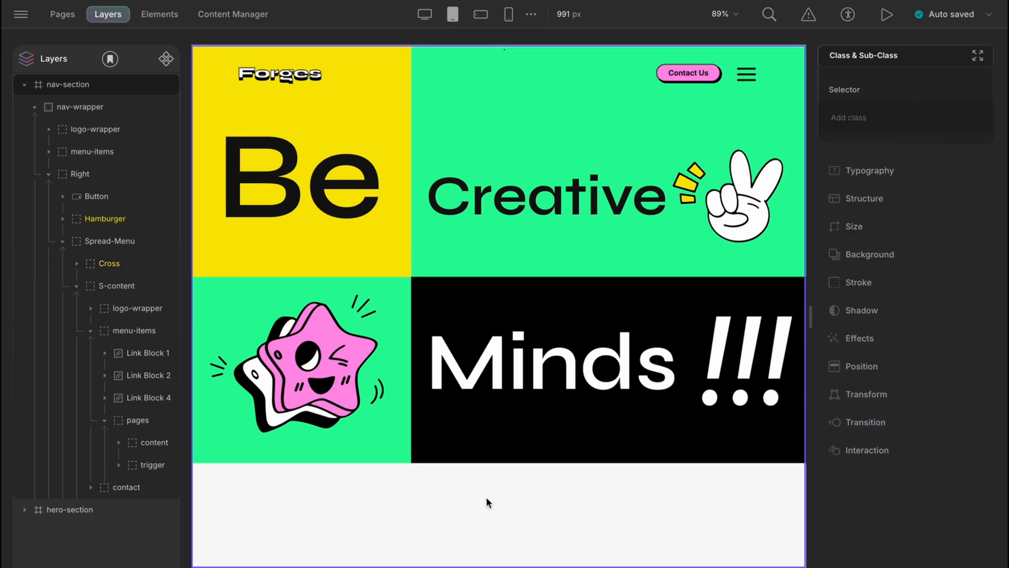
mouse_move(430, 206)
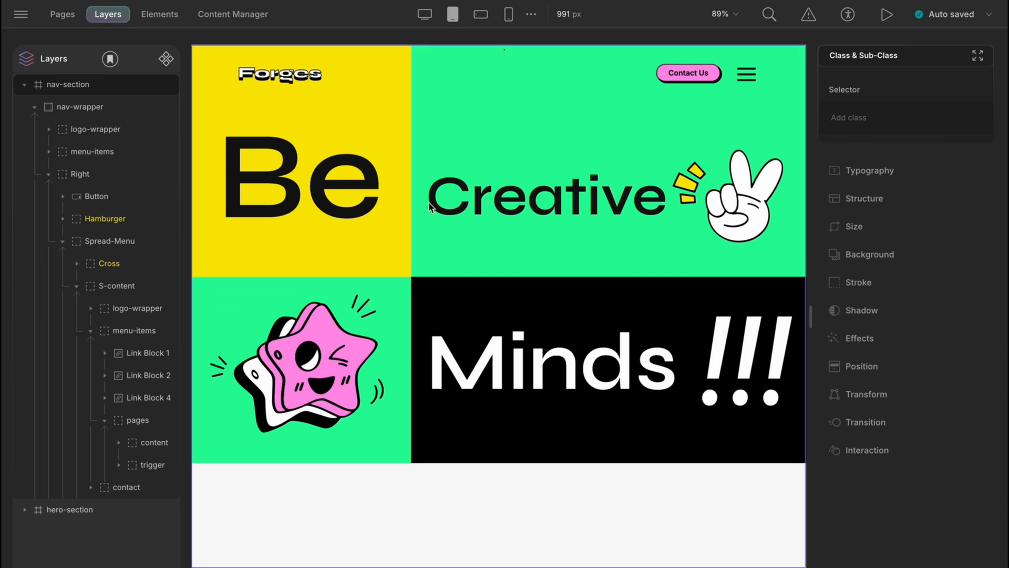
Switch to the 767 px mobile landscape breakpoint with Spread-Menu shown on canvas
click(452, 14)
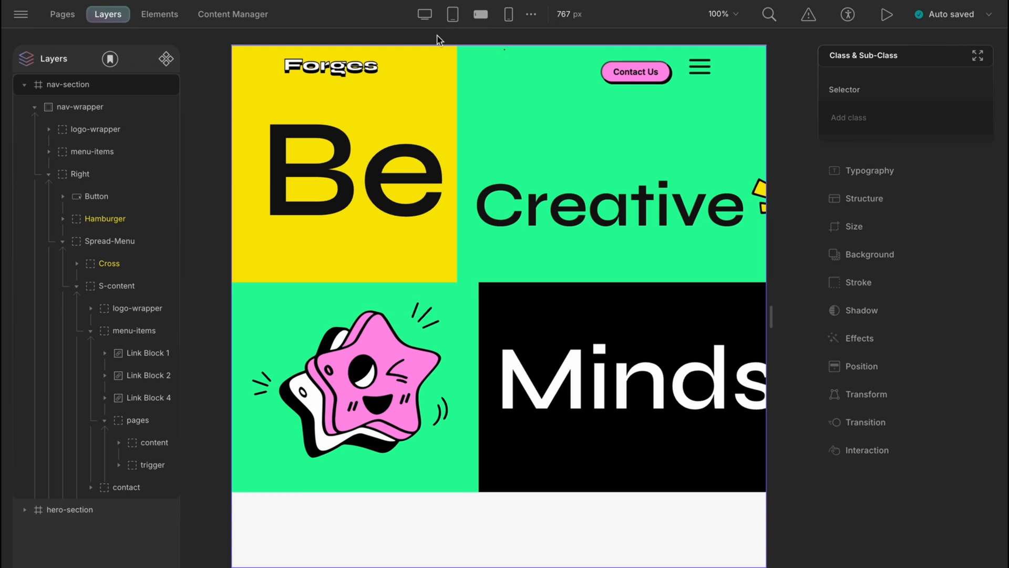
click(699, 67)
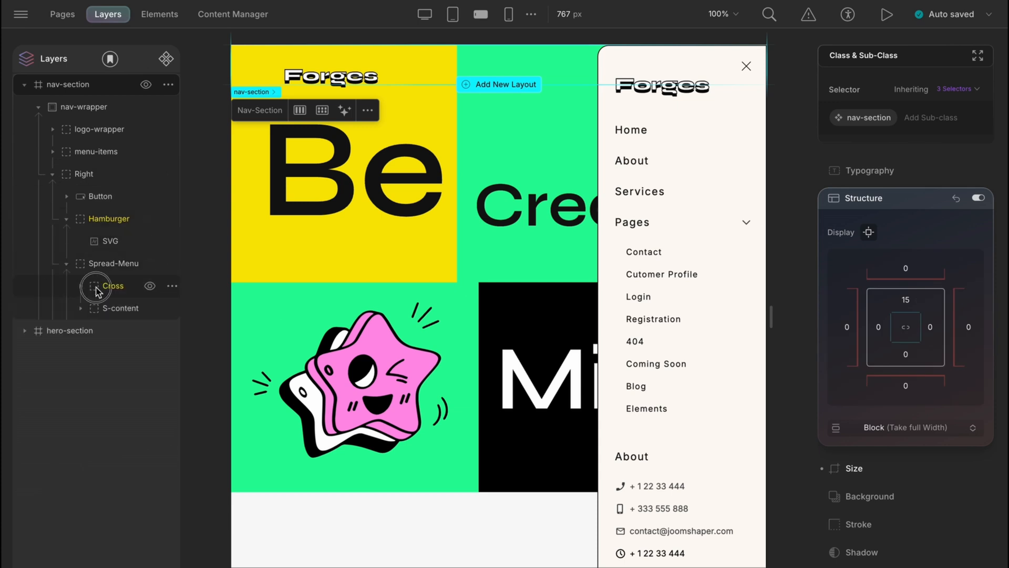
Hide Spread-Menu, set nav-wrapper padding left 50 and right 75, and trim Be's right padding
click(113, 286)
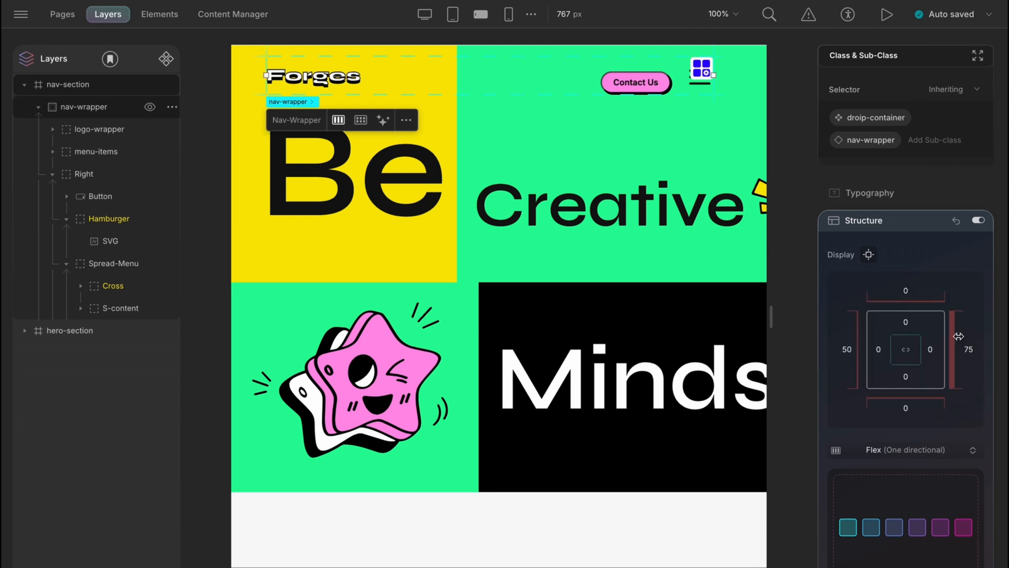
click(98, 196)
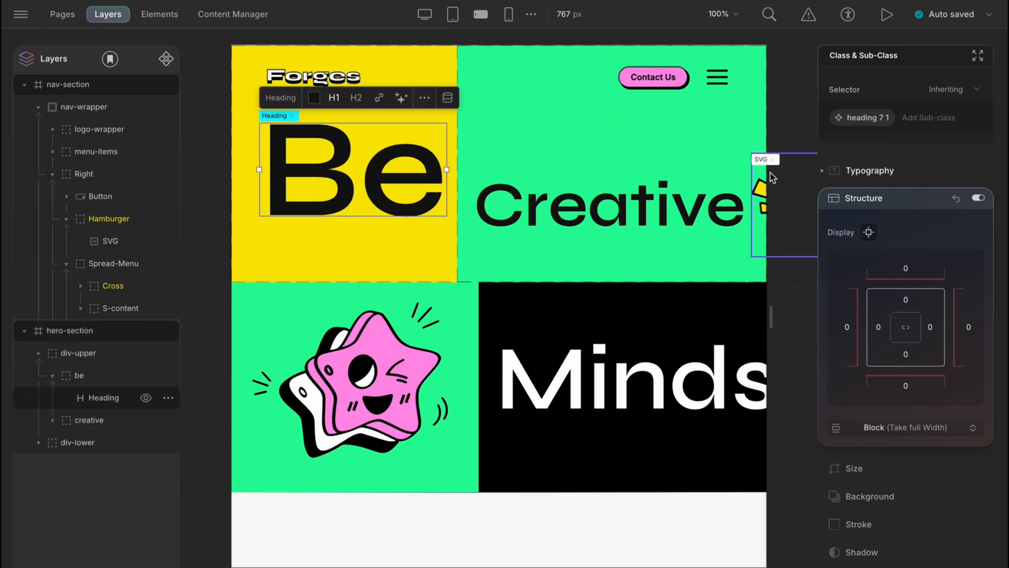
click(869, 170)
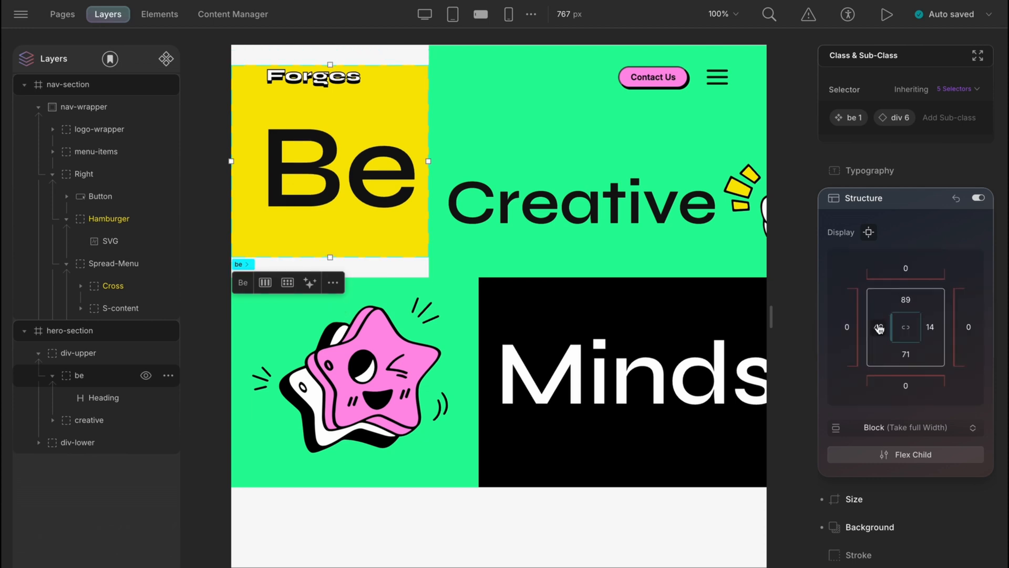
click(931, 327)
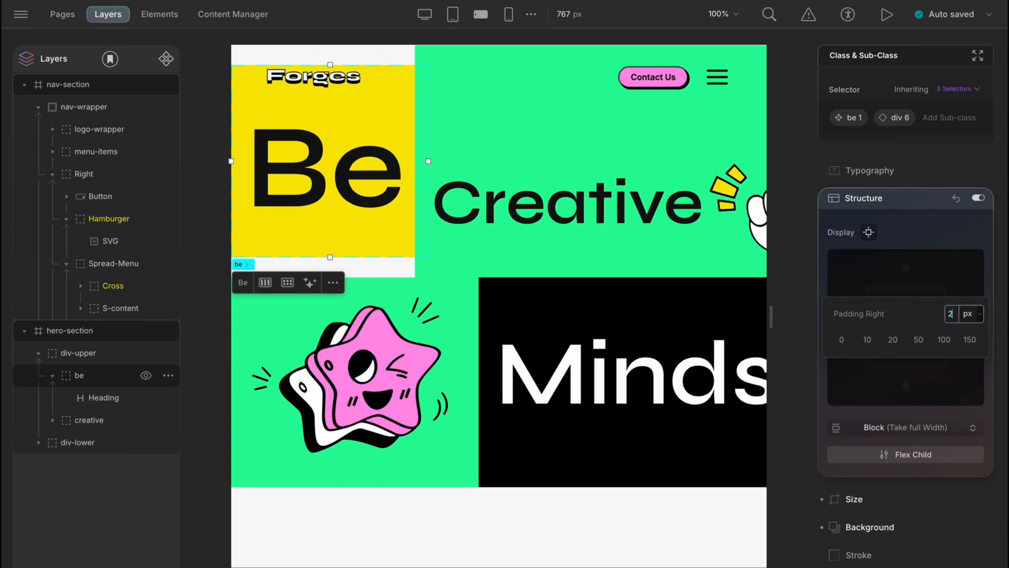
click(573, 201)
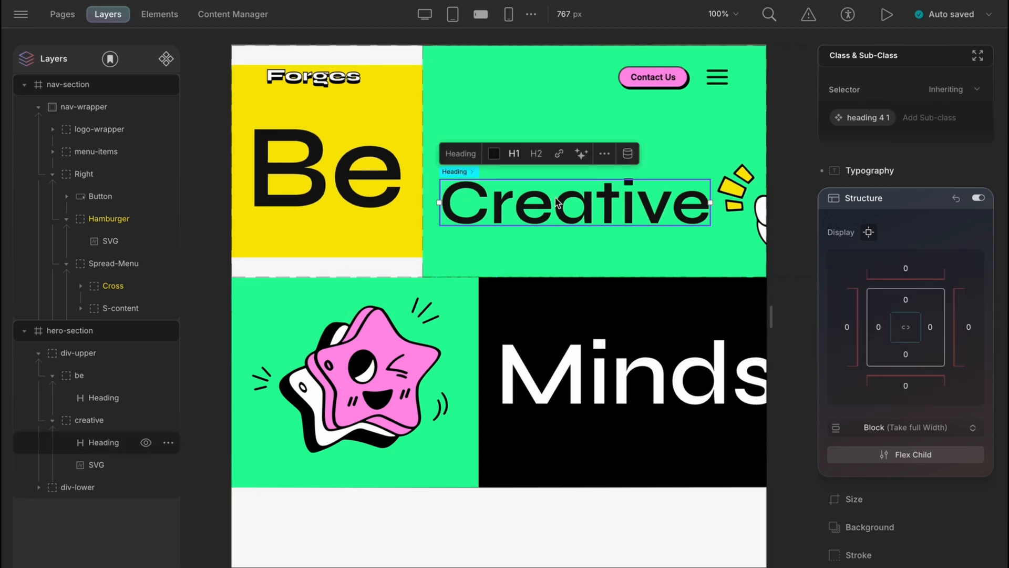
Reduce the hand and star illustration sizes, setting the star SVG height to 180 px
click(870, 171)
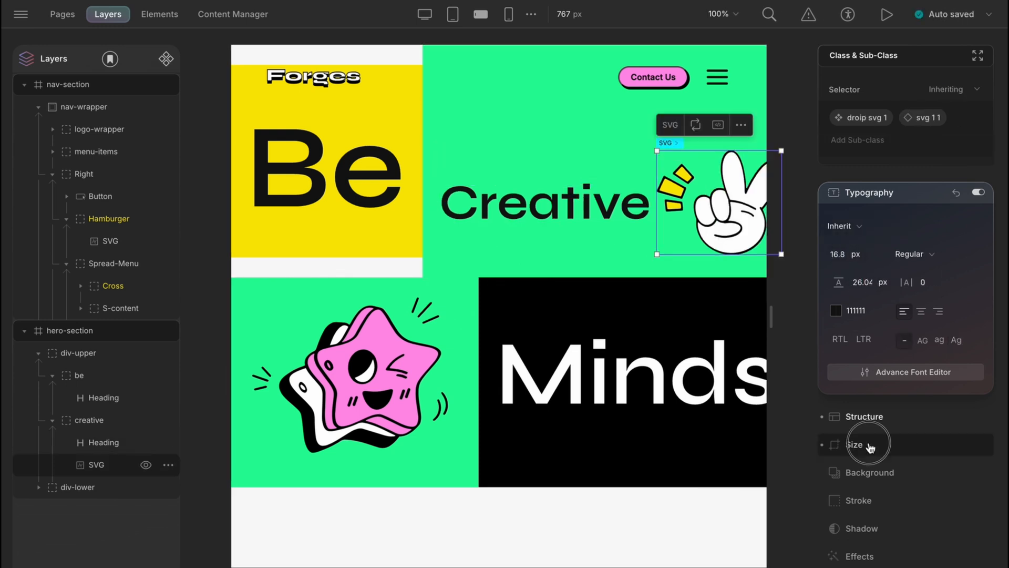
click(854, 444)
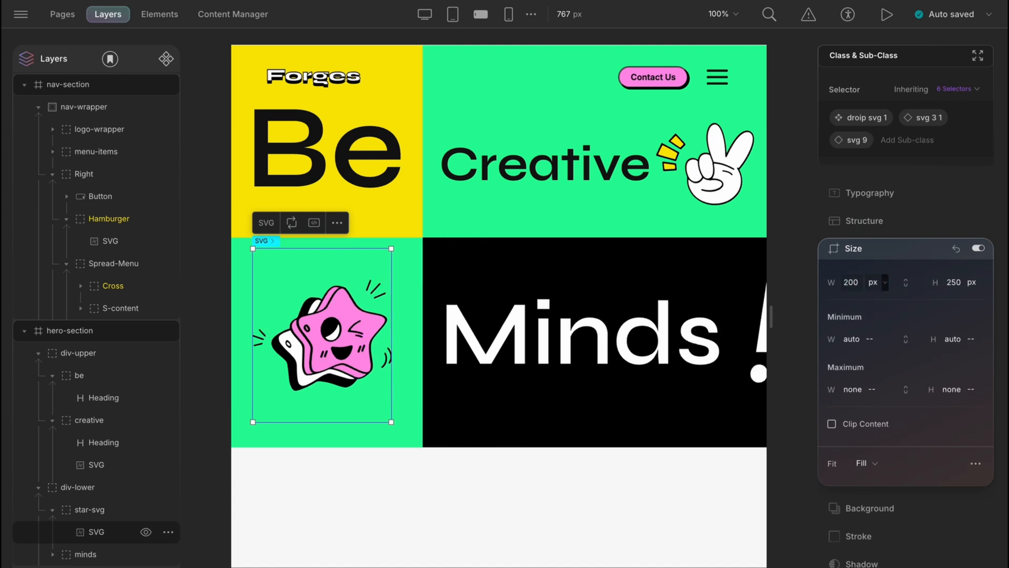
text(180)
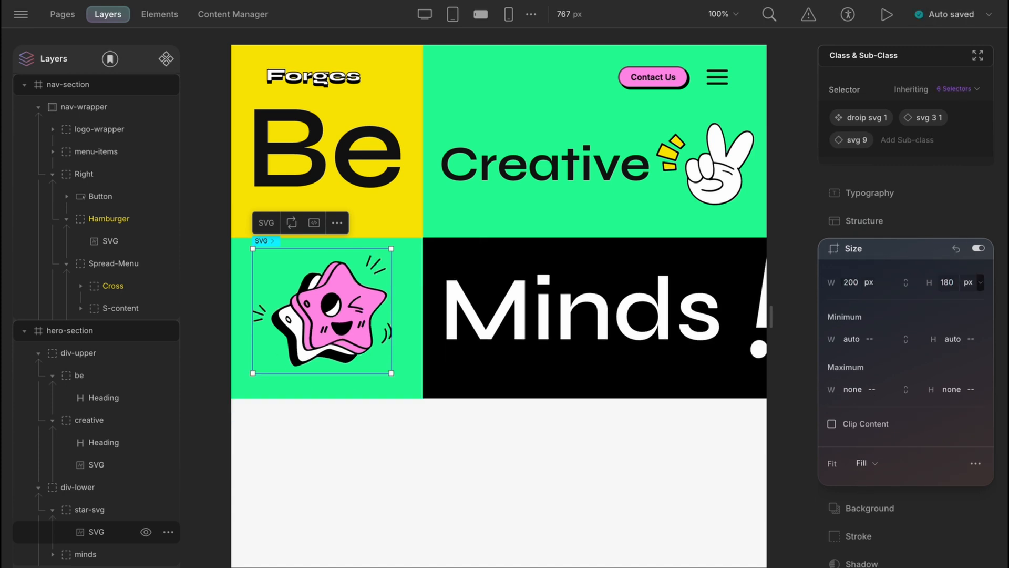
Lower the Minds and !!! heading font sizes so the line fits the black block
click(579, 309)
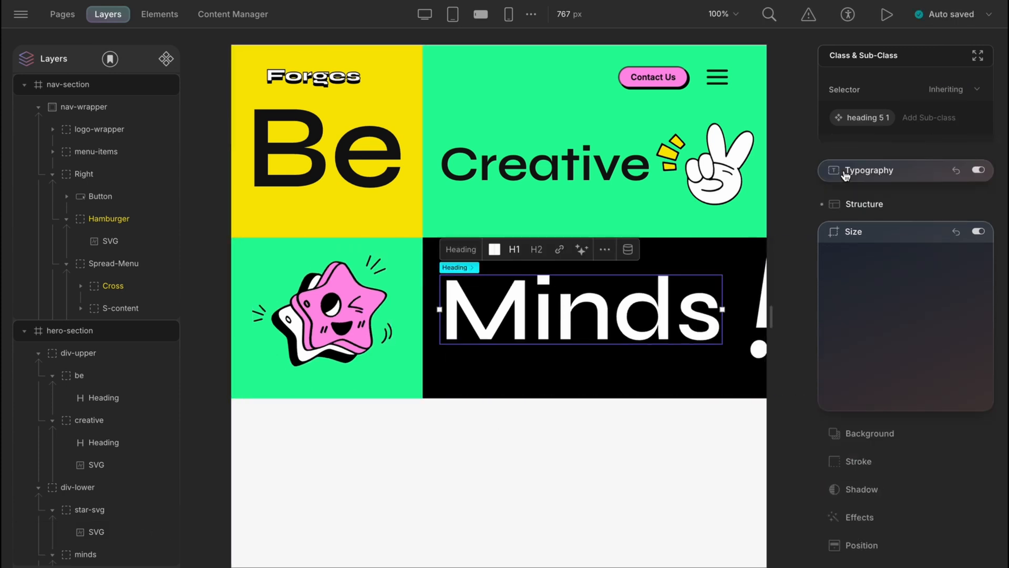
click(872, 170)
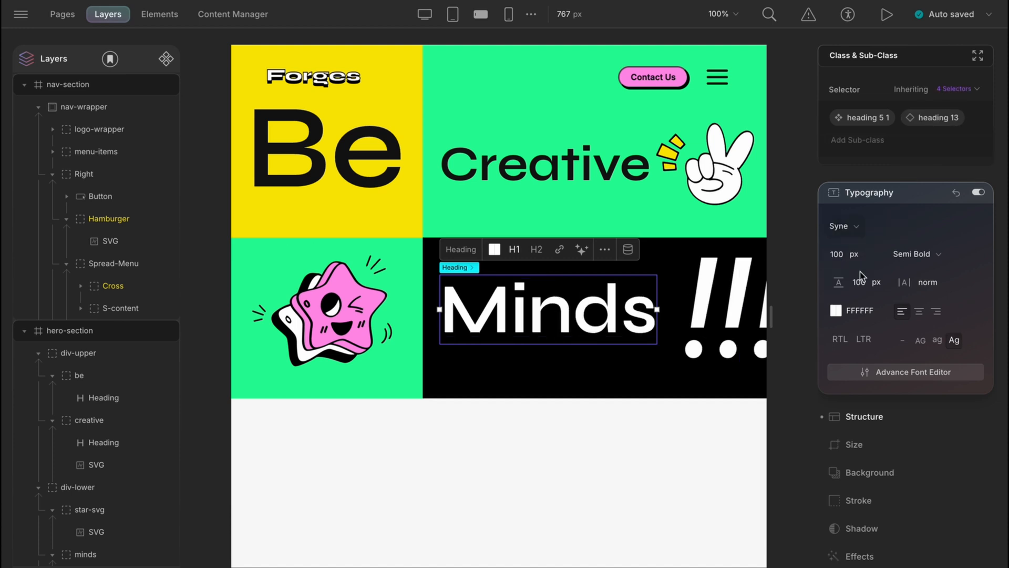
click(862, 282)
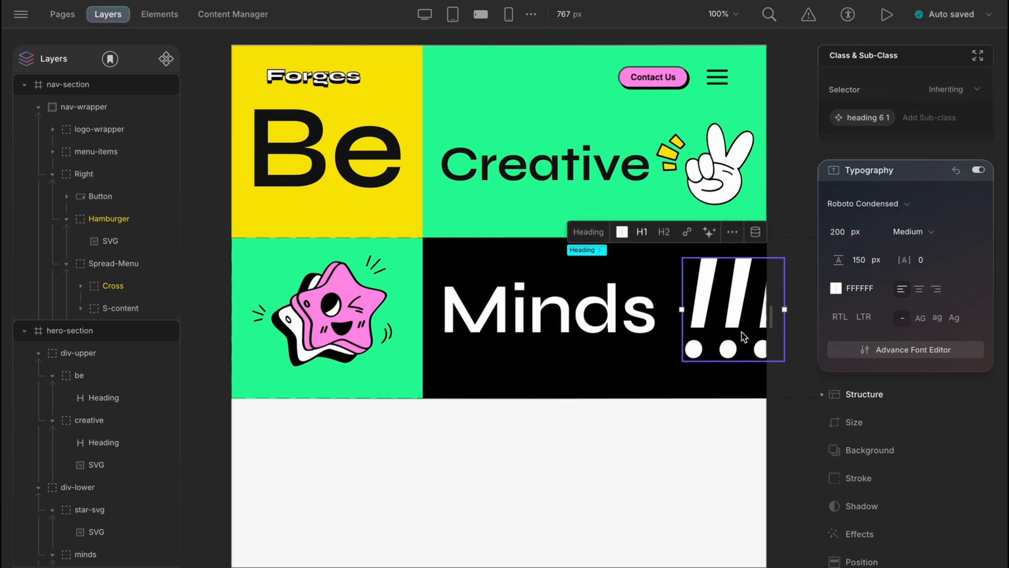
click(846, 232)
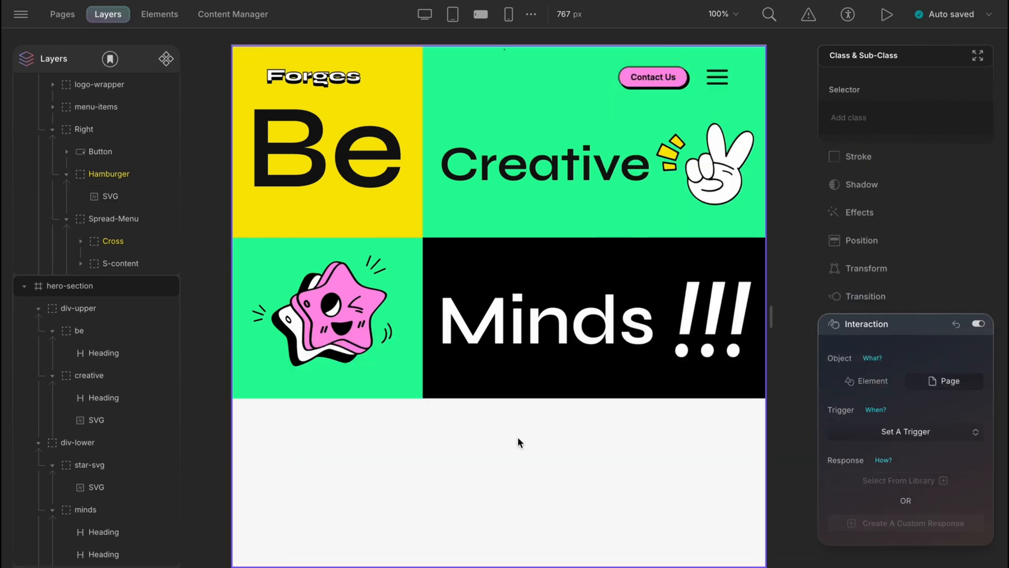
At 575 px, set div-upper flex direction to column and make Be full width
click(507, 15)
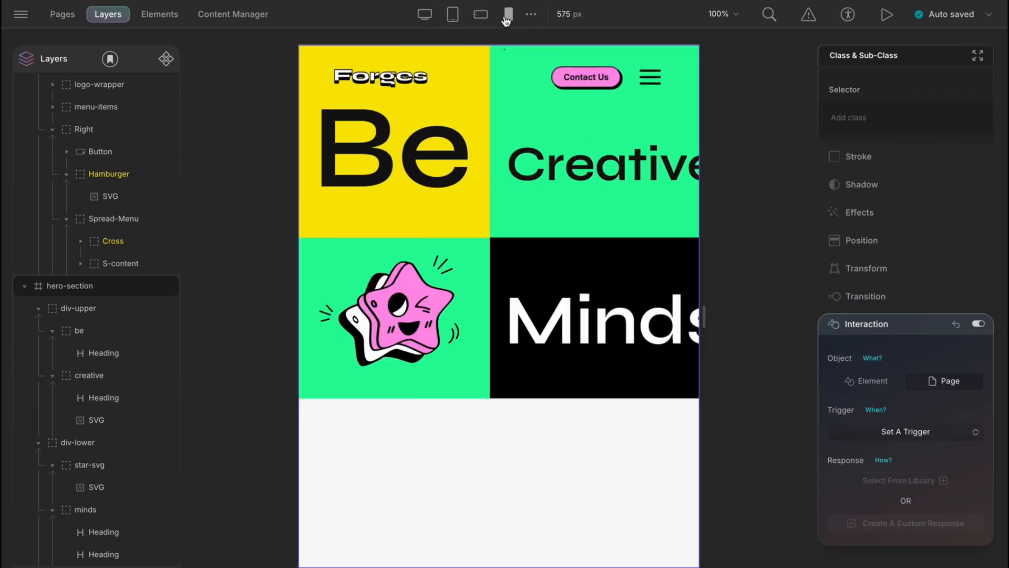
mouse_move(100, 320)
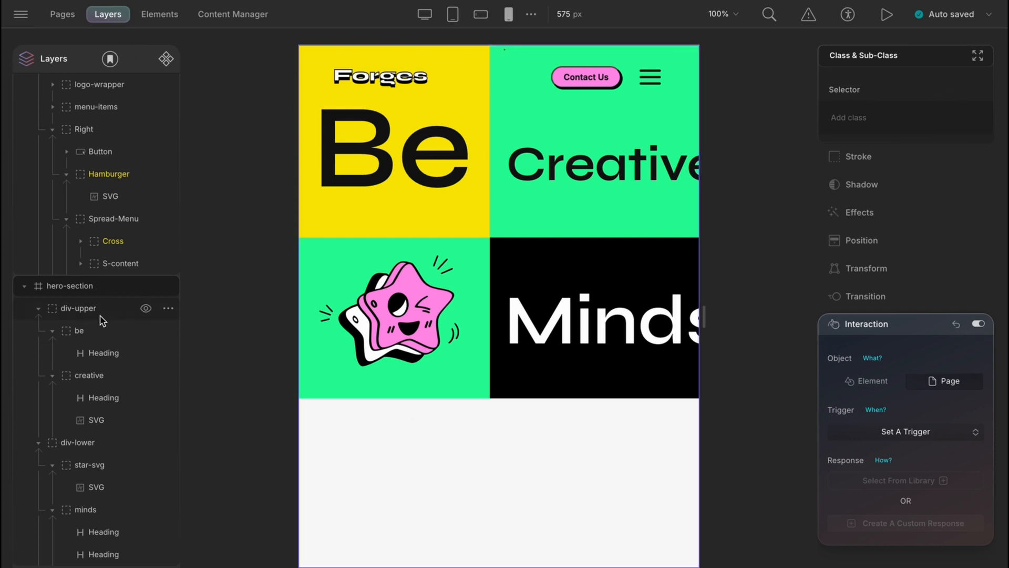
click(79, 308)
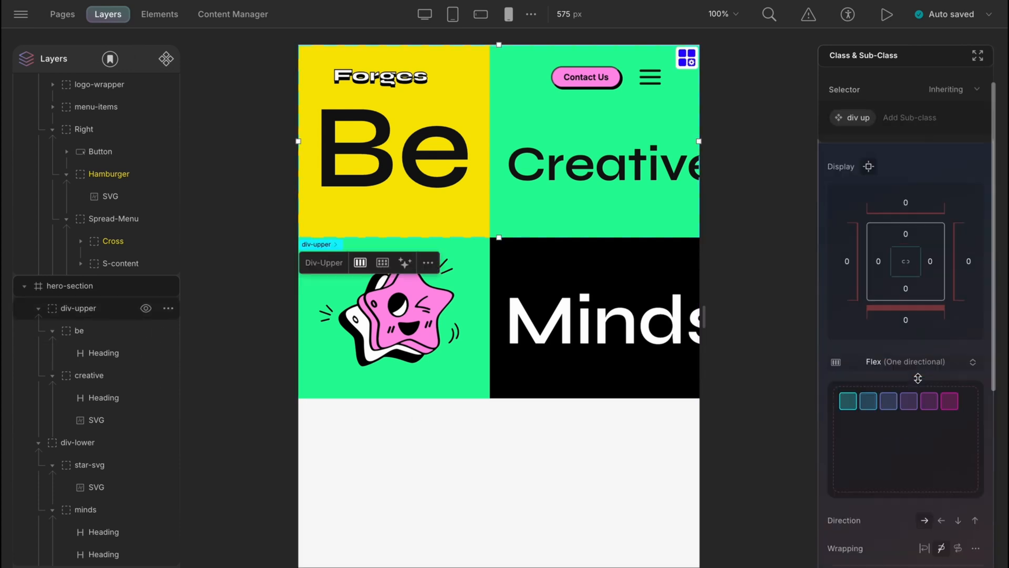
click(958, 470)
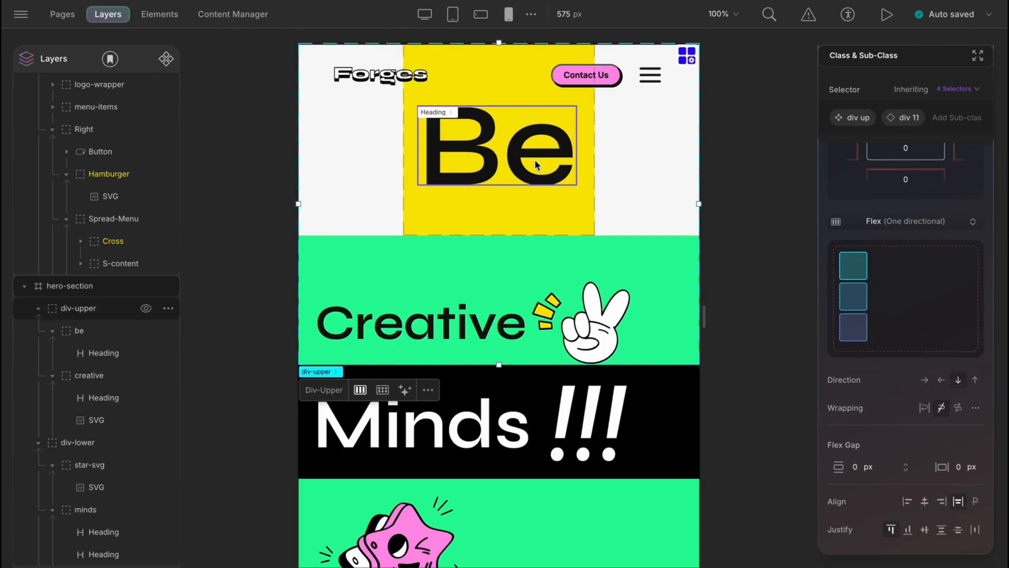
click(496, 146)
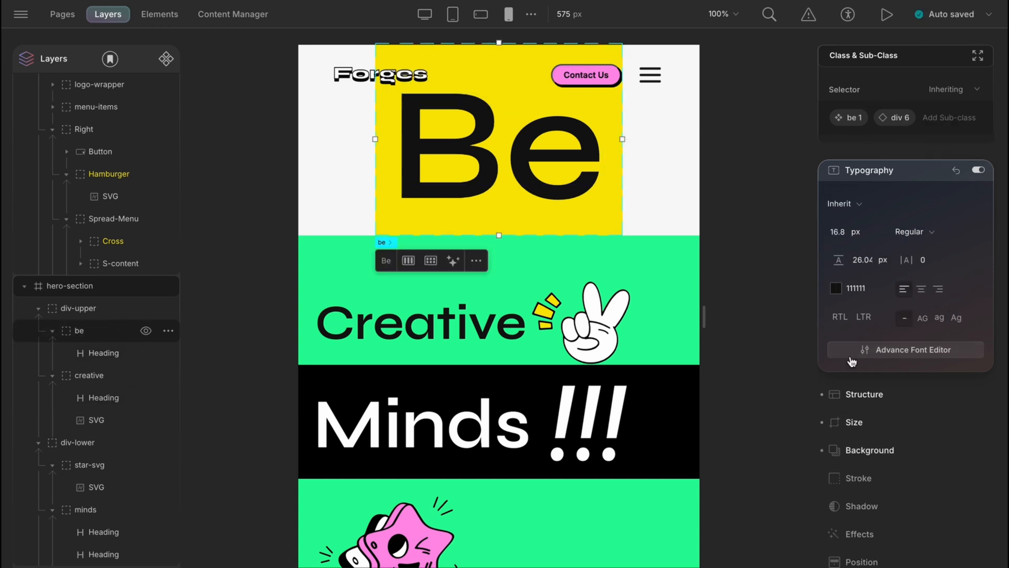
click(865, 393)
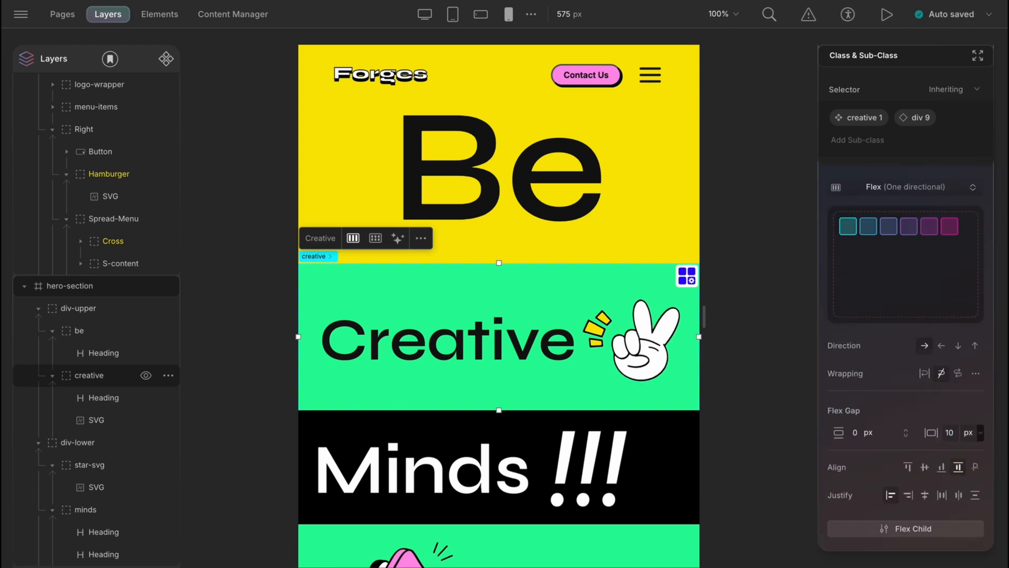
Set star-svg padding to 45 top, 130 left, 44 right, 55 bottom
click(499, 467)
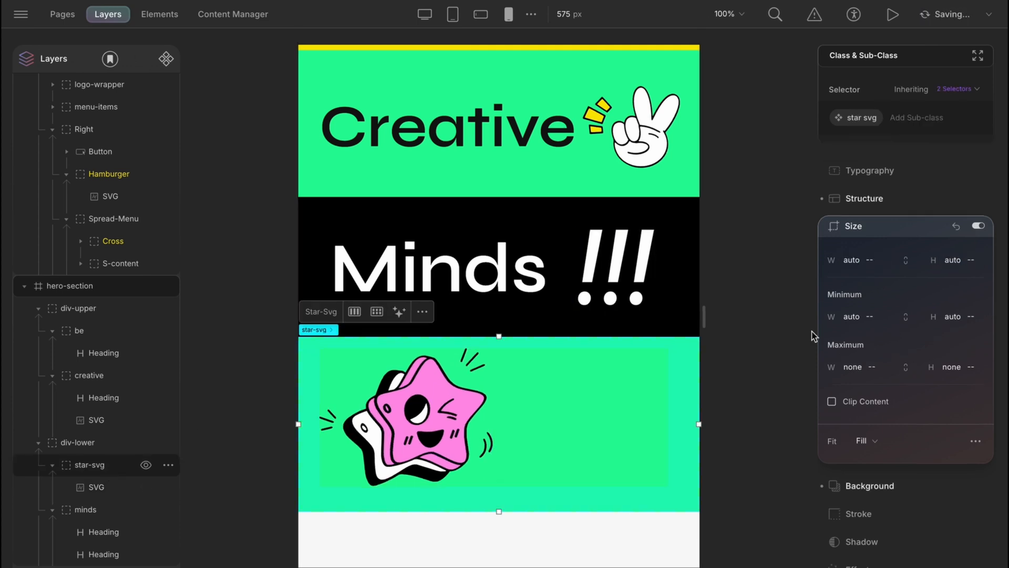
click(864, 199)
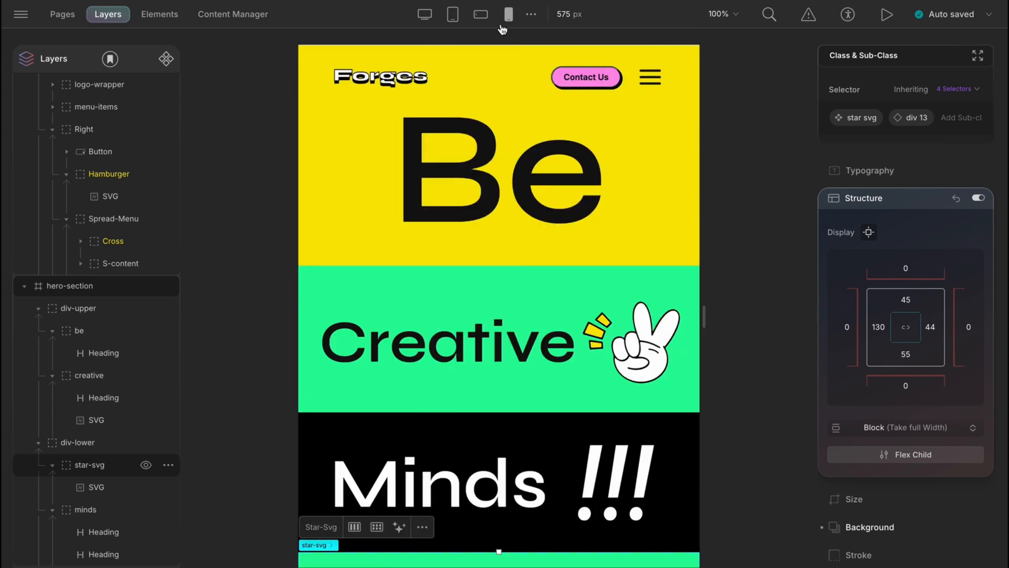
click(424, 14)
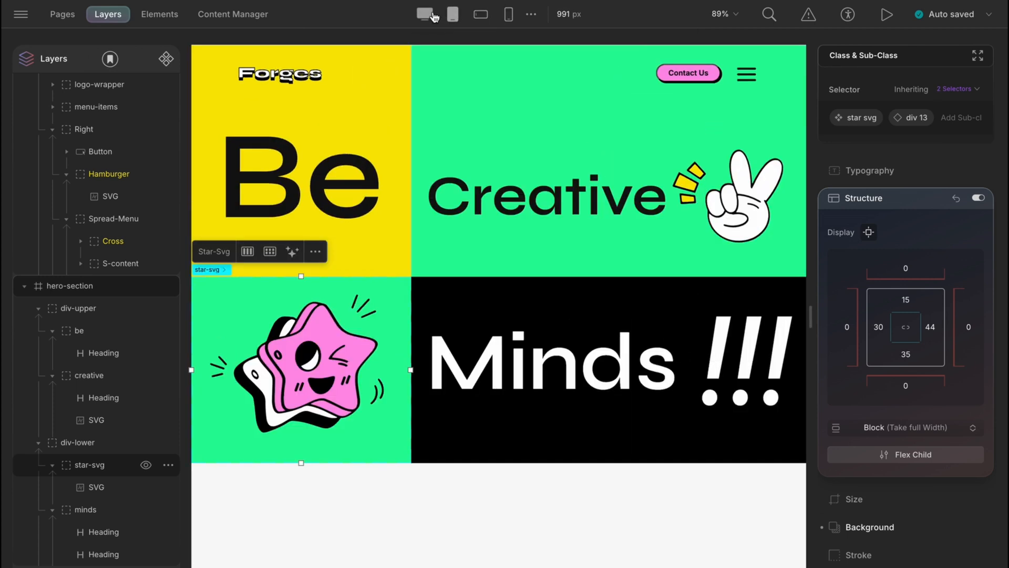
click(508, 14)
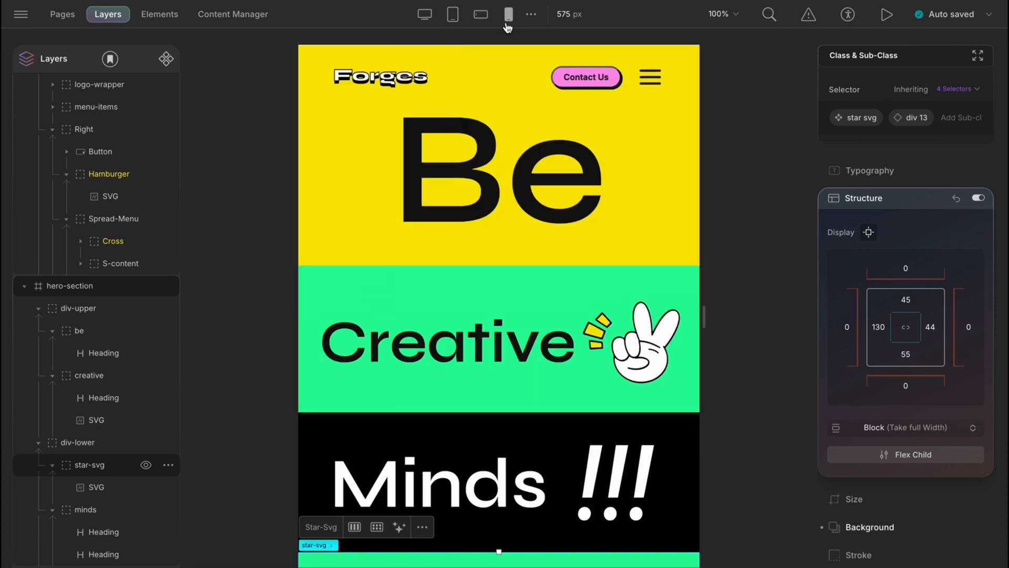
mouse_move(490, 310)
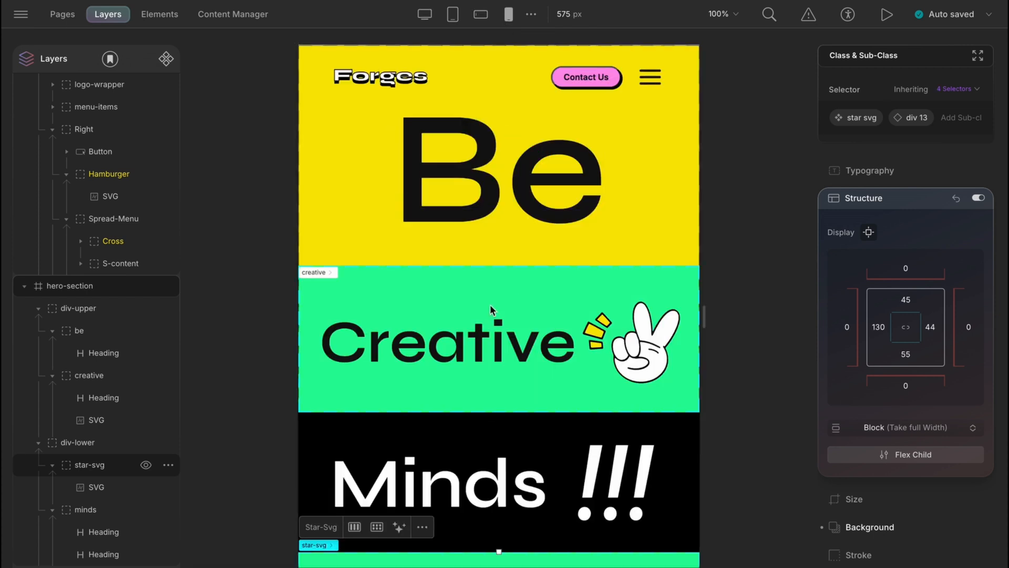